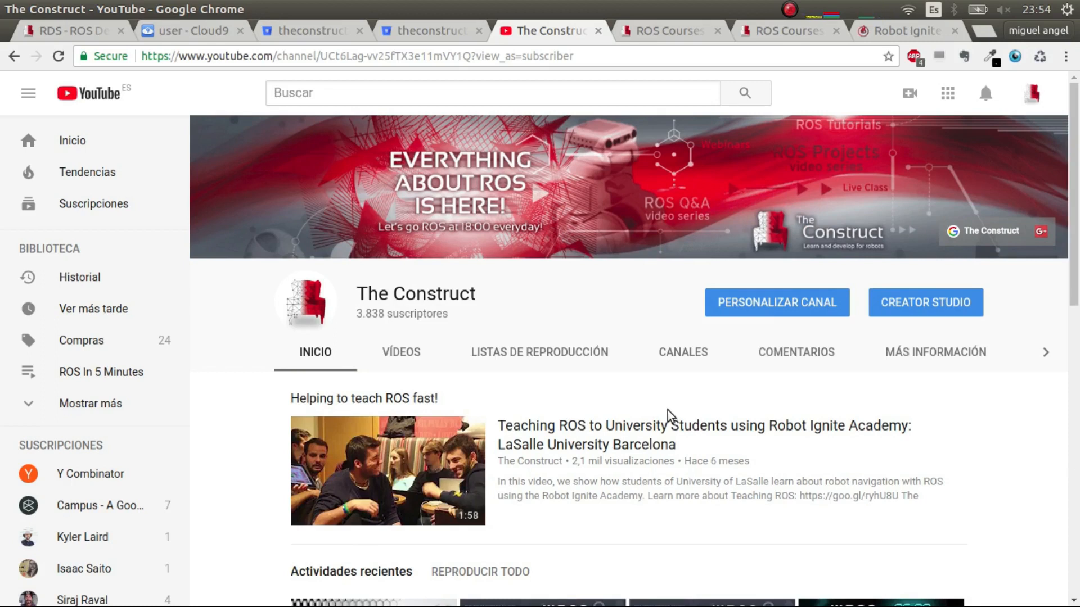
mouse_move(654, 451)
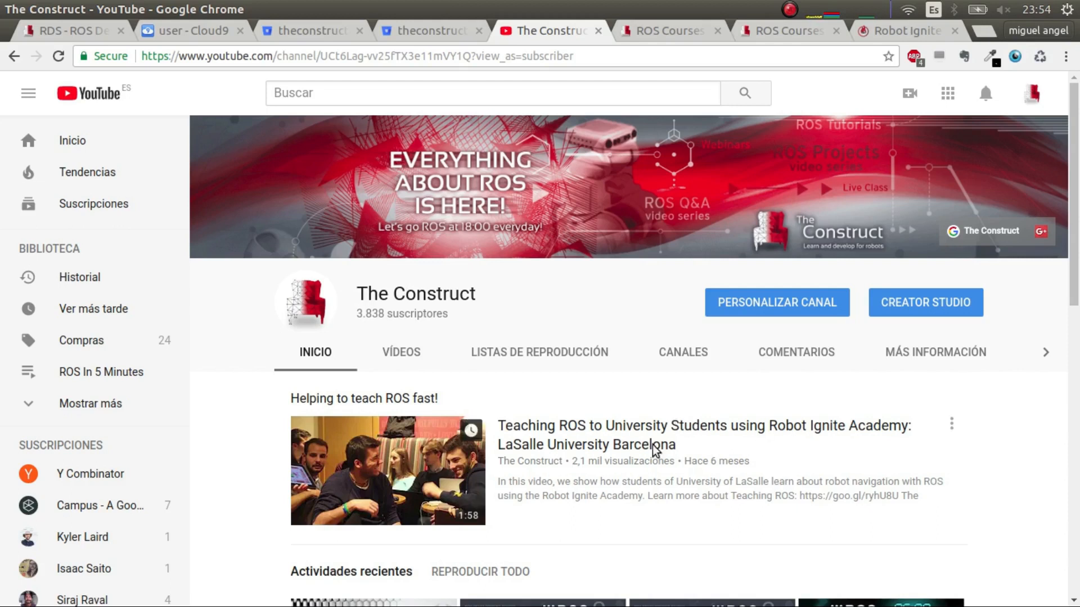
mouse_move(663, 461)
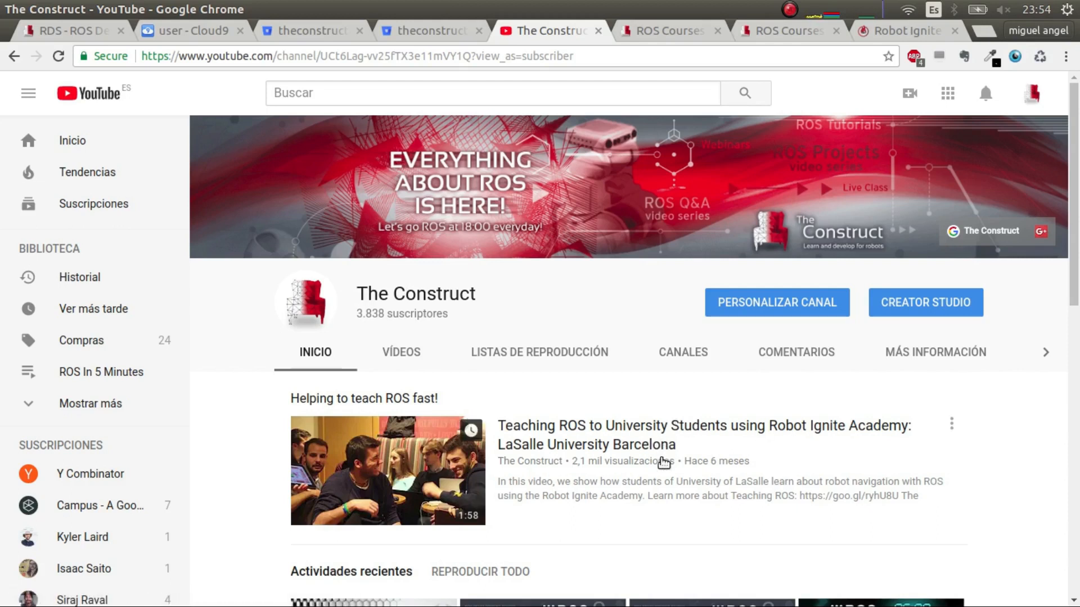
Browse the Robot Ignite Academy course cards, then switch to the moving_cube workspace in RDS
scroll("down", 3)
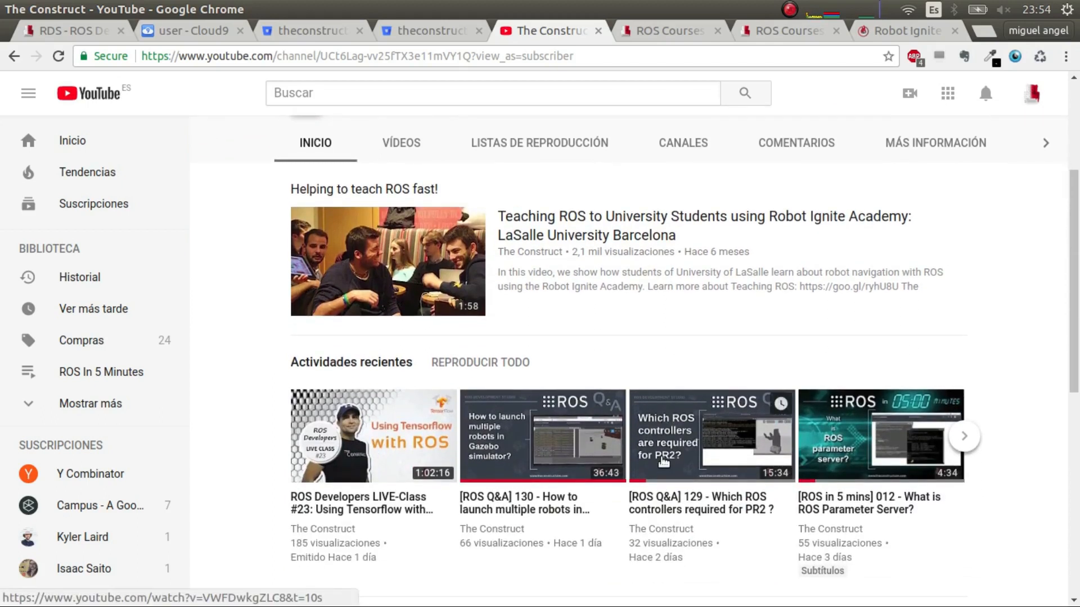
scroll("down", 3)
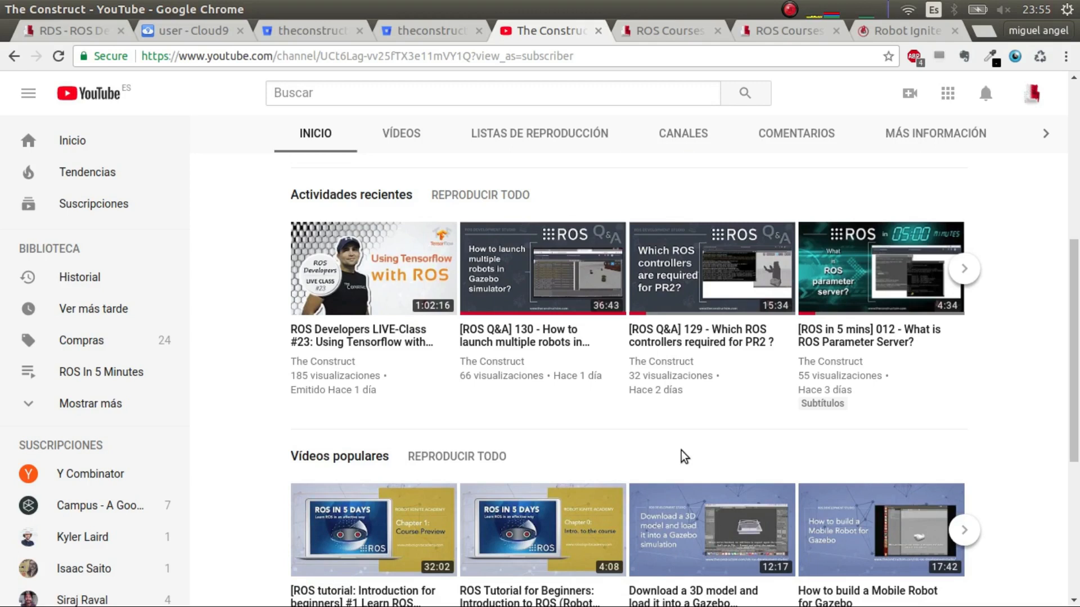
scroll("down", 3)
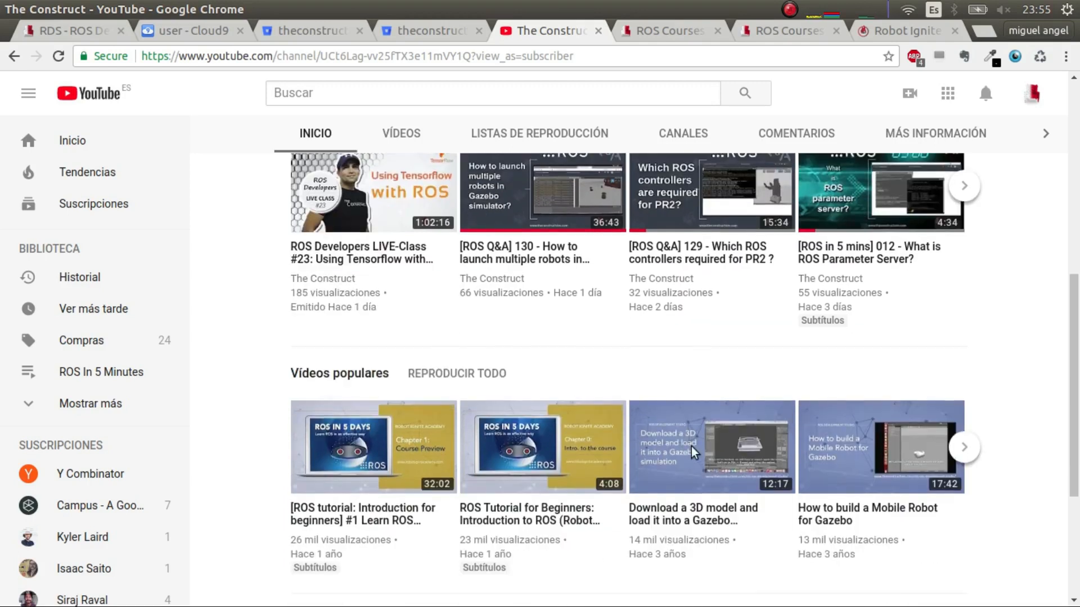
scroll("down", 3)
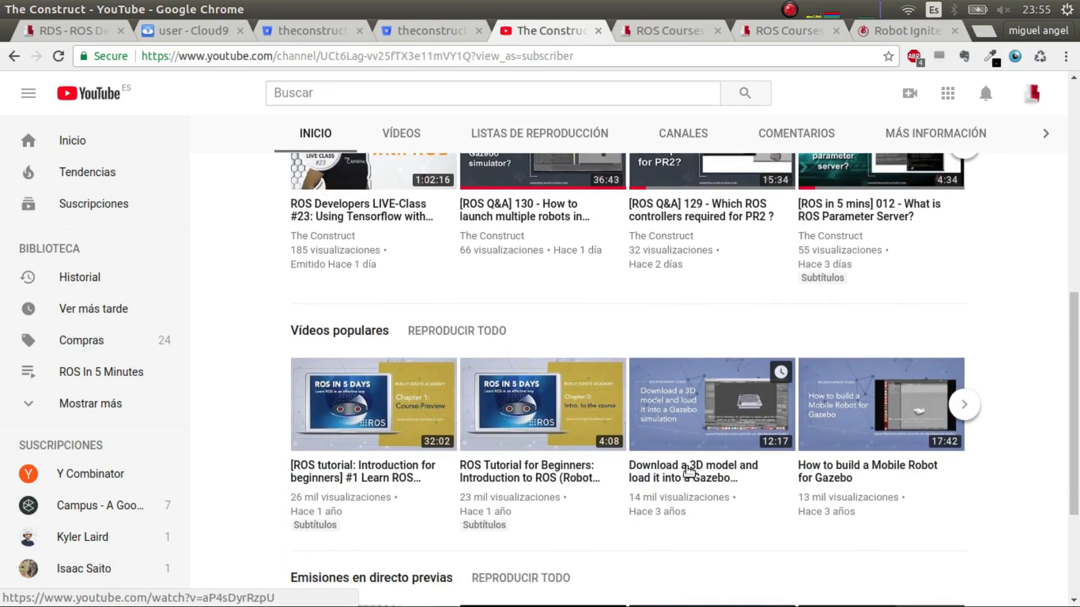
mouse_move(685, 468)
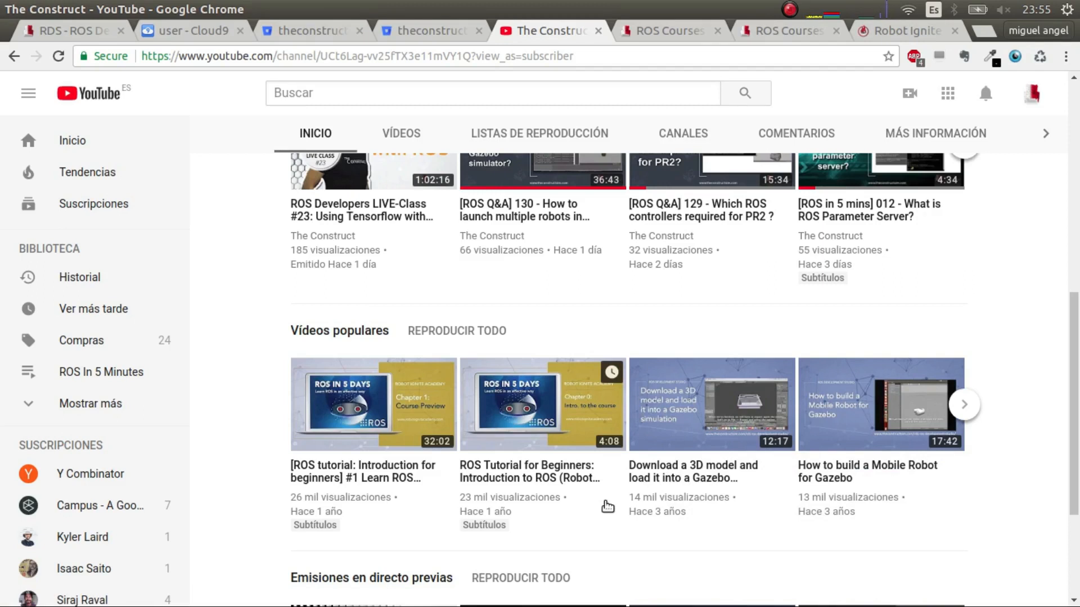
mouse_move(768, 405)
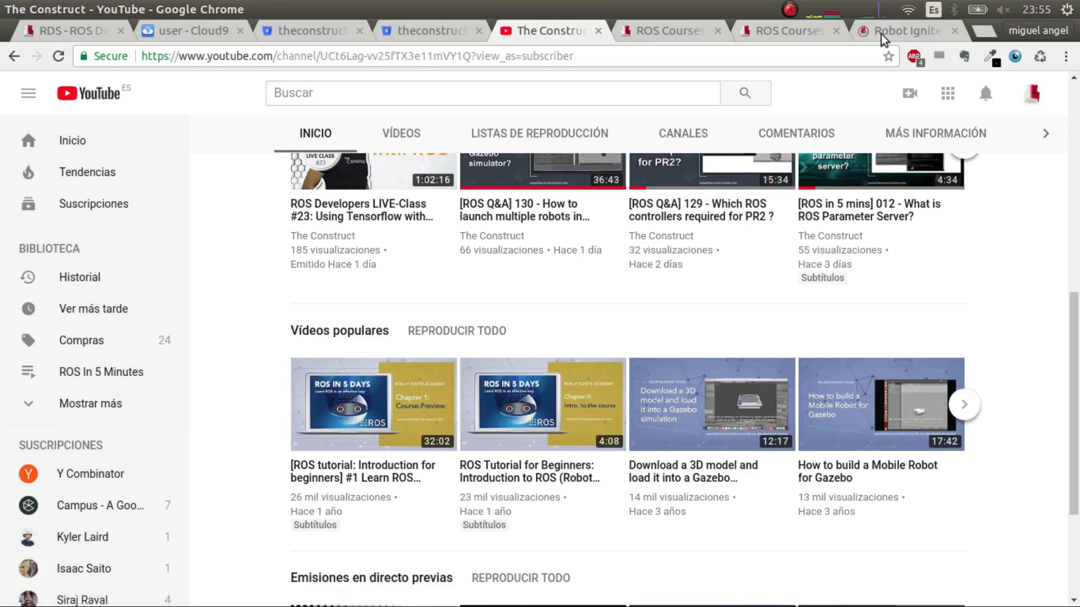
left_click(905, 31)
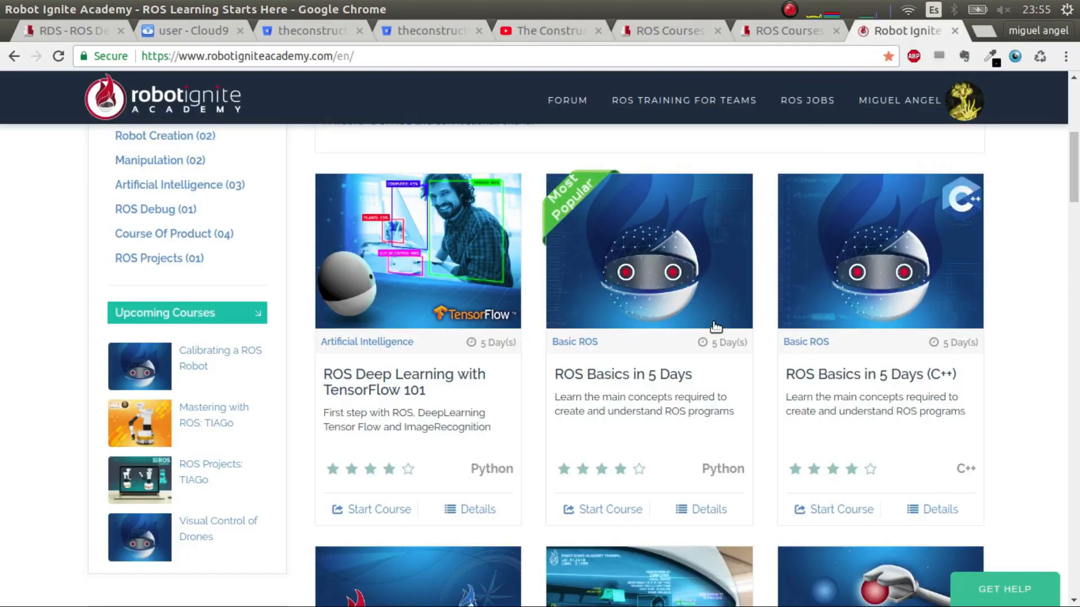
mouse_move(700, 508)
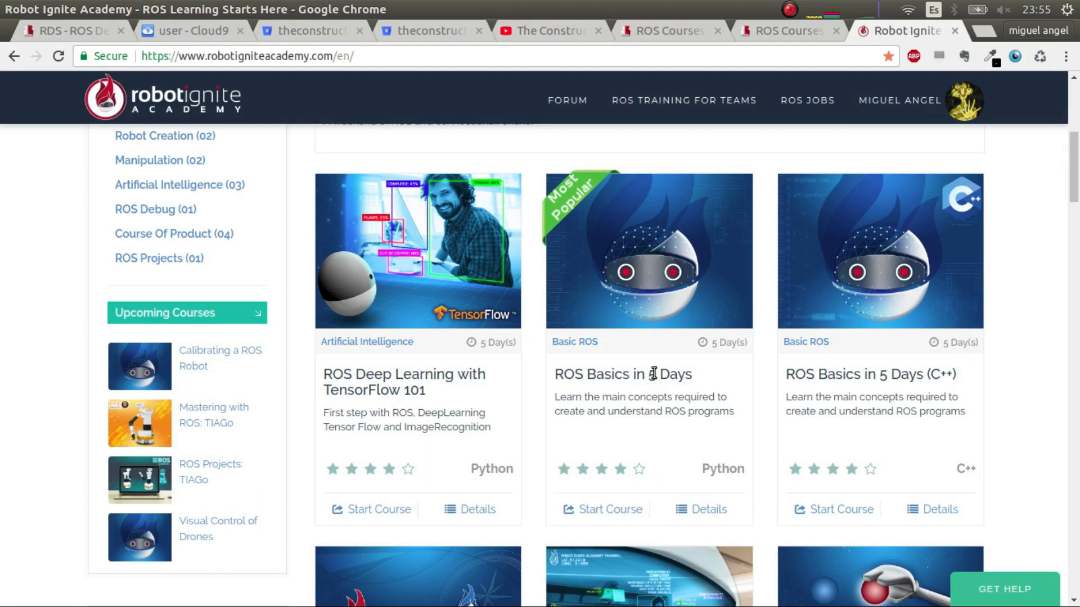
mouse_move(610, 440)
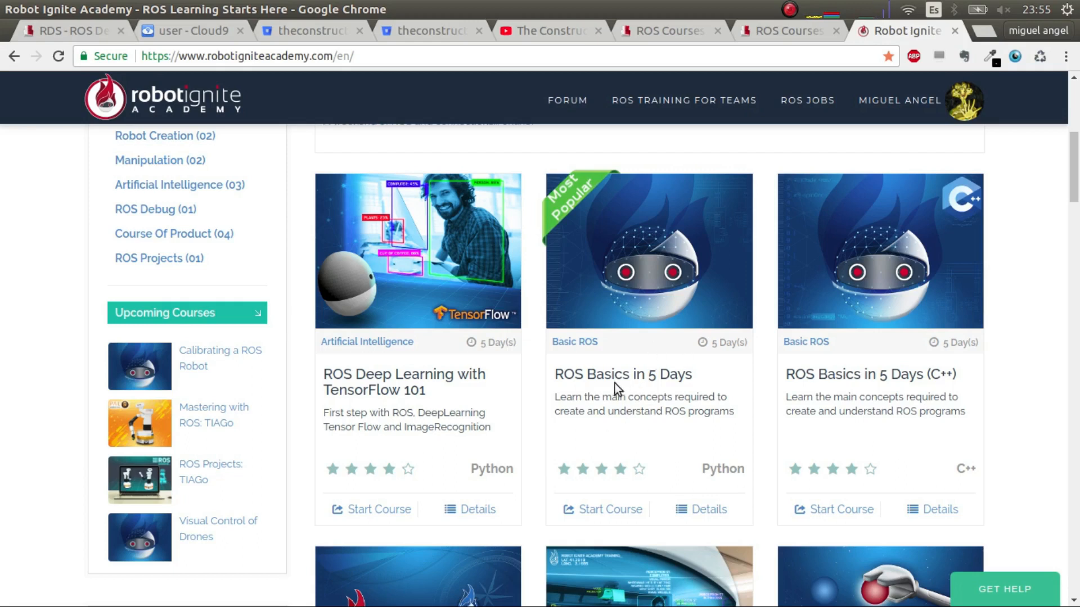
mouse_move(474, 231)
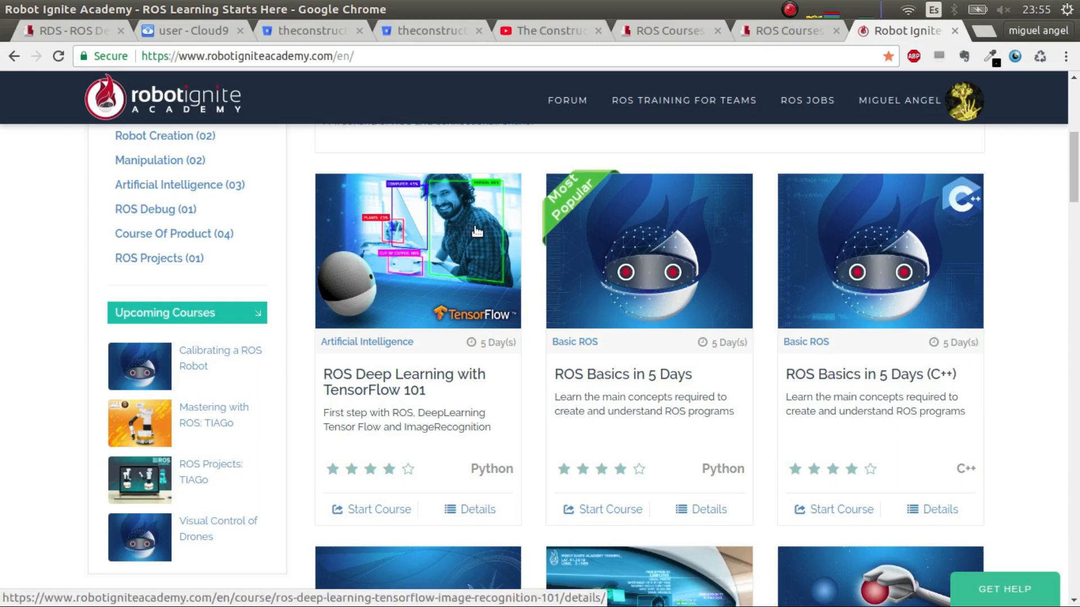
mouse_move(407, 286)
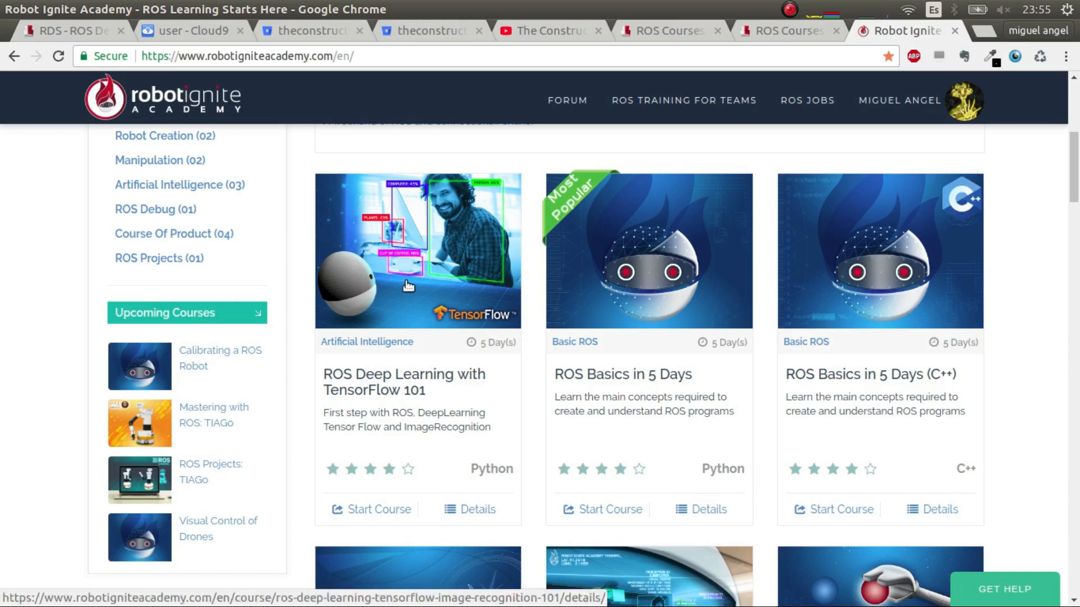
left_click(65, 31)
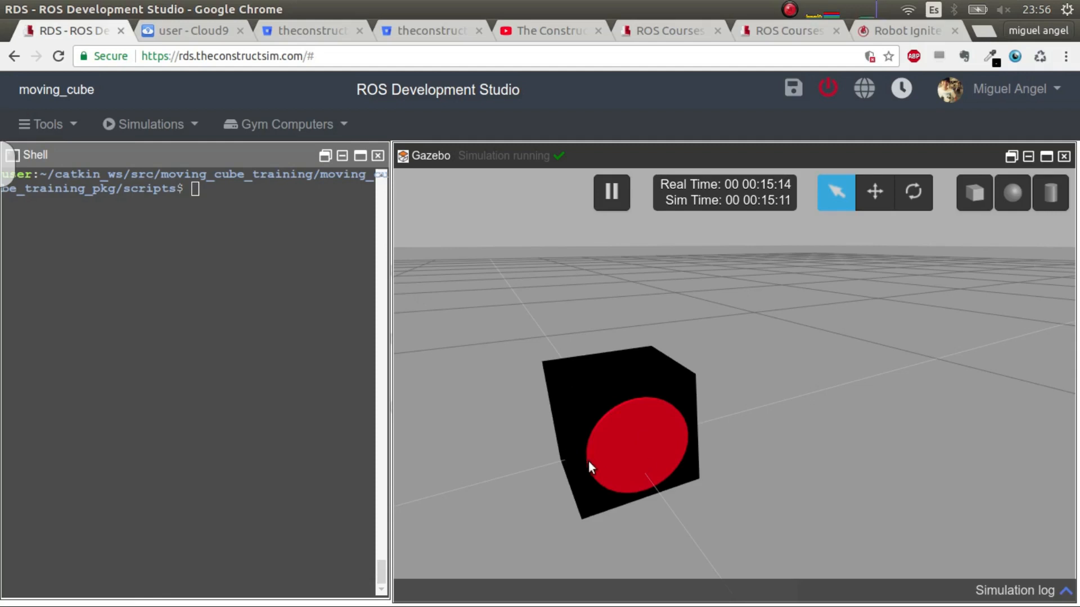
mouse_move(697, 509)
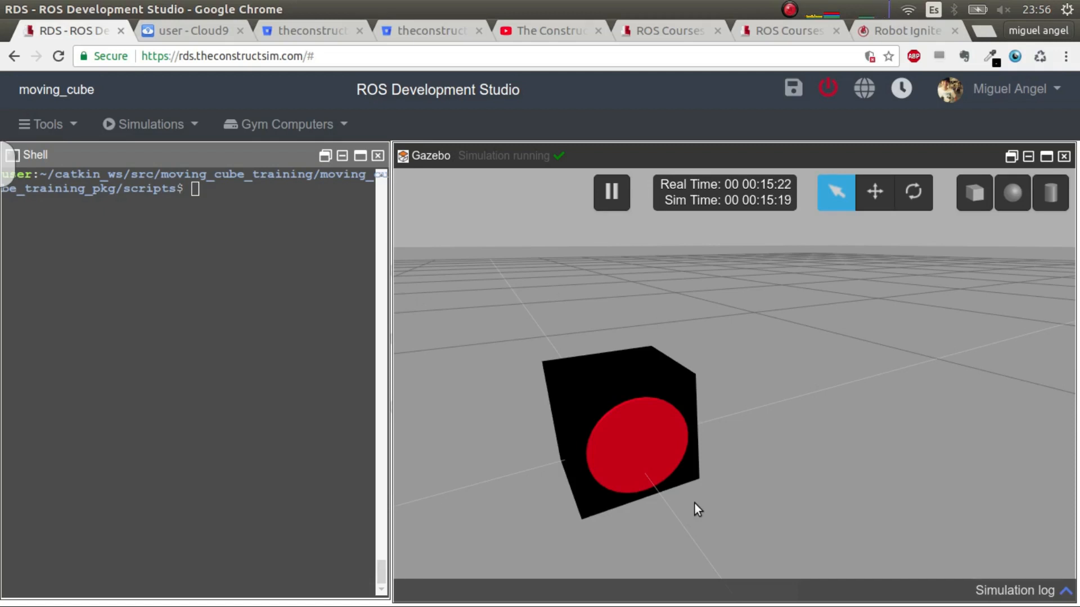
mouse_move(575, 392)
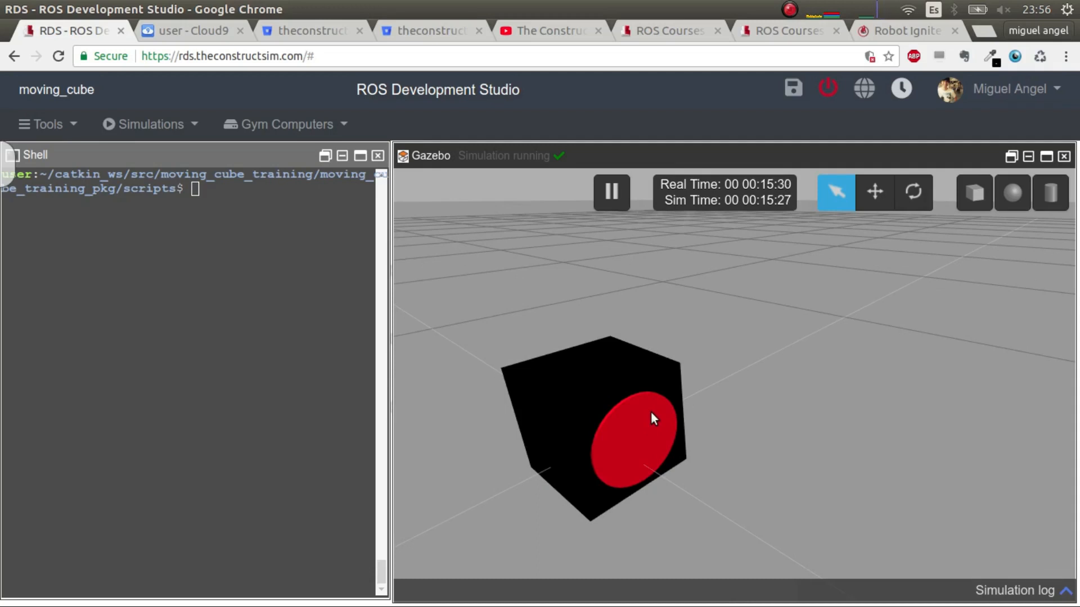
mouse_move(625, 415)
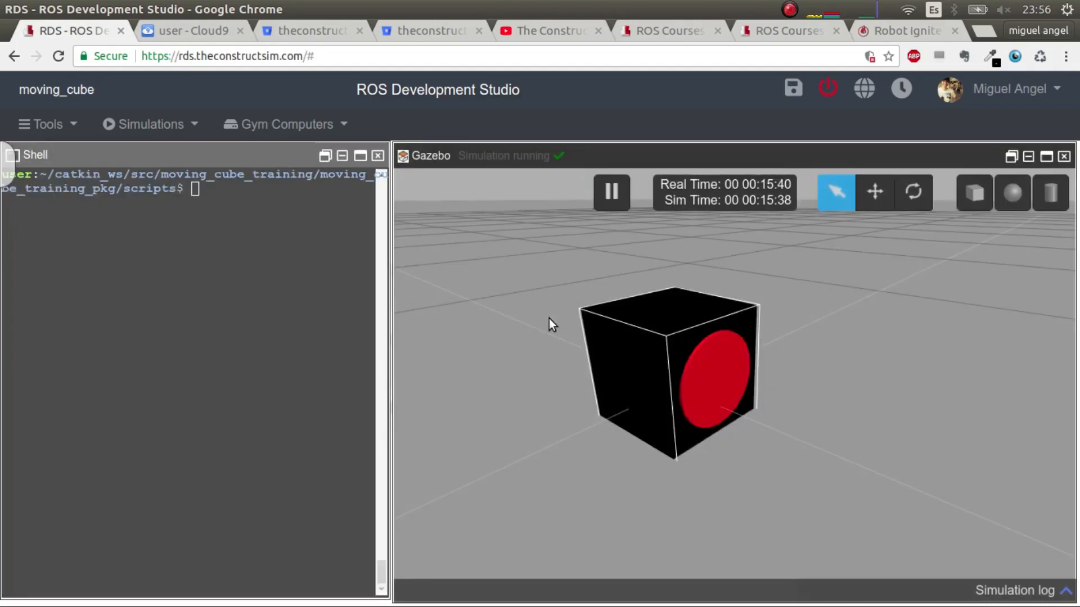
mouse_move(537, 326)
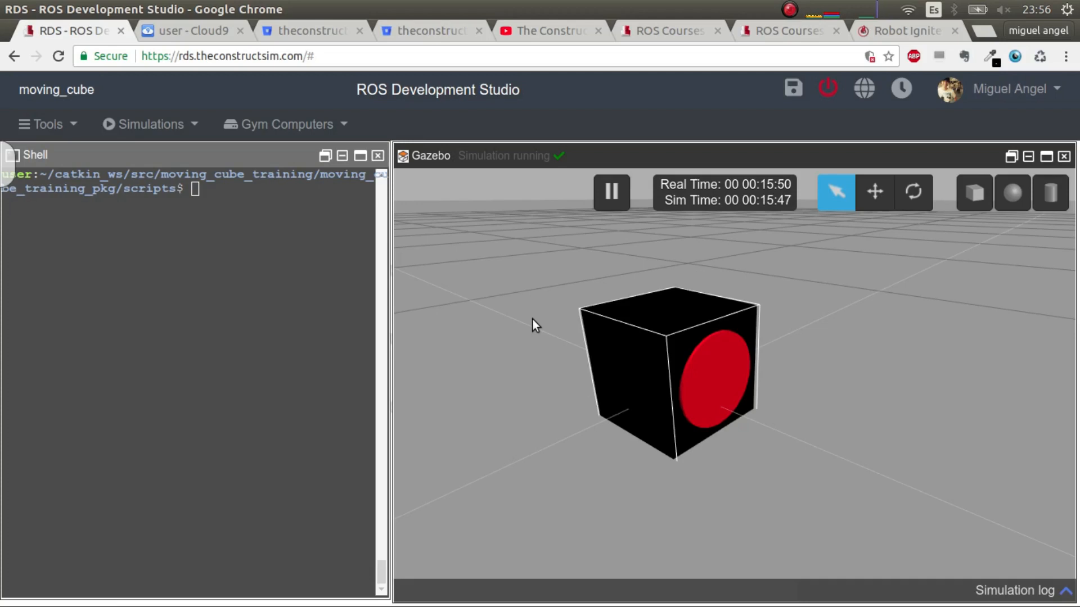
mouse_move(520, 330)
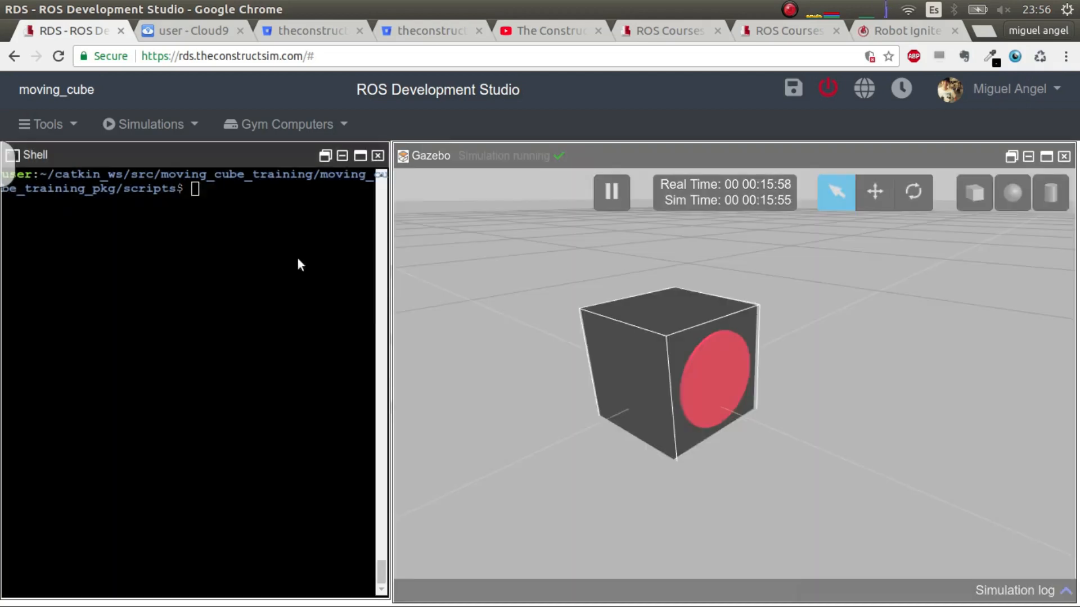
mouse_move(308, 269)
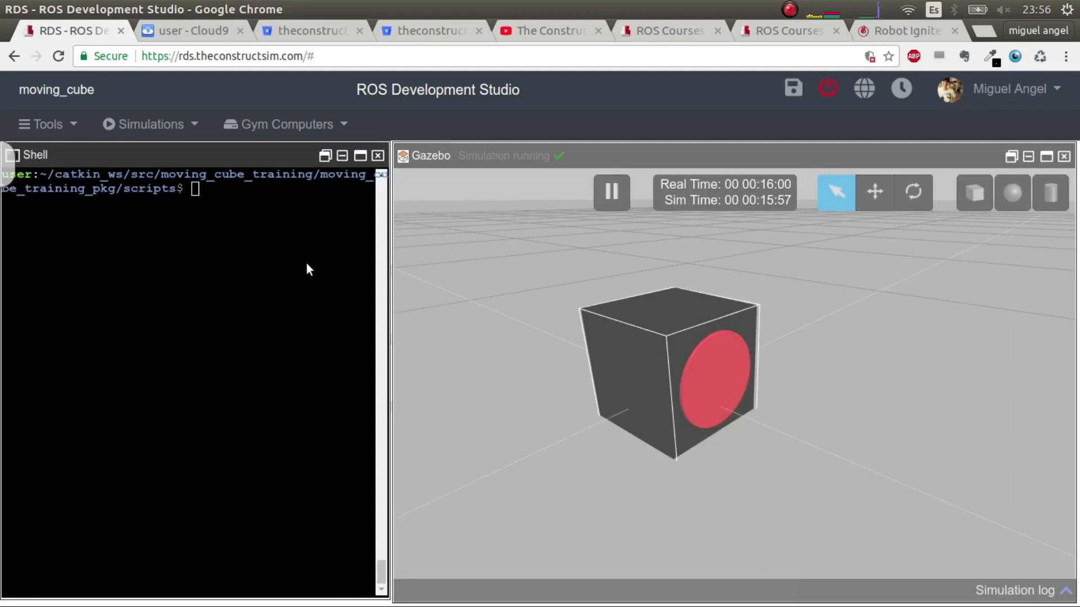
mouse_move(393, 315)
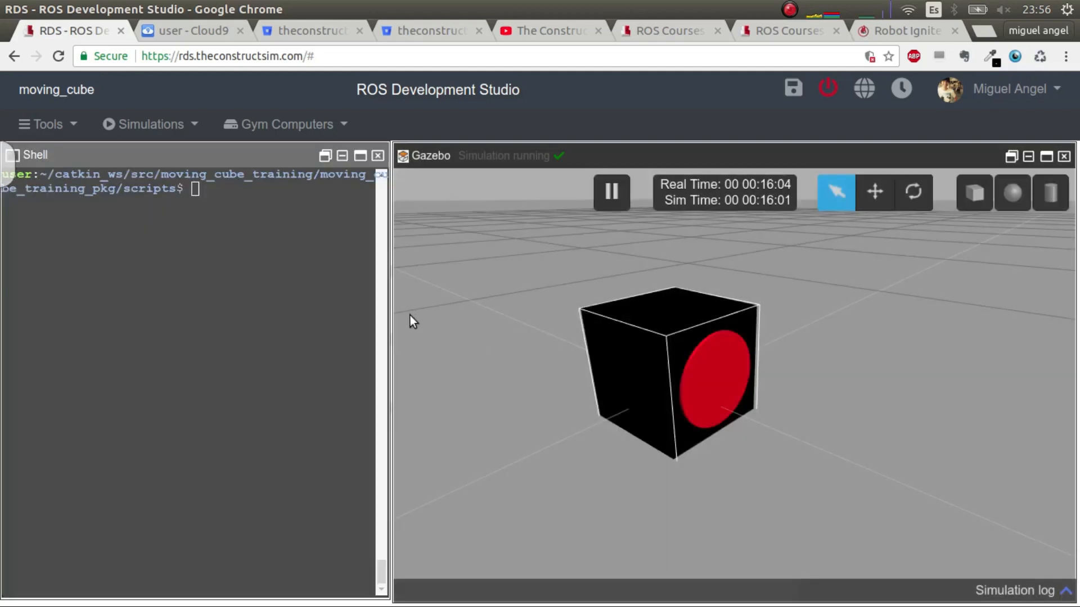
mouse_move(423, 318)
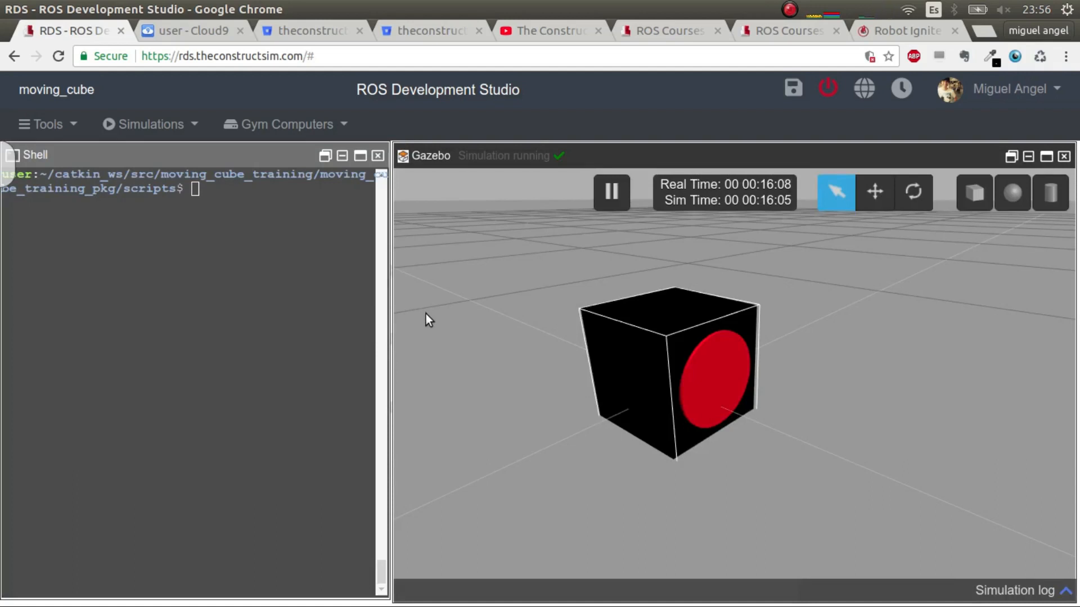
mouse_move(525, 365)
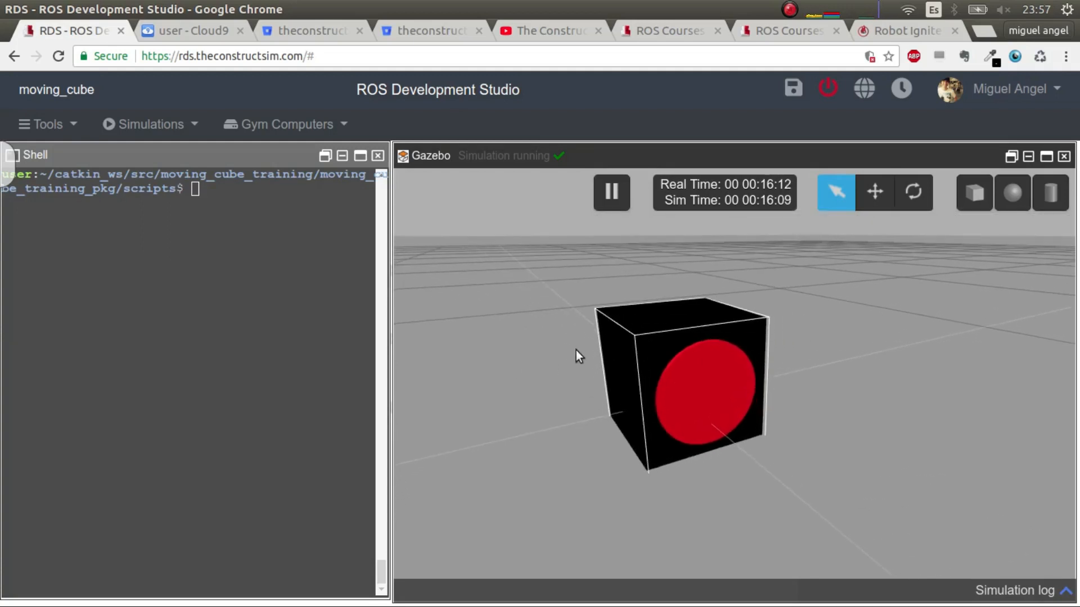
mouse_move(618, 364)
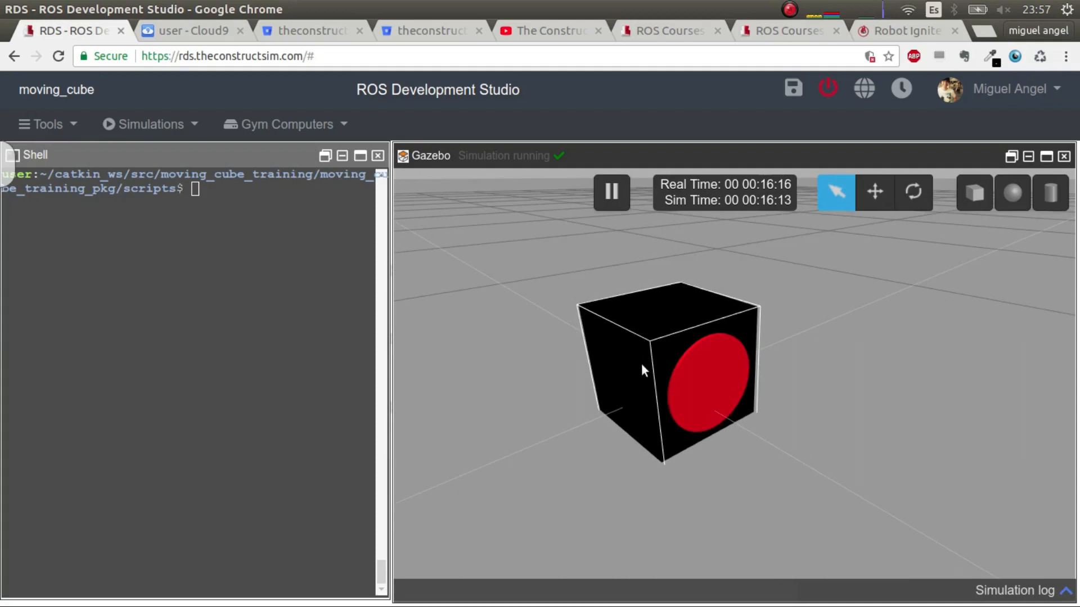
mouse_move(297, 282)
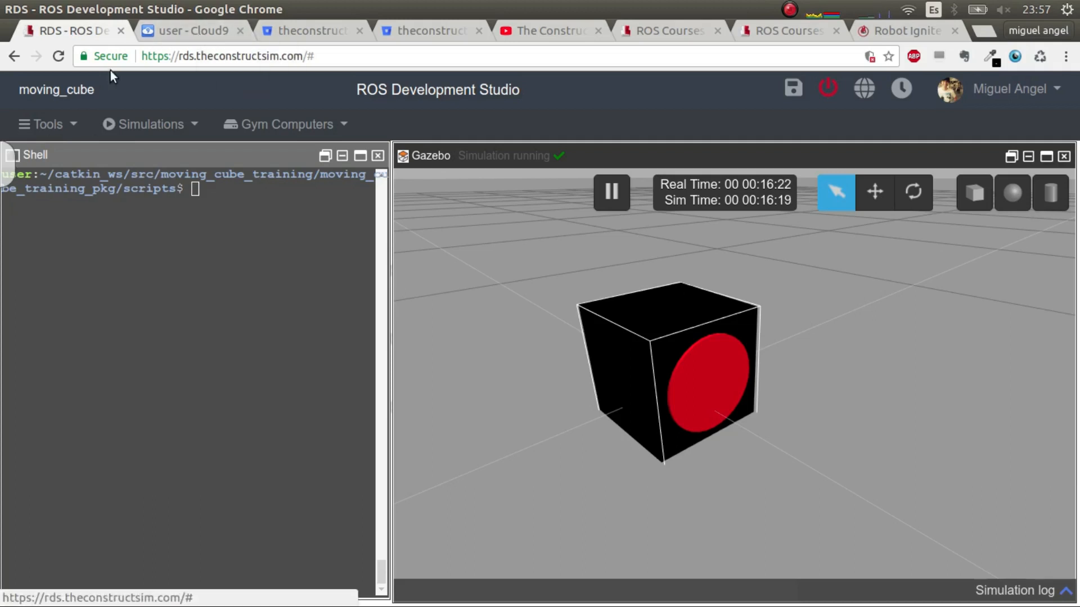
Switch to the Cloud9 workspace and close the cube_rl_utils.py file
left_click(46, 123)
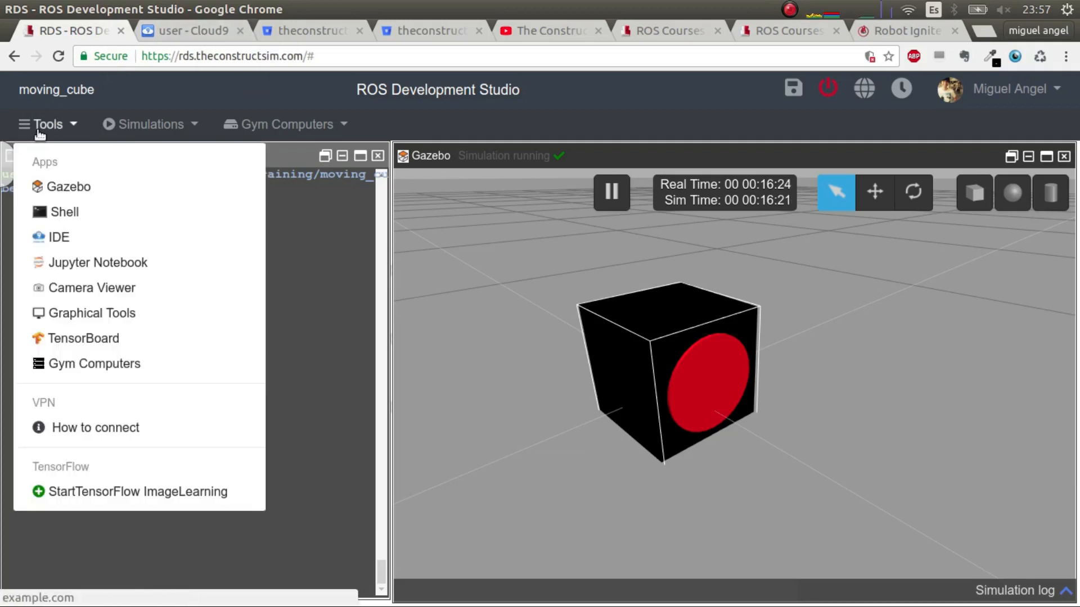
left_click(193, 30)
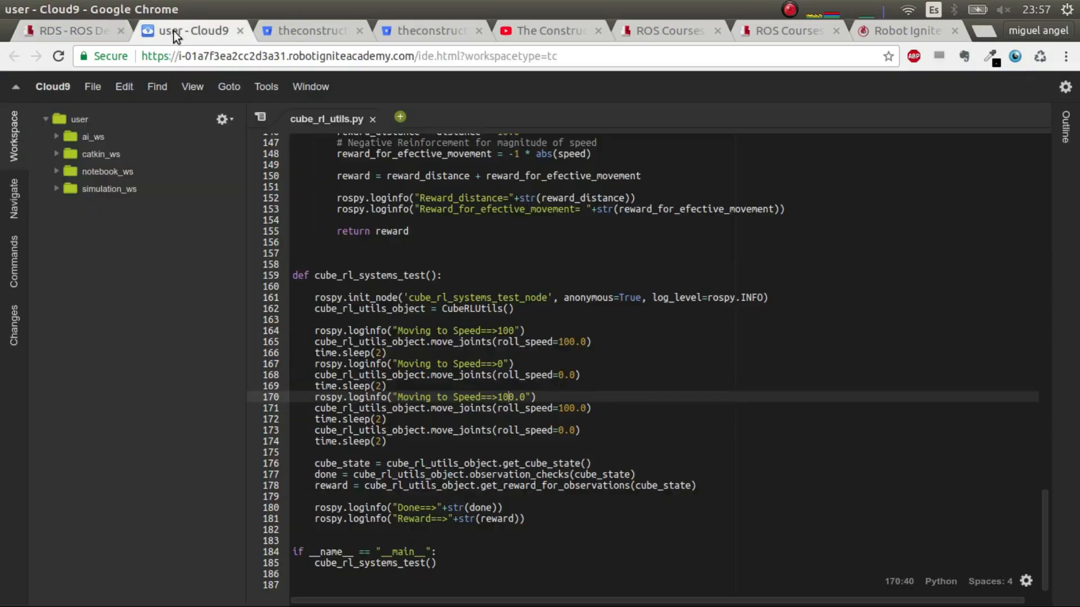
mouse_move(379, 446)
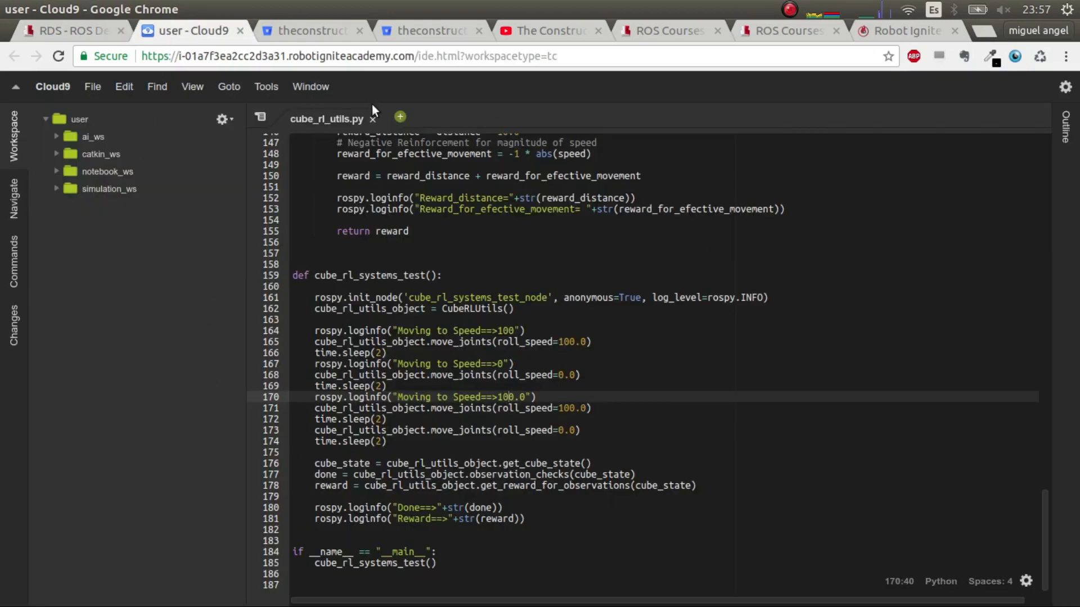
left_click(373, 120)
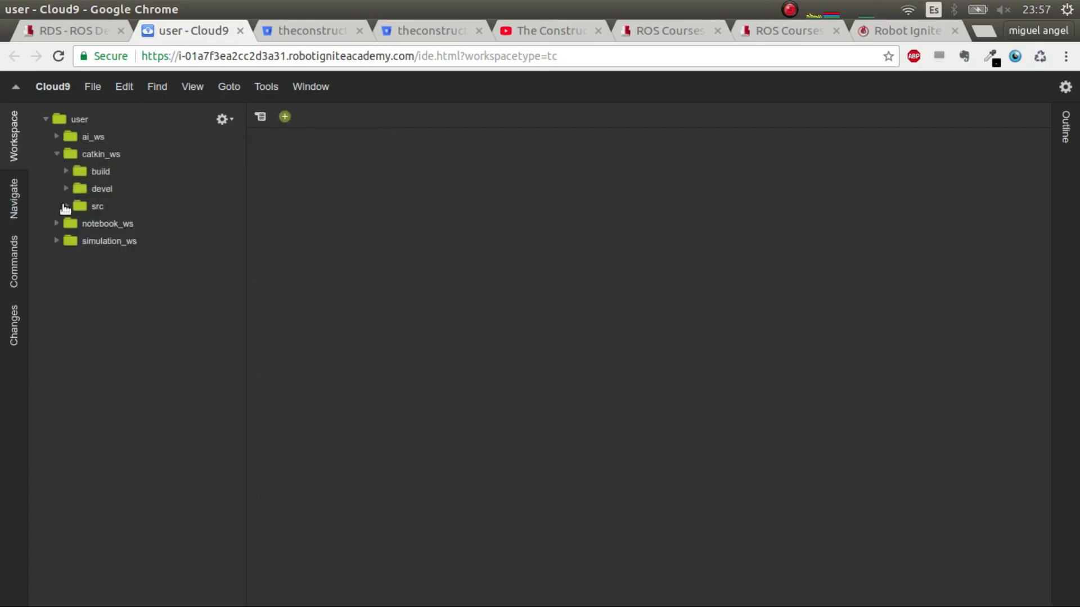
Expand the src folders of catkin_ws and simulation_ws to show moving_cube_training and moving_cube
left_click(97, 206)
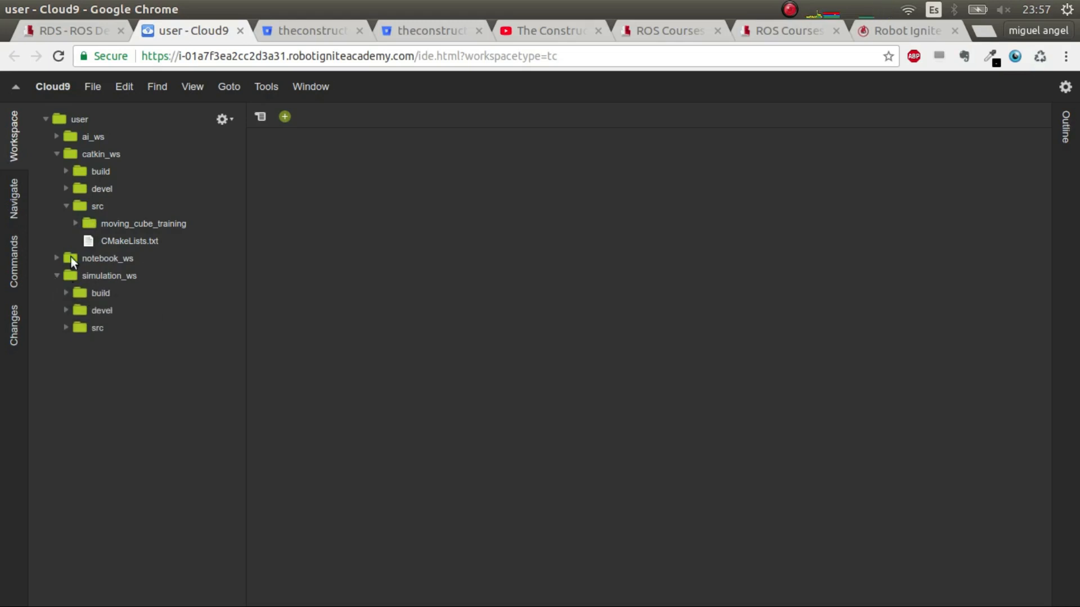
mouse_move(129, 245)
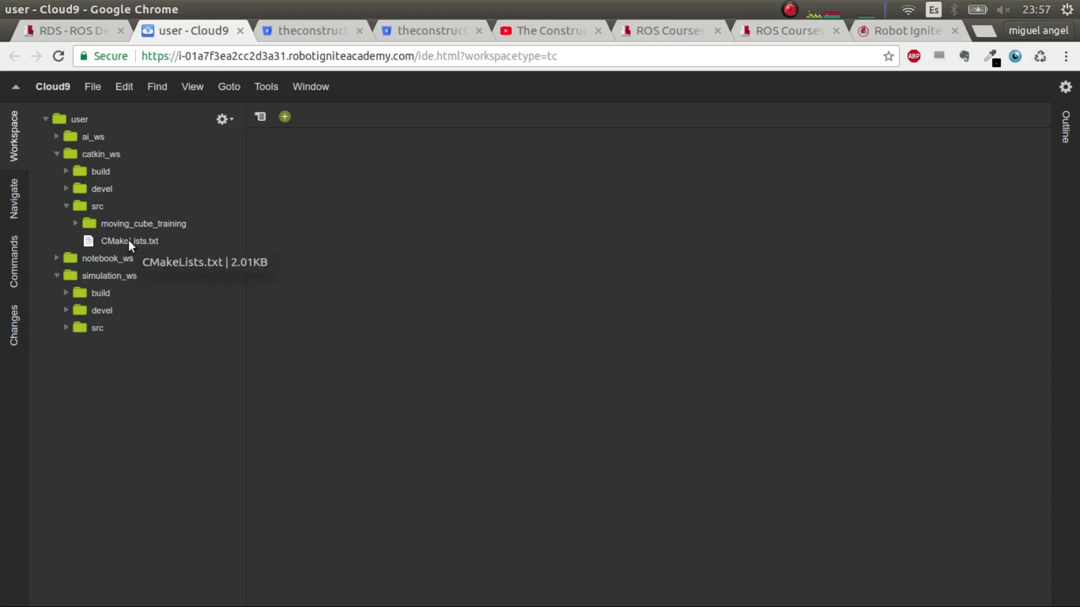
mouse_move(69, 279)
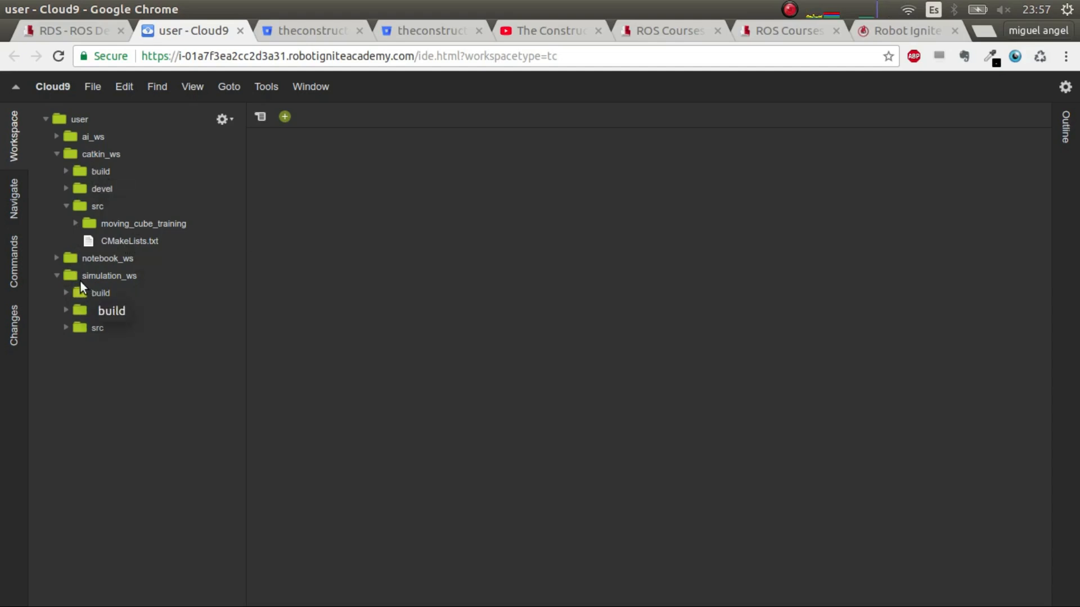
left_click(109, 276)
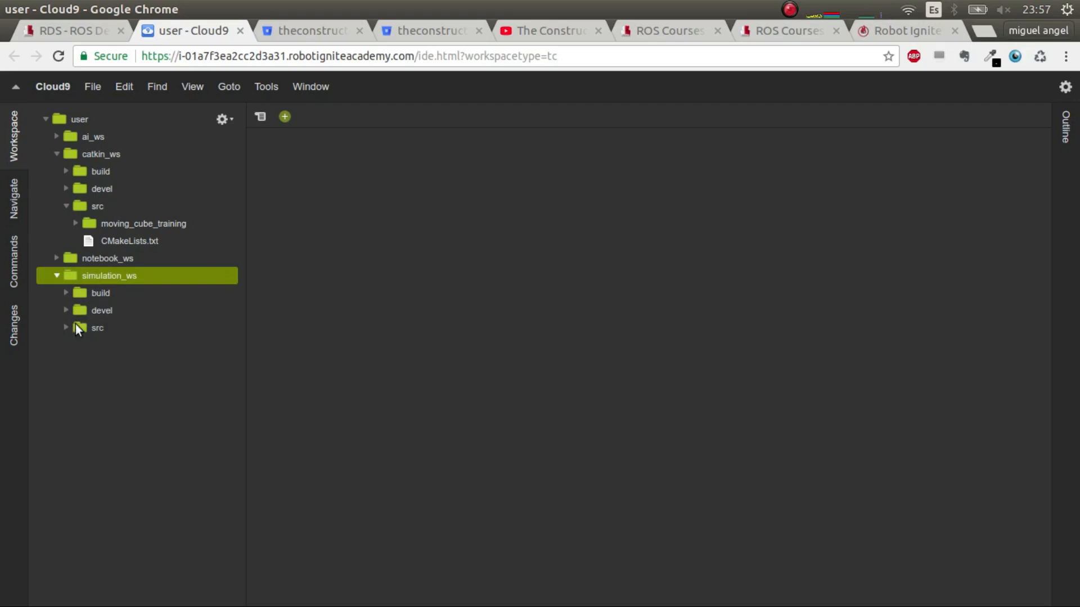
left_click(66, 327)
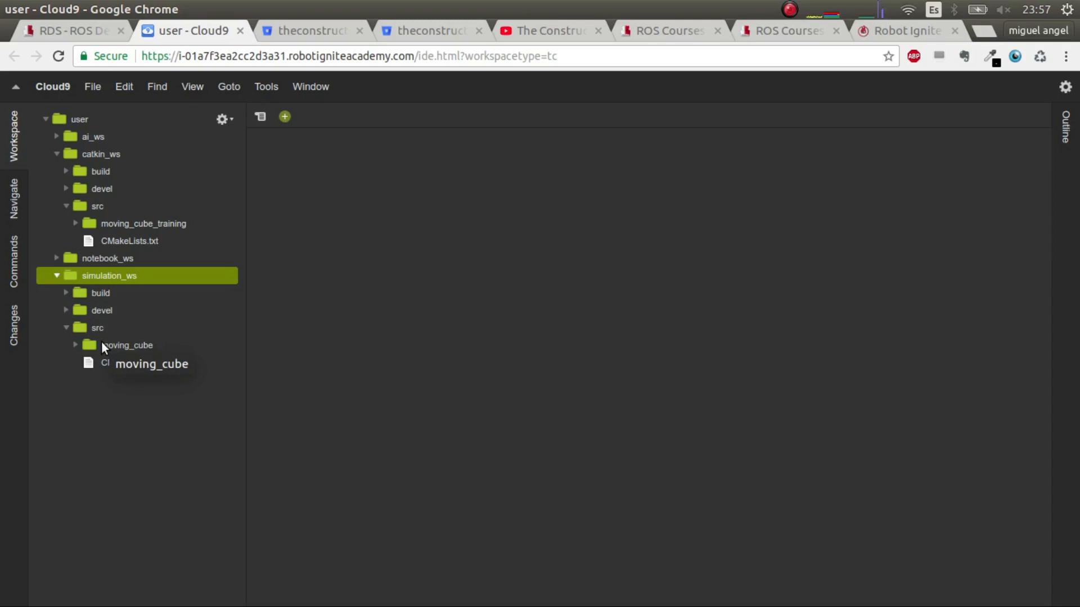
mouse_move(100, 299)
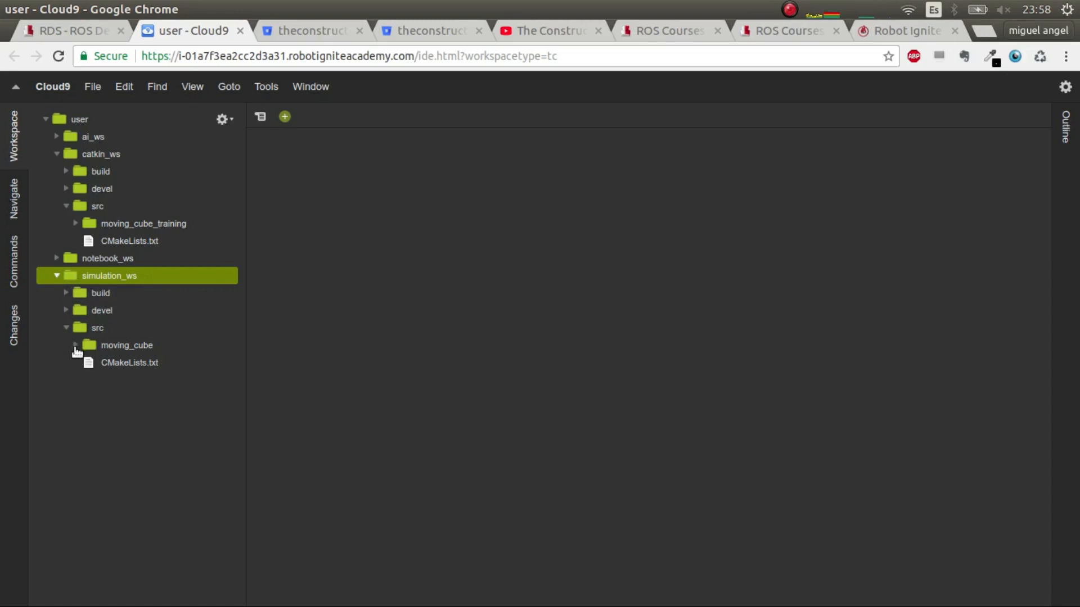
Expand moving_cube and my_moving_cube_description down to the urdf folder
left_click(76, 345)
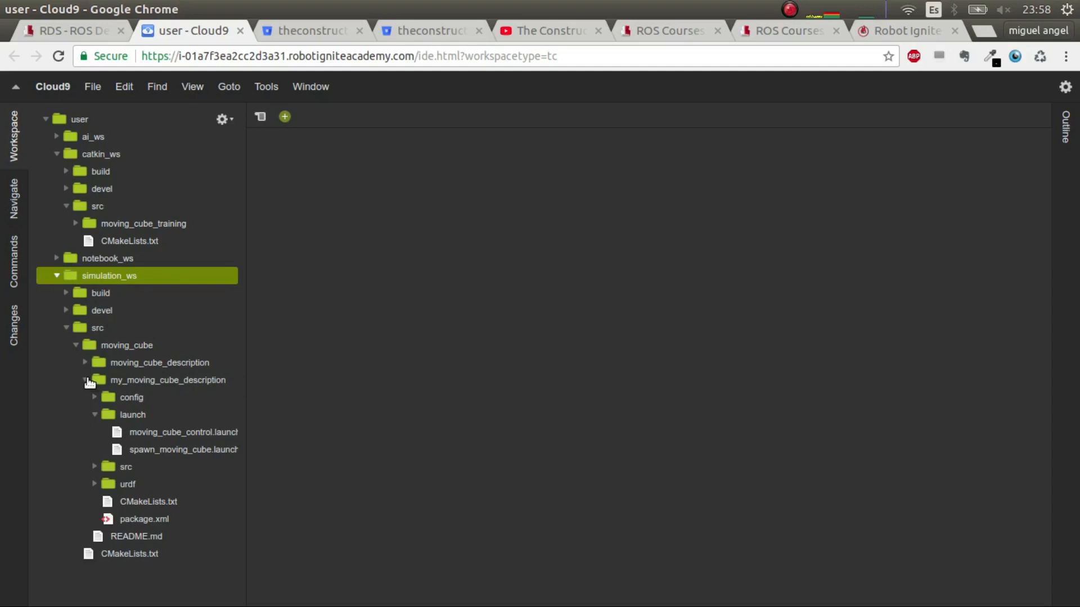
left_click(67, 327)
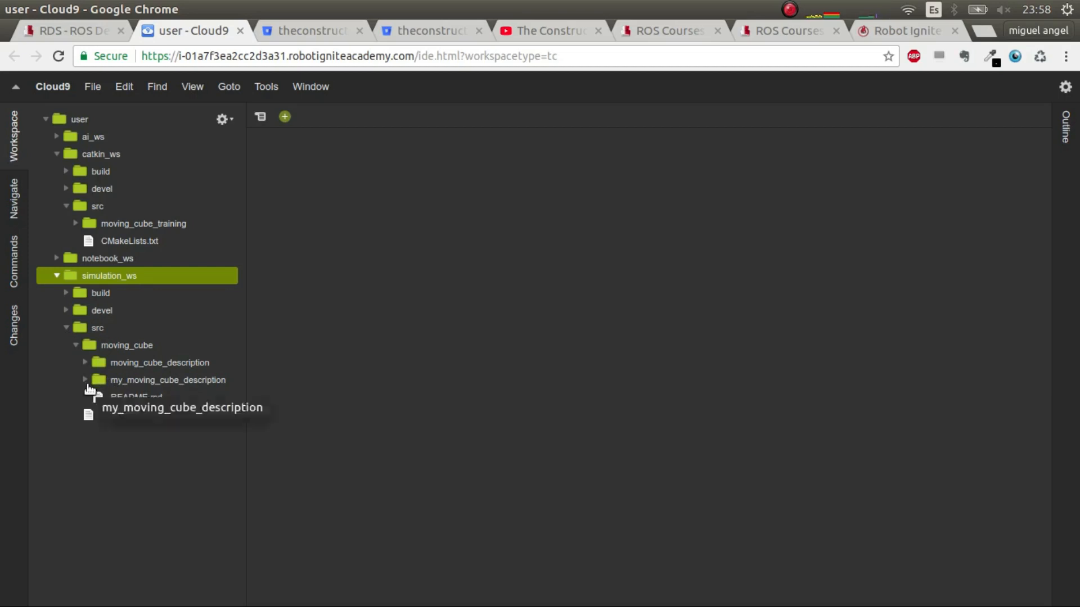
left_click(167, 379)
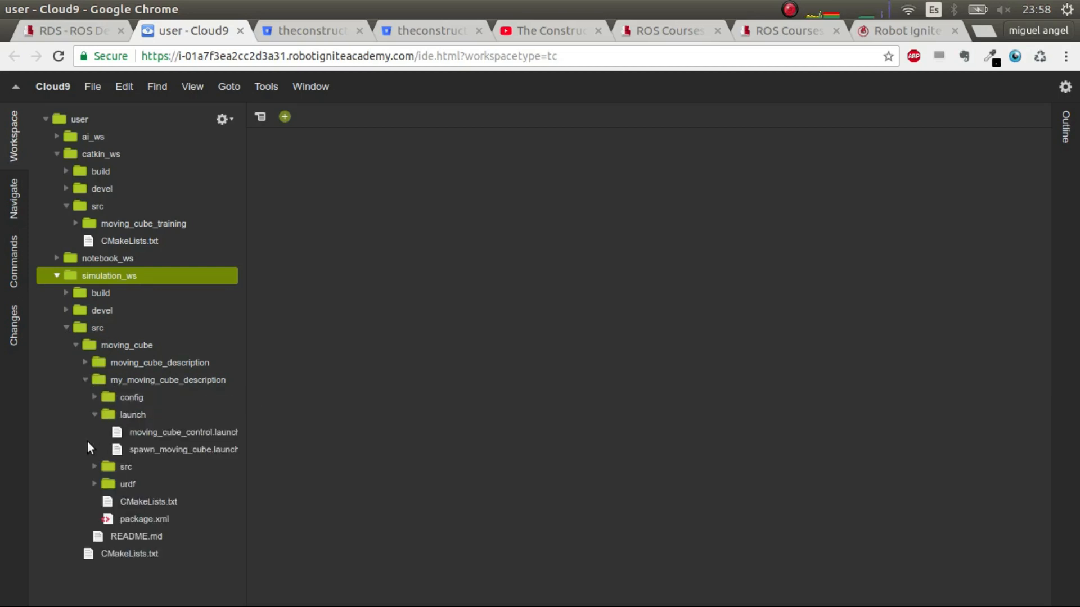
left_click(127, 484)
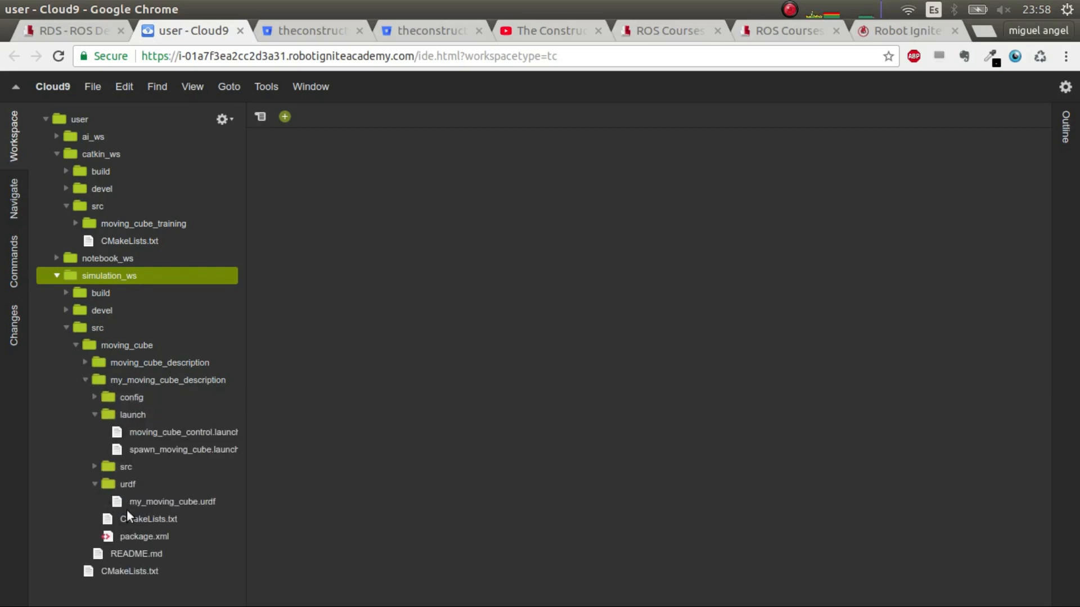
mouse_move(172, 501)
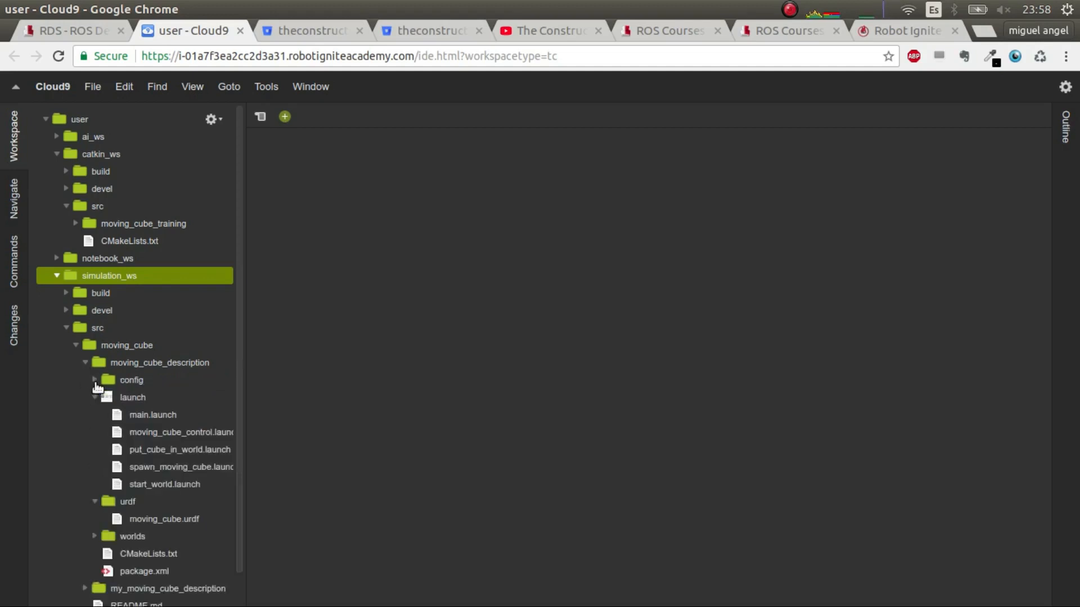
Open moving_cube.urdf and look over its Gazebo plugin and link definitions
double_click(164, 518)
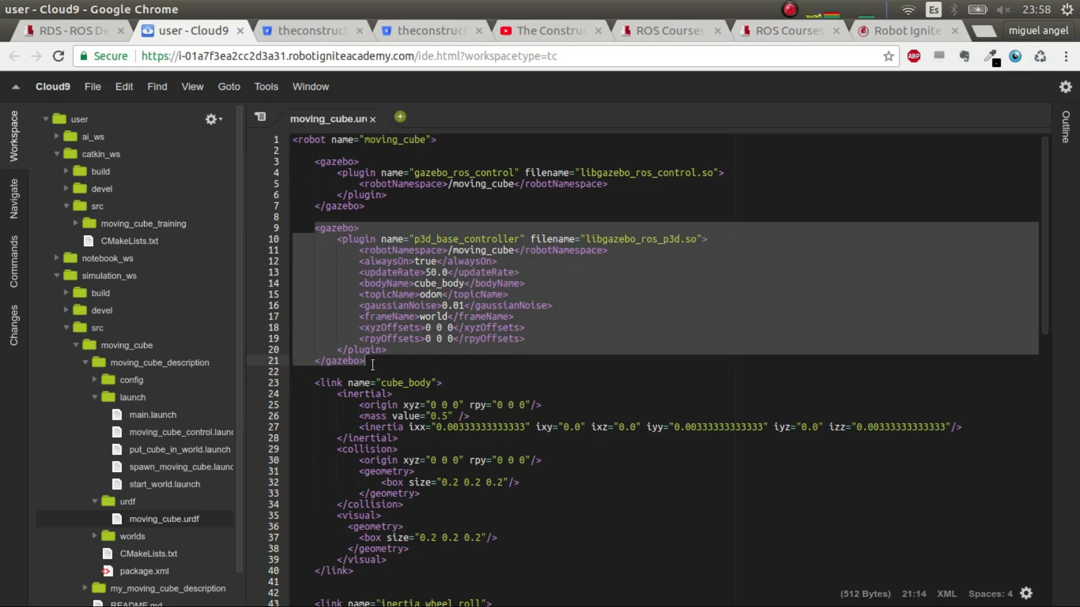
scroll("down", 3)
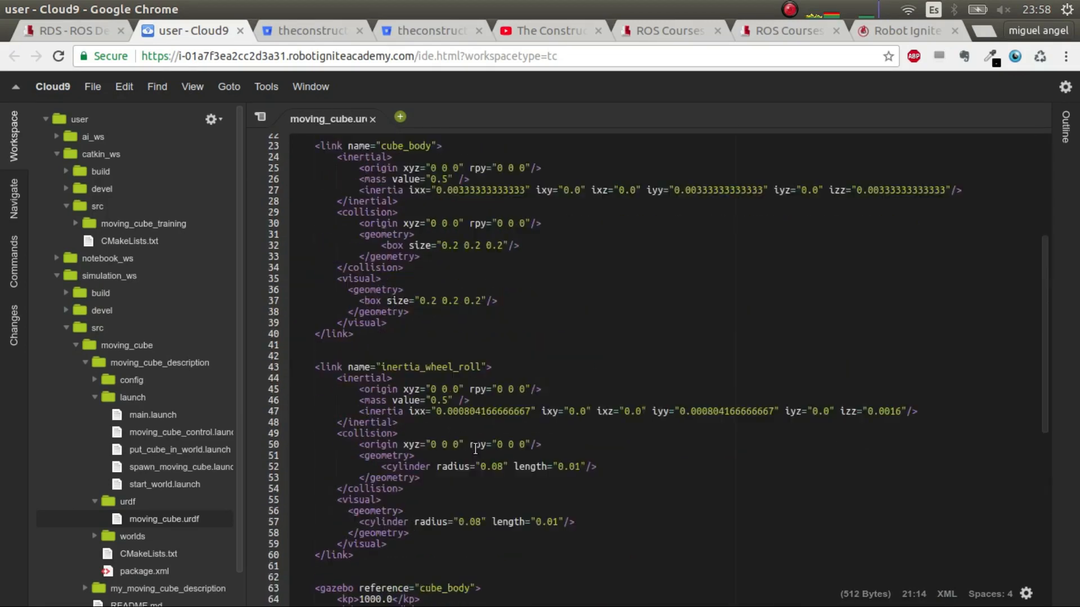
scroll("up", 3)
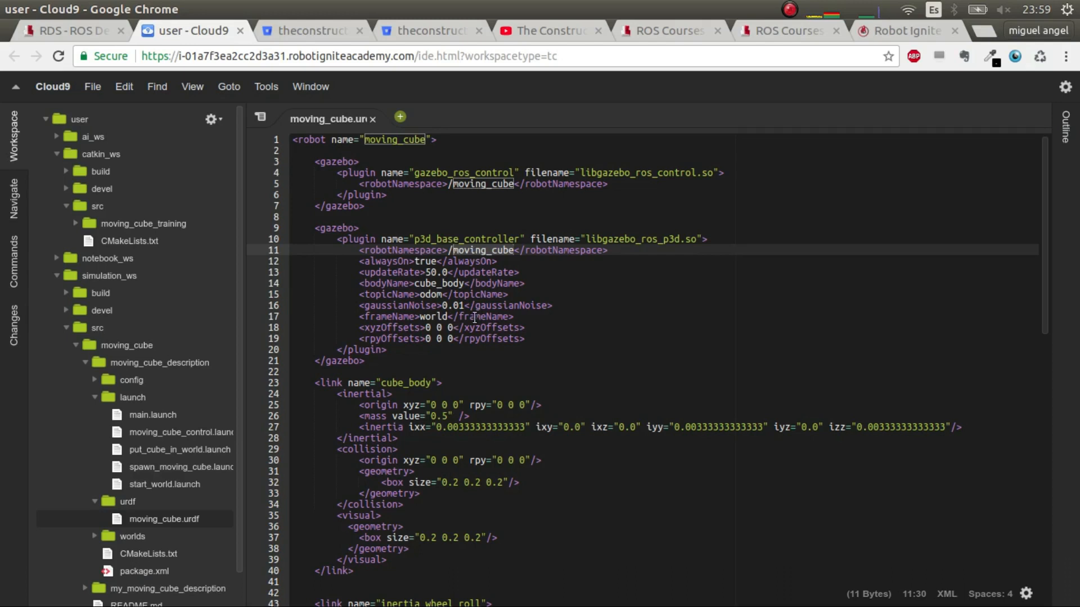
mouse_move(551, 339)
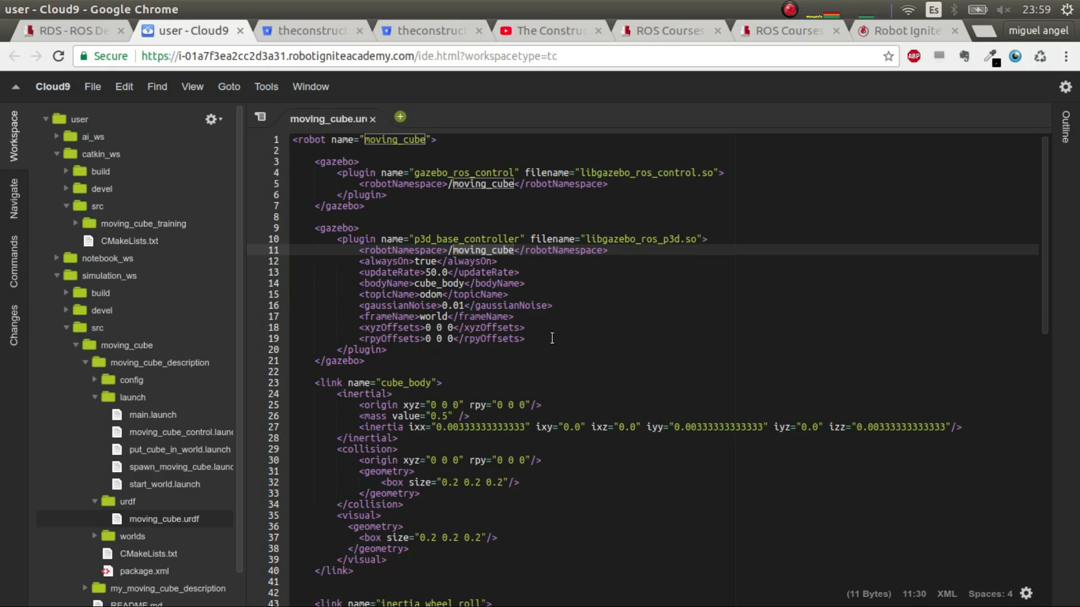
mouse_move(530, 345)
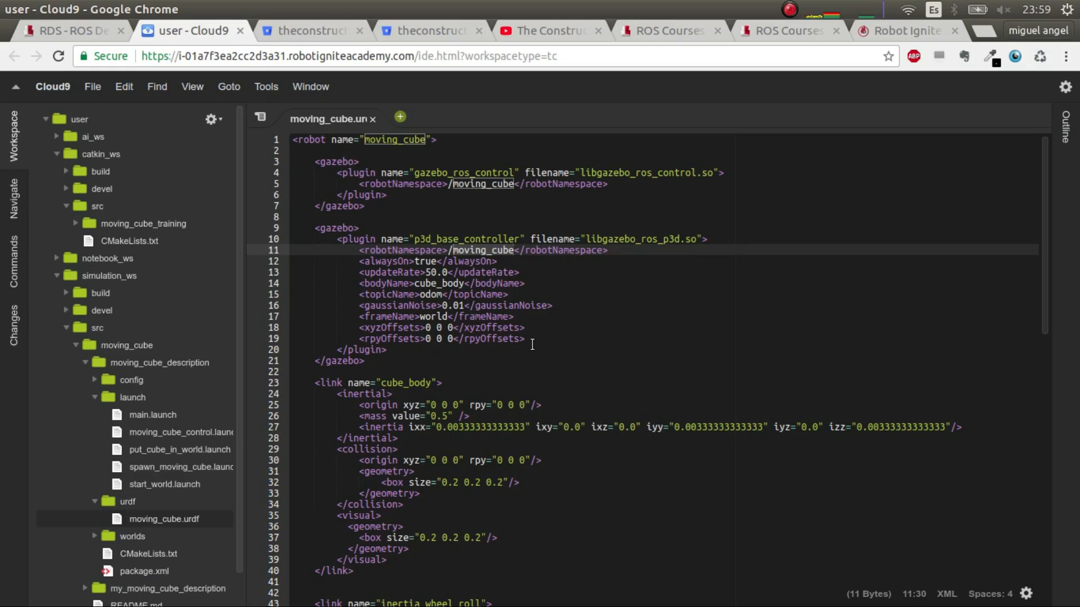
mouse_move(299, 154)
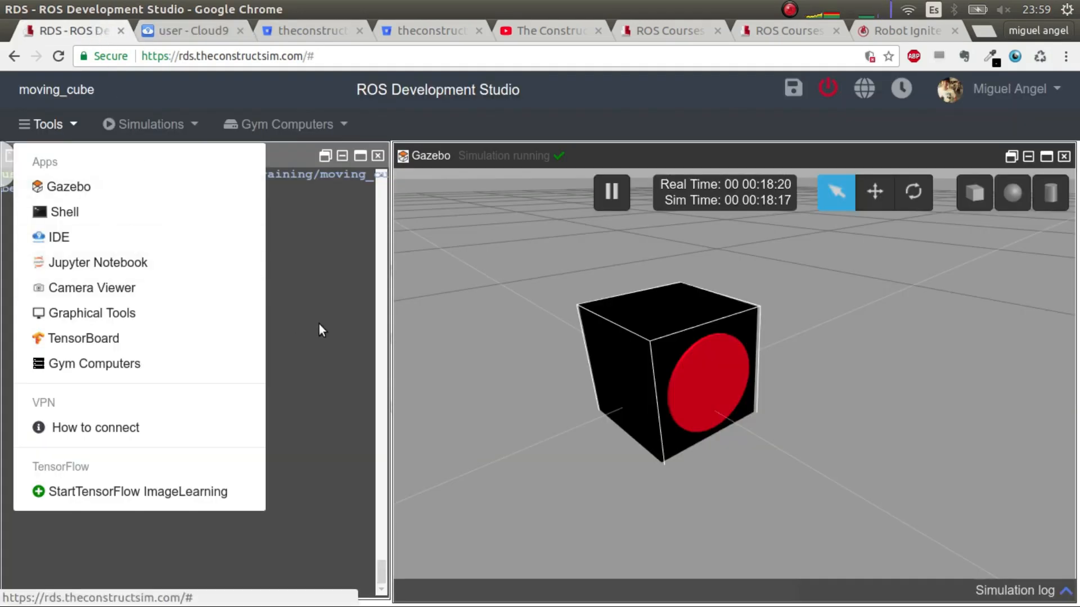
Run rostopic list in the shell to show the moving_cube topics, then return to Cloud9
left_click(65, 211)
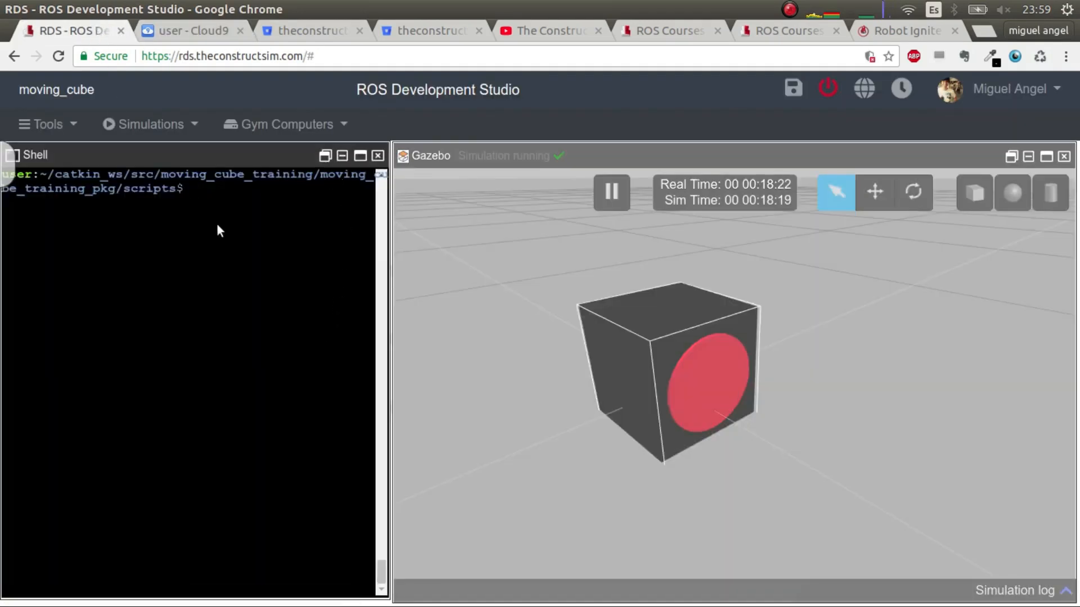
type("rostopic")
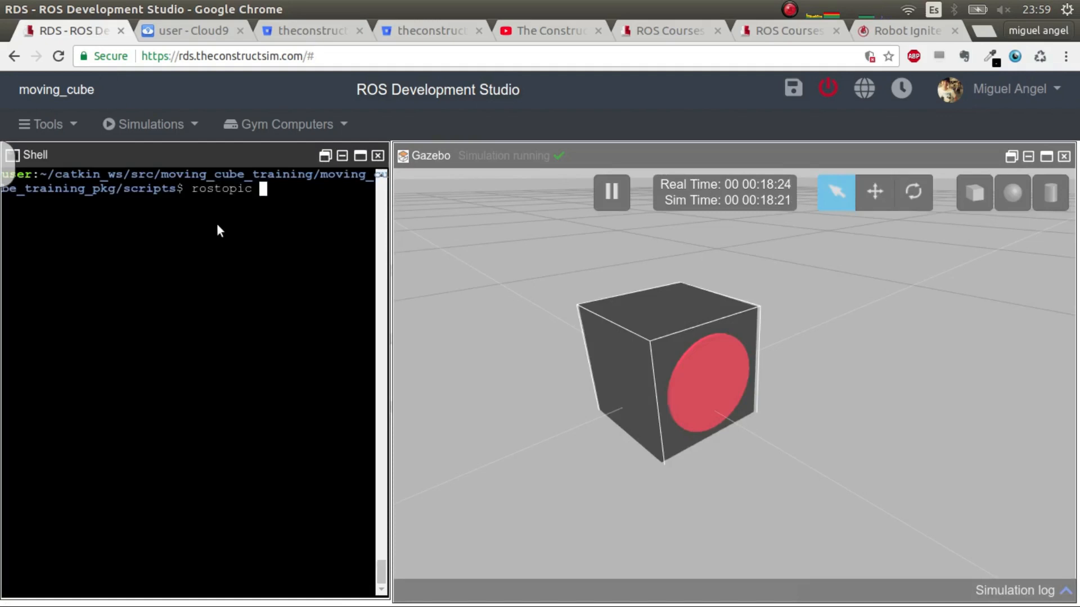
type("list")
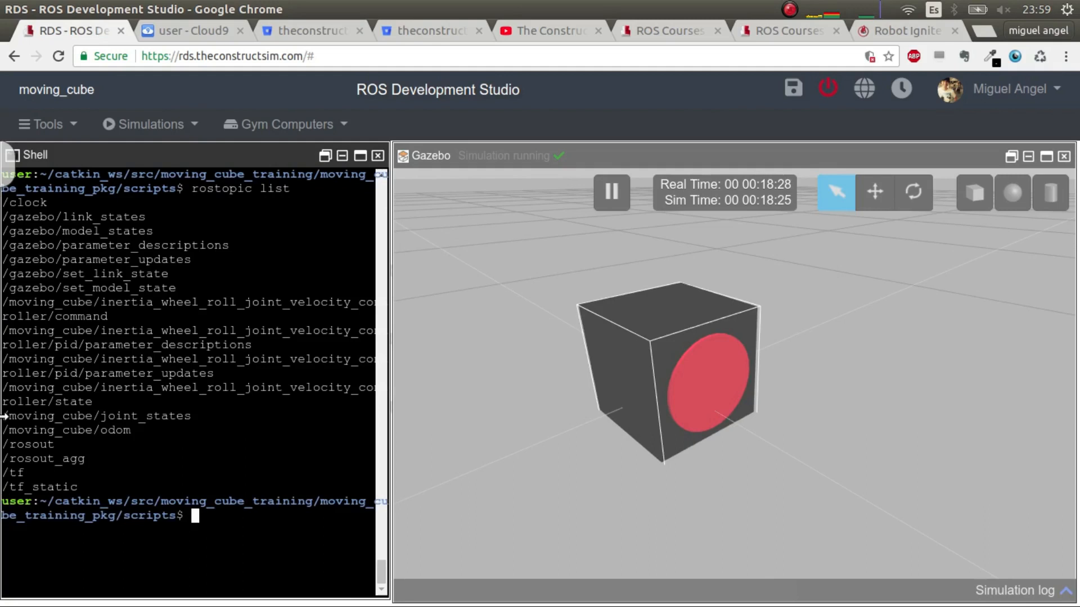
double_click(97, 416)
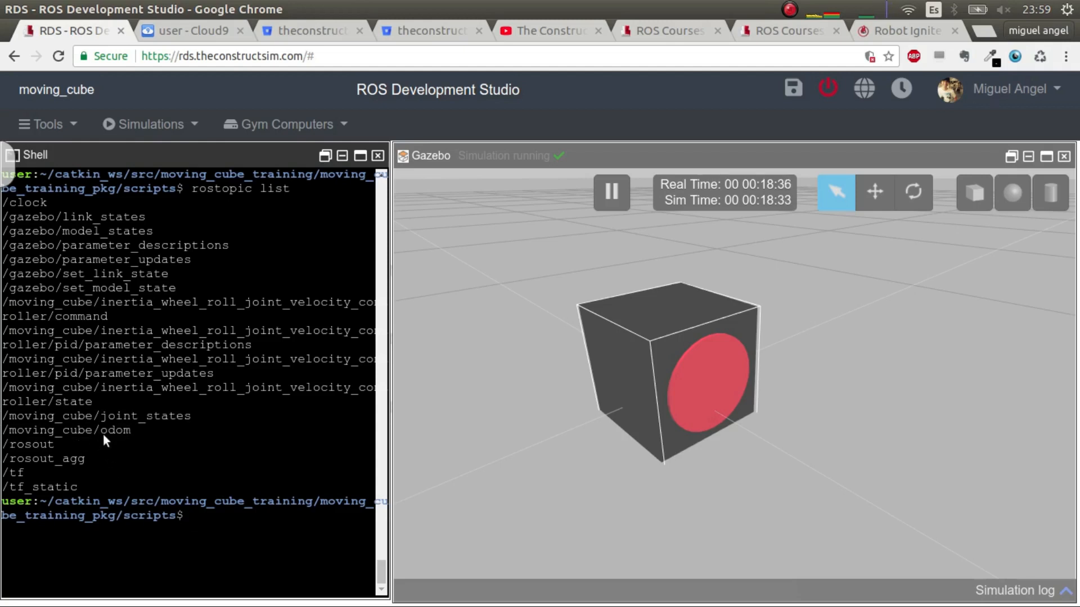
left_click(192, 30)
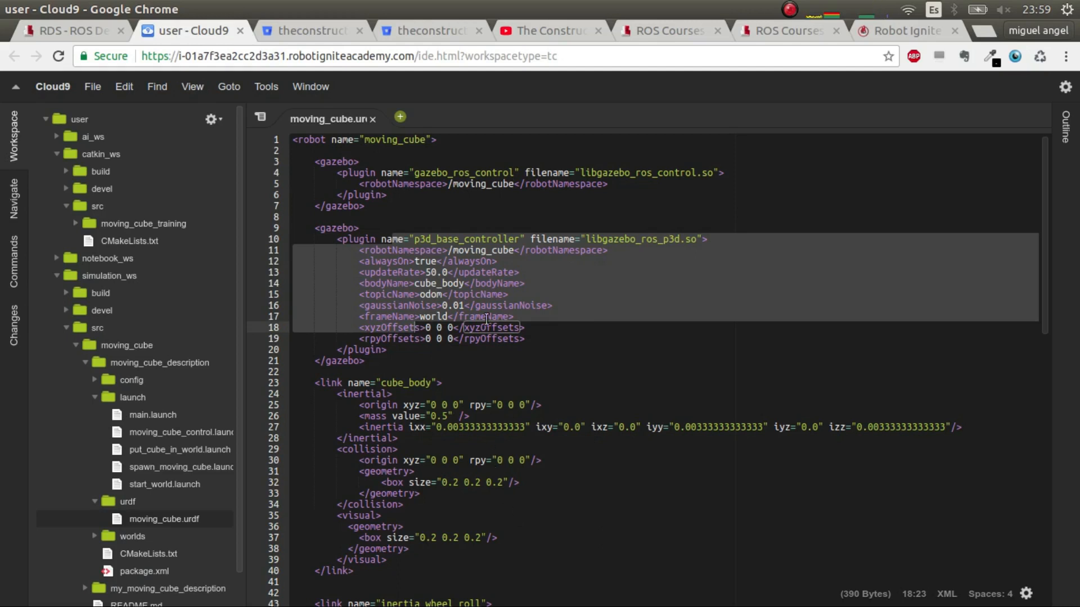
Collapse simulation_ws and select the moving_cube_training package in catkin_ws
left_click(448, 316)
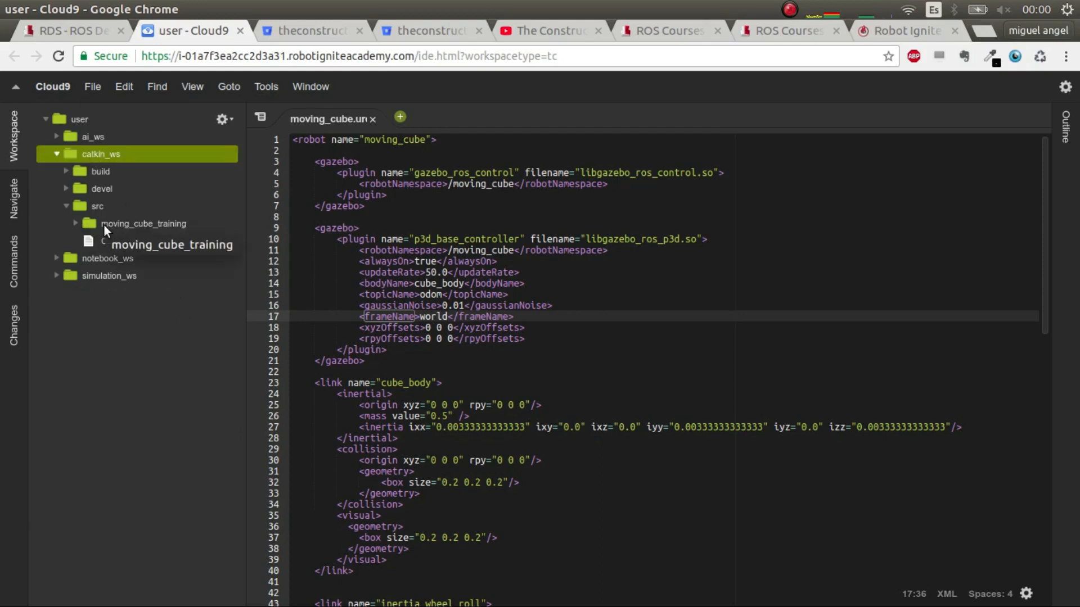
left_click(143, 222)
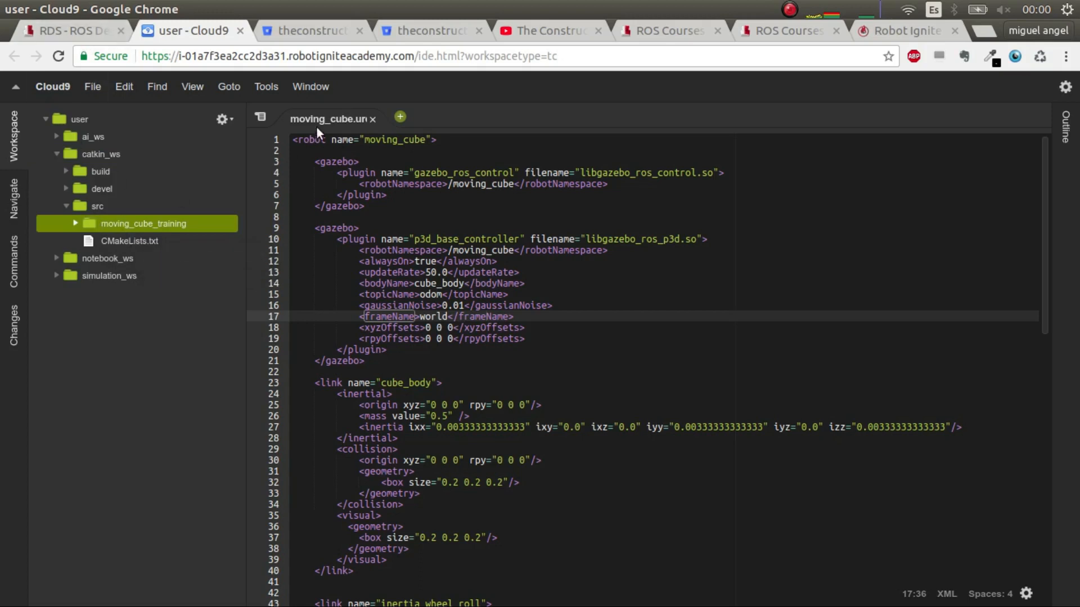
left_click(372, 119)
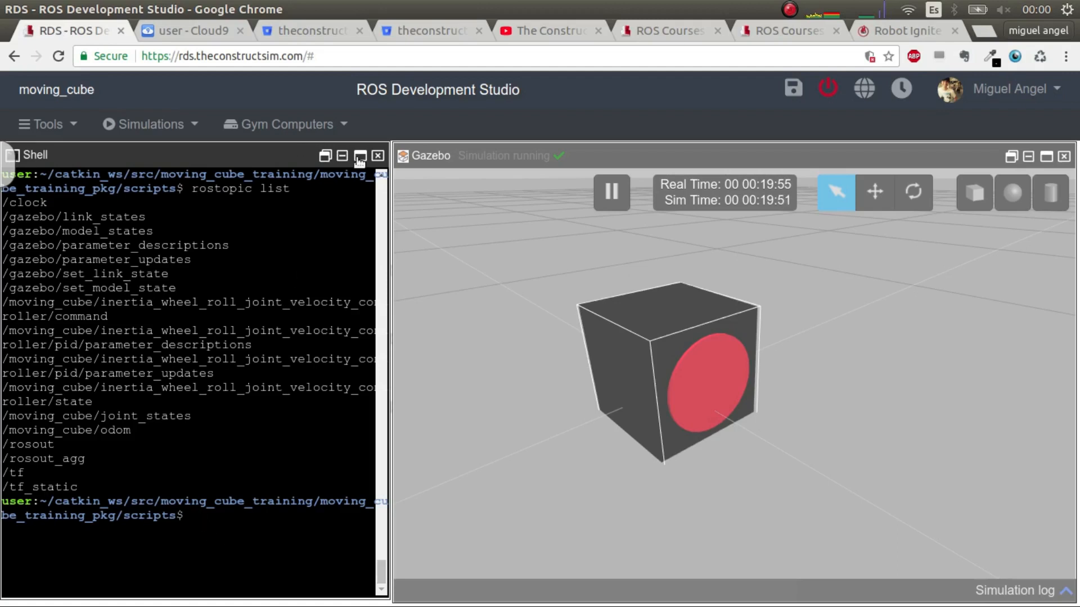
Maximize the shell, clear it and cd into catkin_ws/src/moving_cube_training
left_click(360, 155)
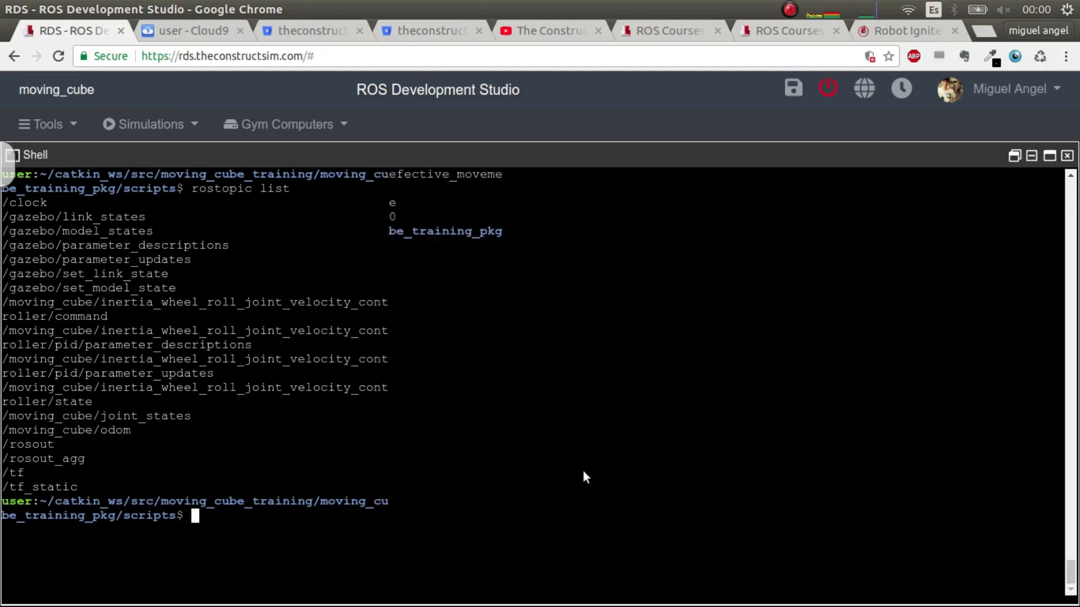
type("clear")
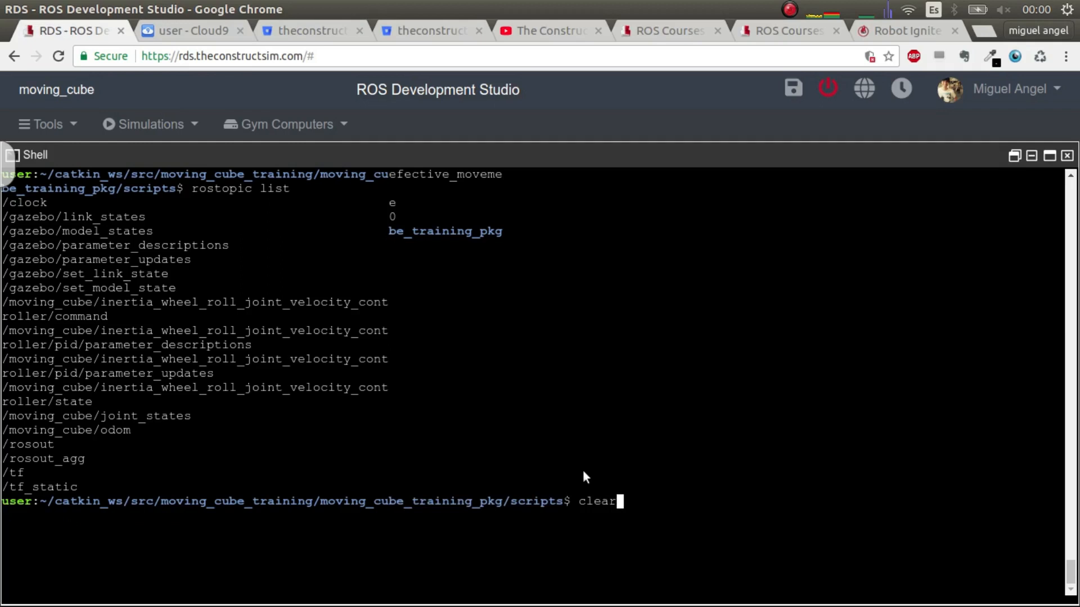
key("Return")
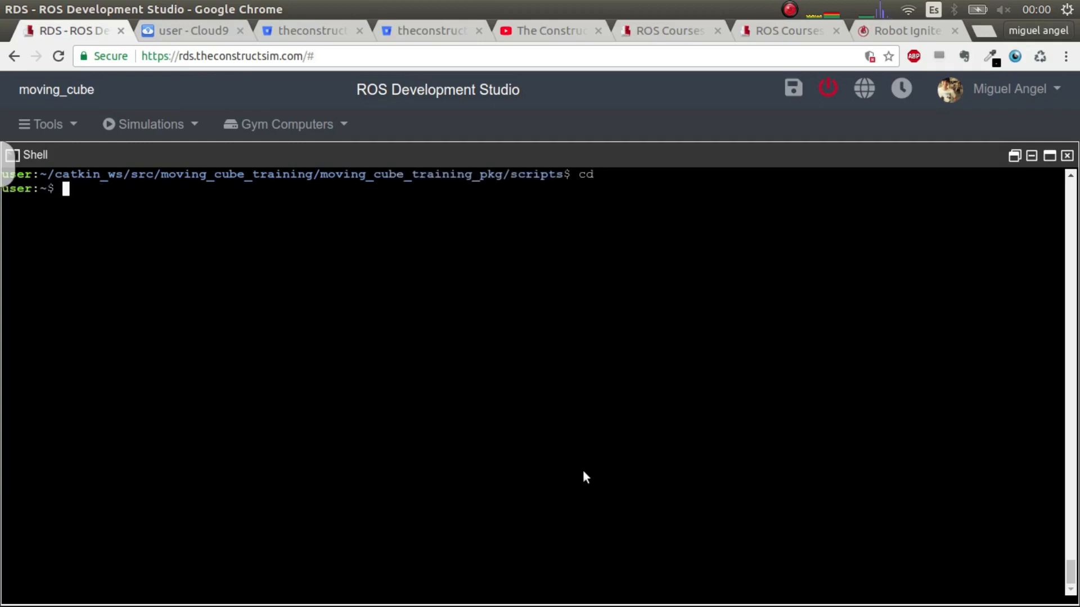
type("cd")
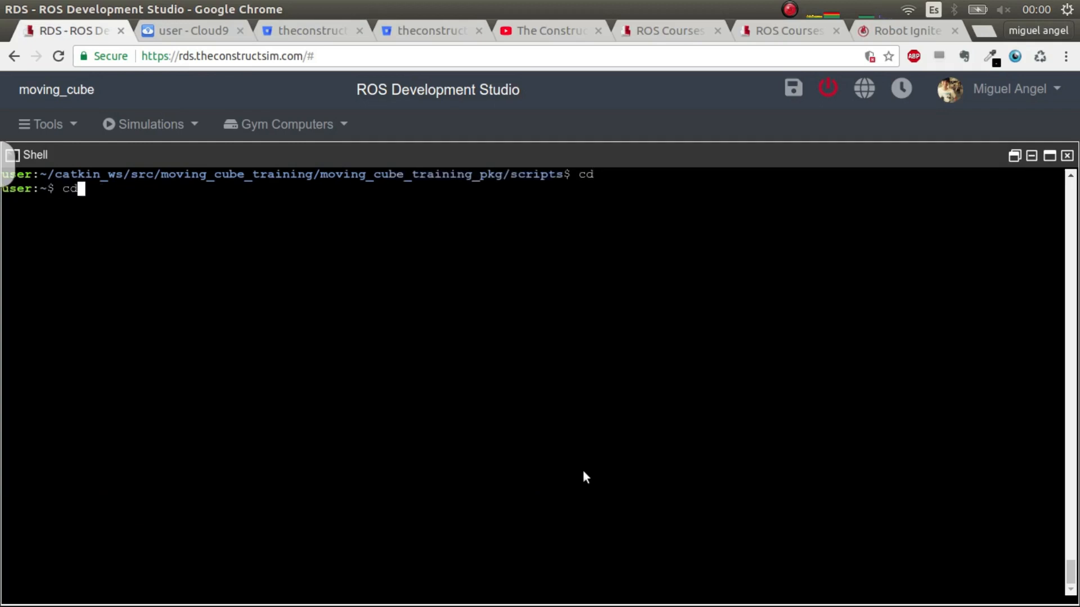
type("ls")
key("Return")
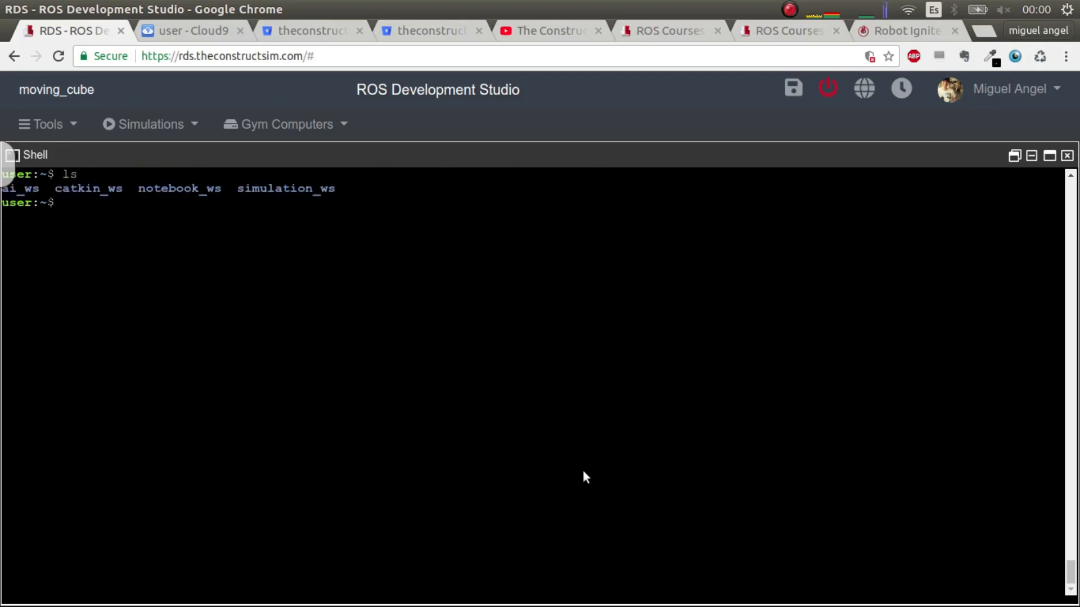
type("cd catkin_ws/")
type("cd src/")
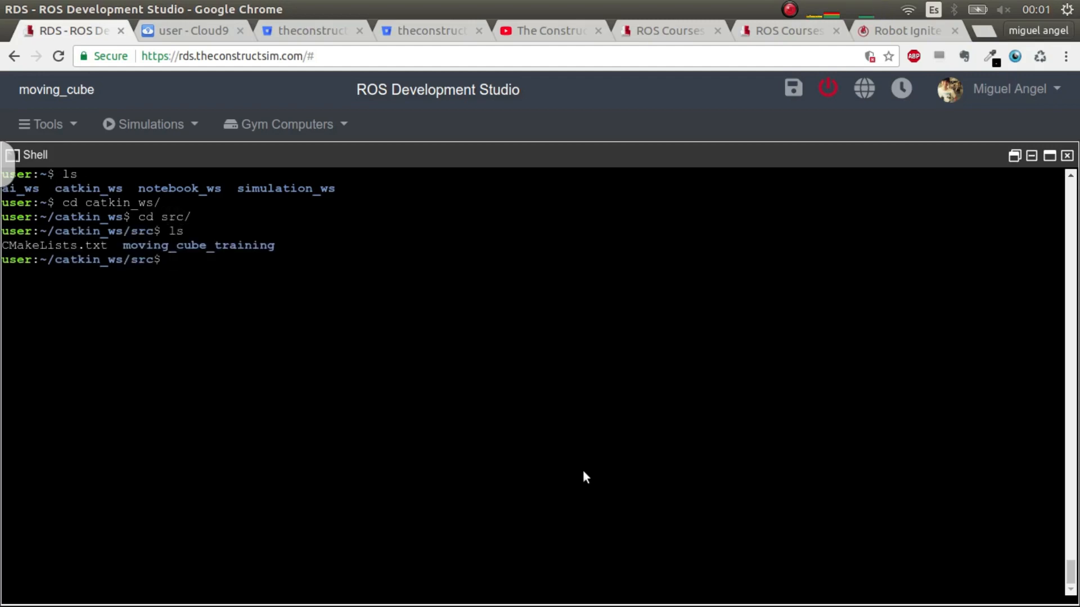
Start a catkin_create_pkg command for my_moving_cube_training_pkg, then abandon it with ctrl+c
type("catkin")
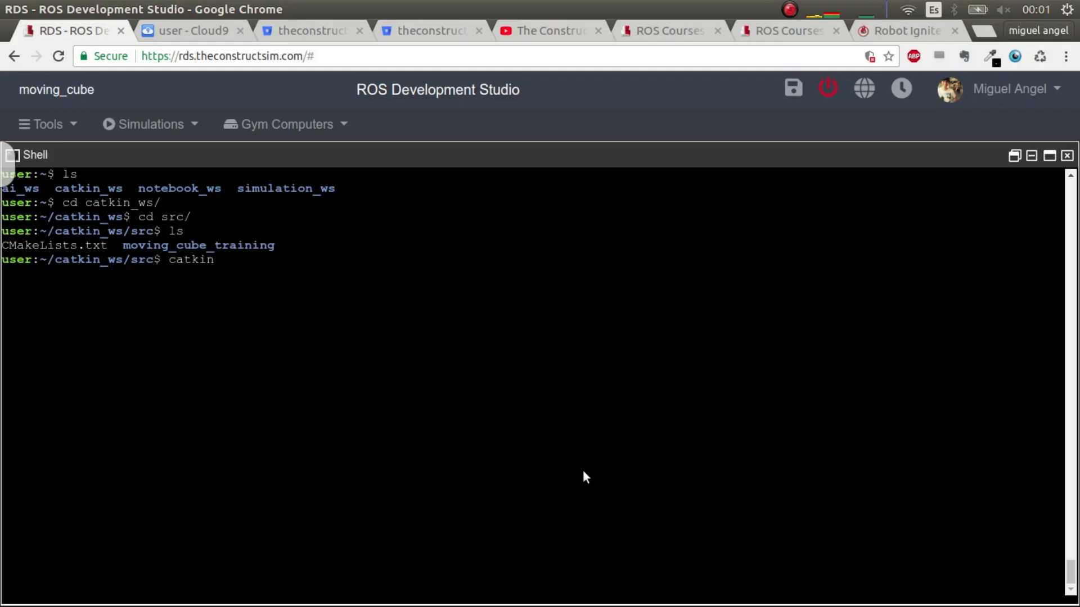
type("_c")
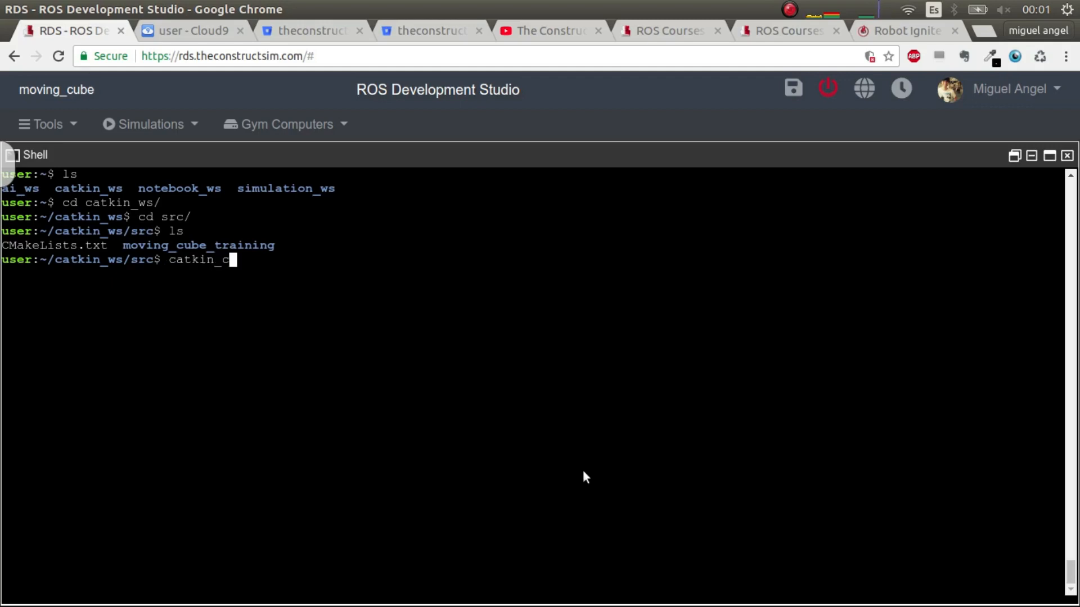
type("reate_pkg")
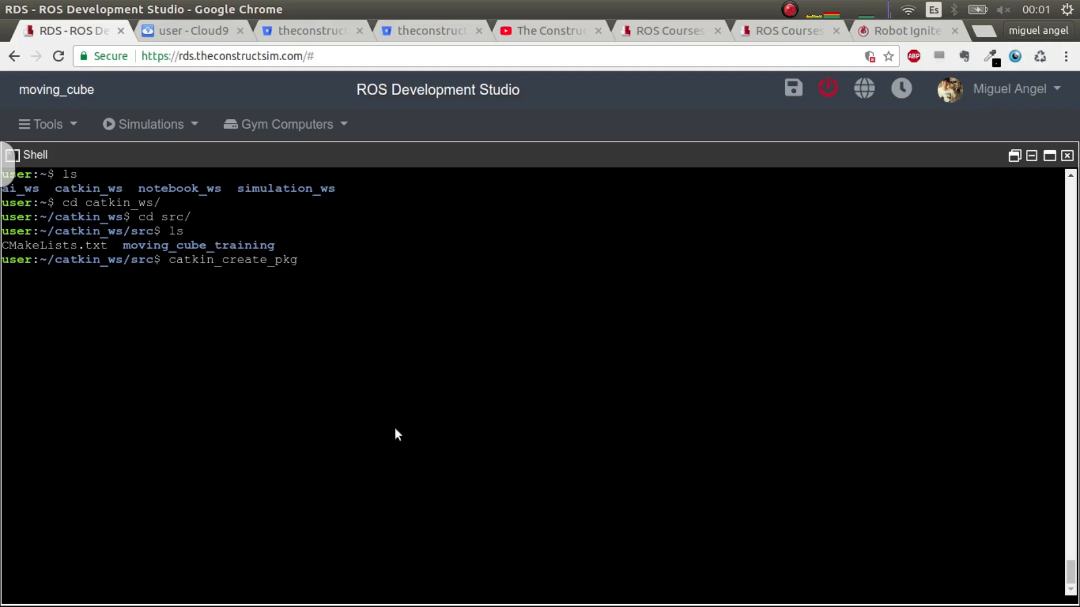
type("my")
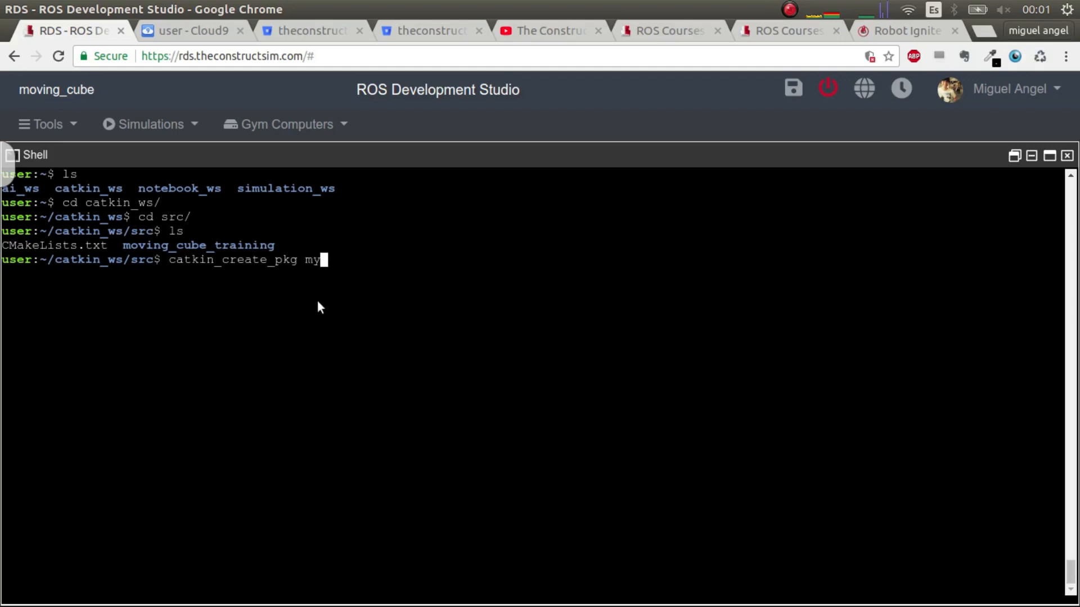
type("_")
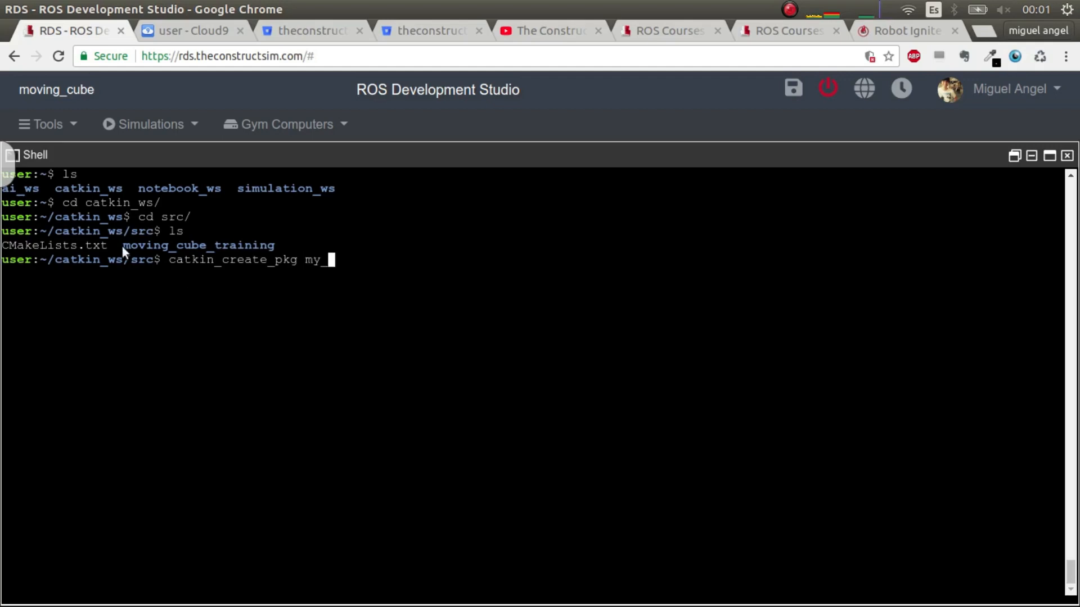
double_click(198, 245)
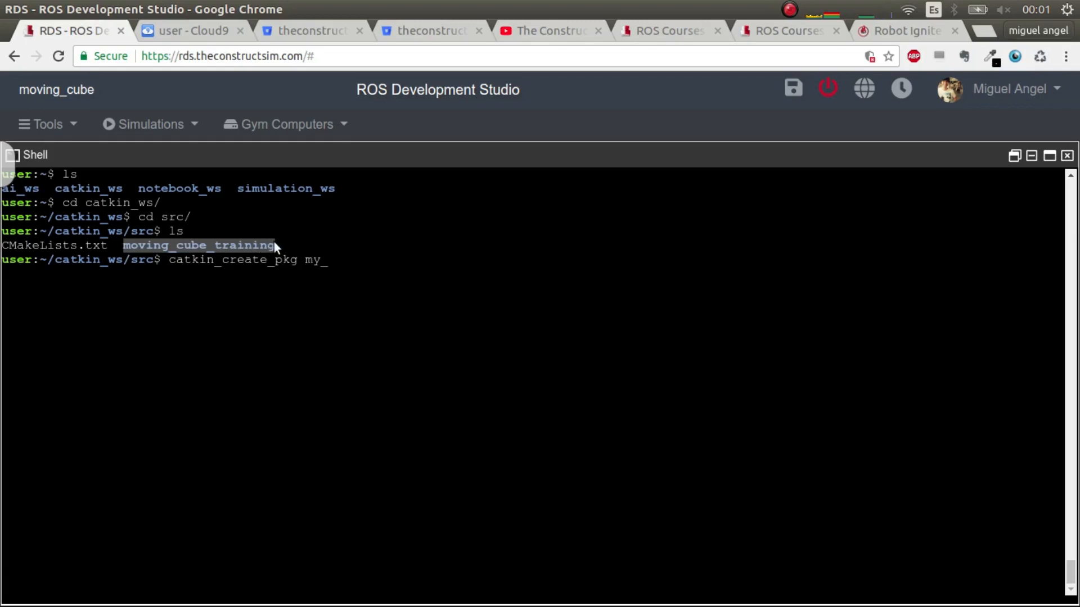
type("moving_cube_training")
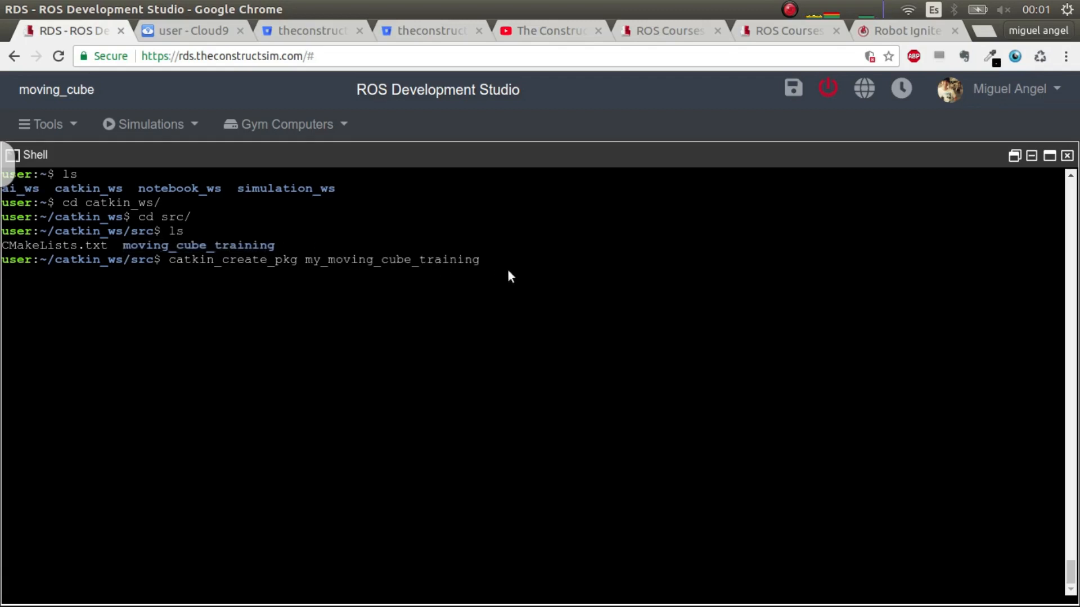
type("_p")
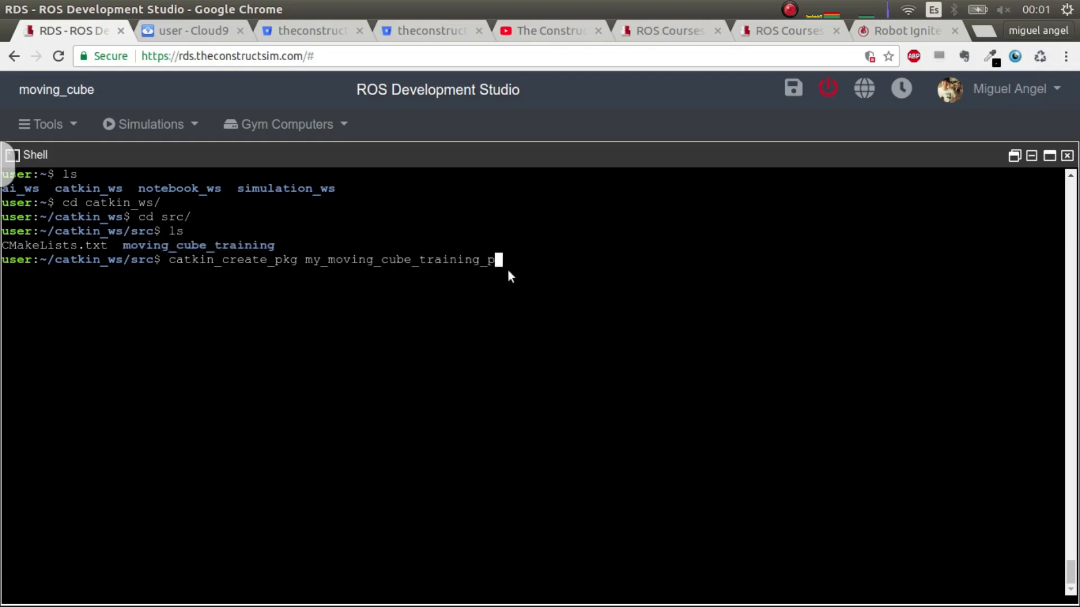
type("kg")
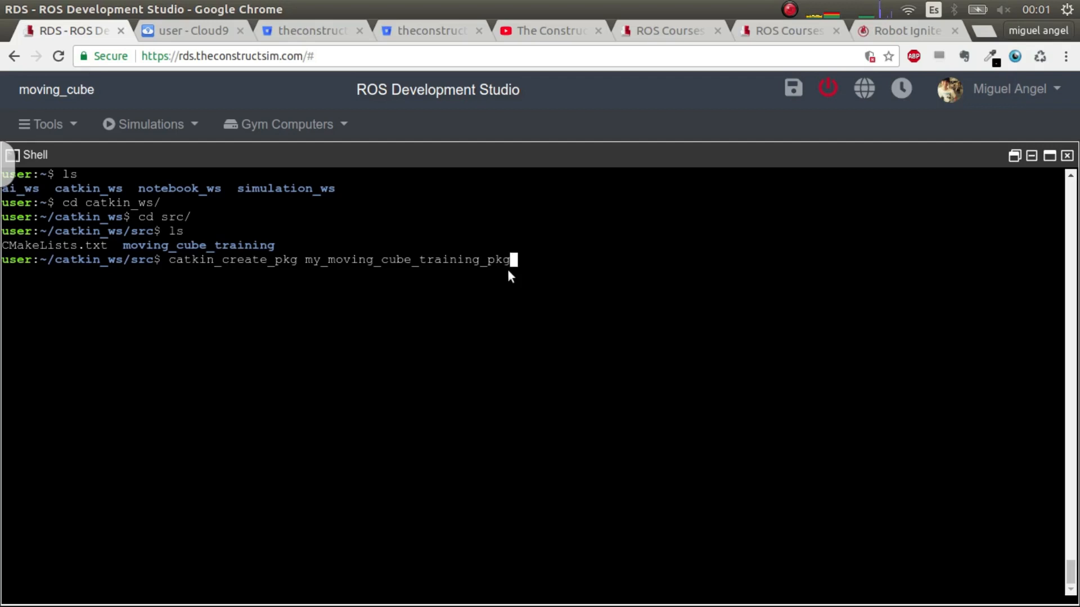
key("BackSpace")
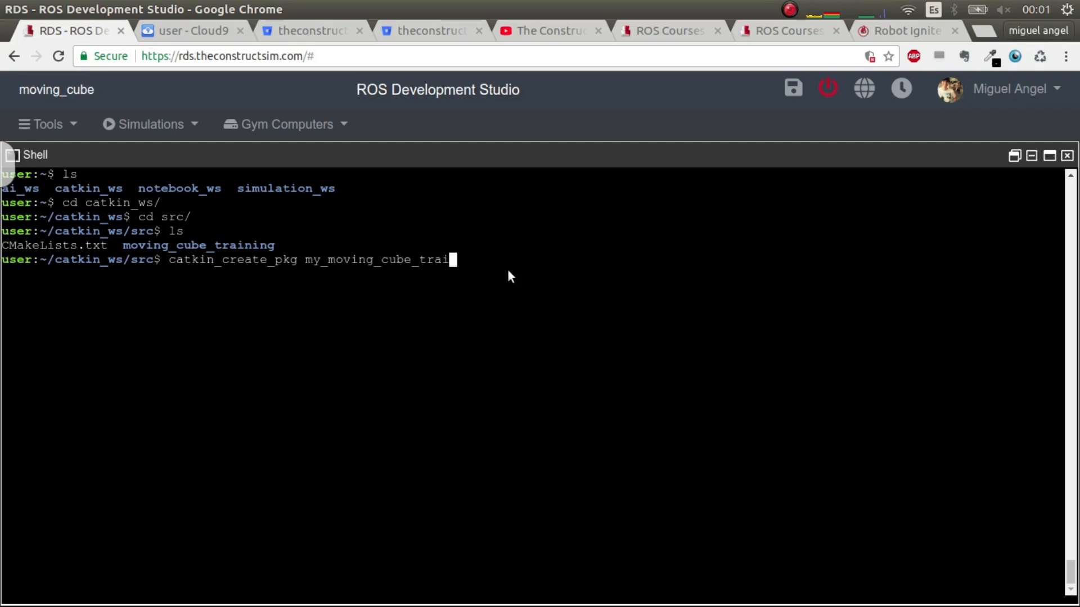
key("ctrl+c")
type("cd moving_cube_training/")
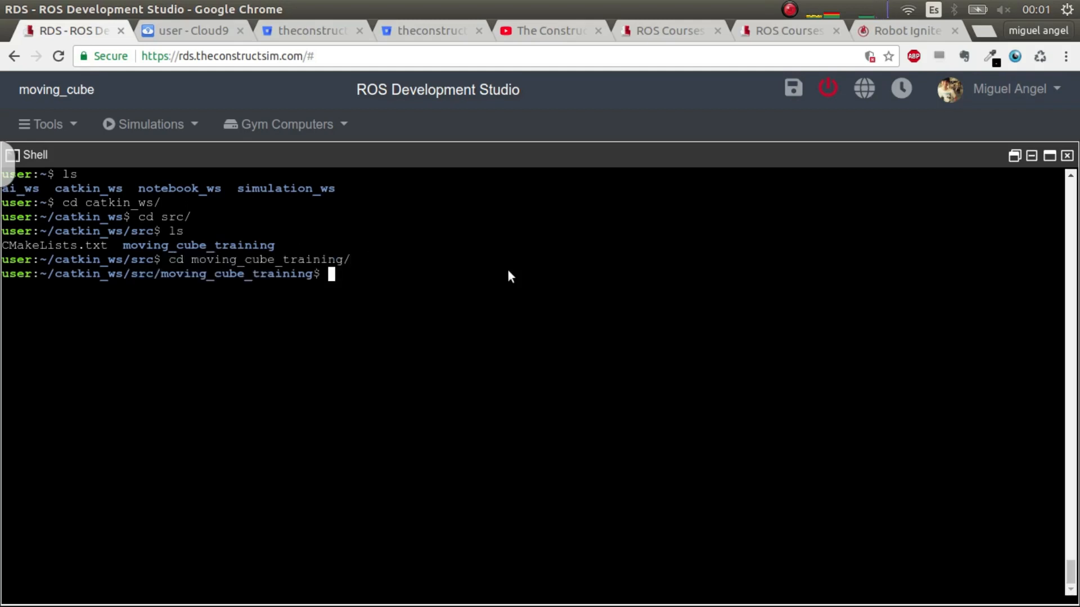
List the folder, then run catkin_create_pkg my_moving_cube_training_pkg rospy
type("ls")
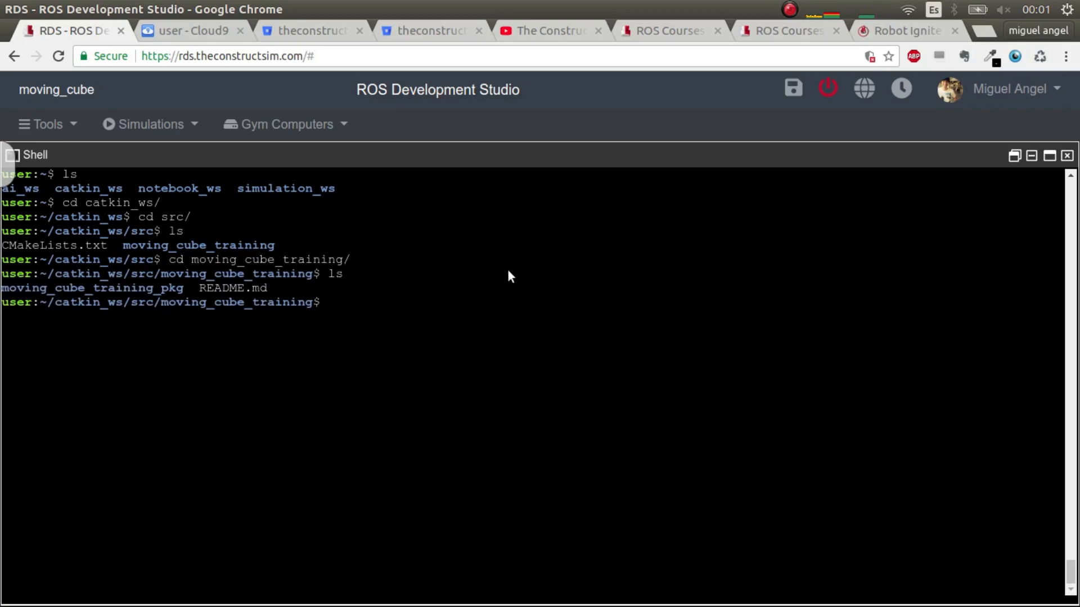
type("catkin")
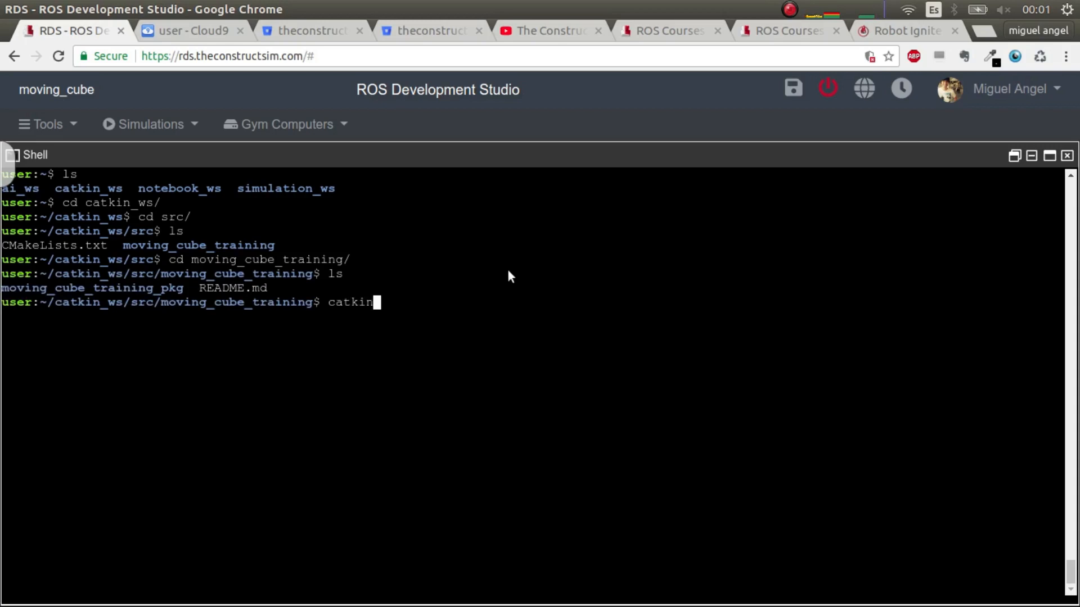
type("_create_pkg")
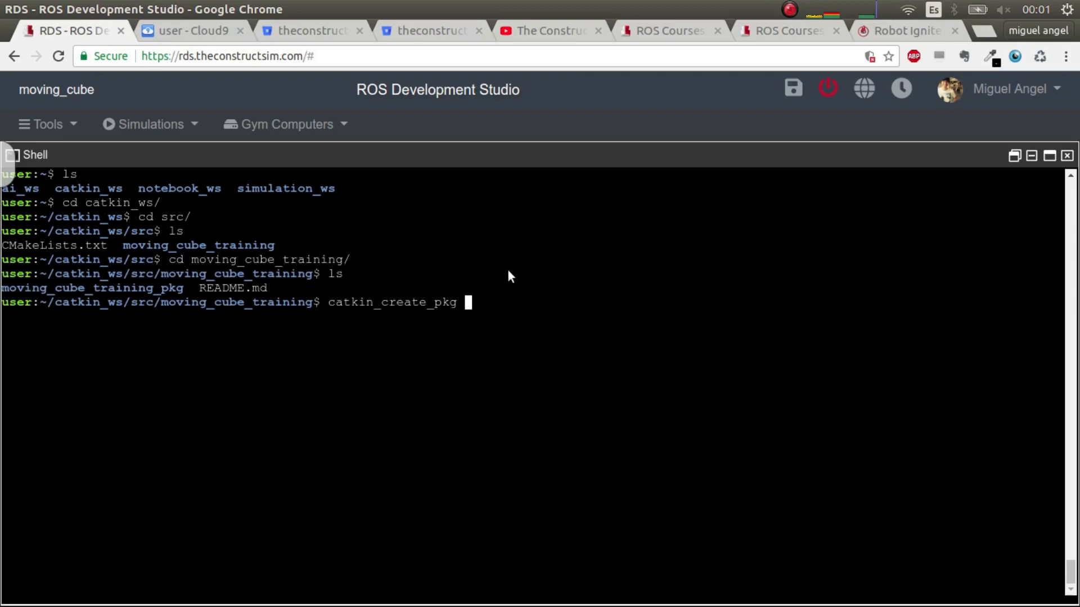
type("my_")
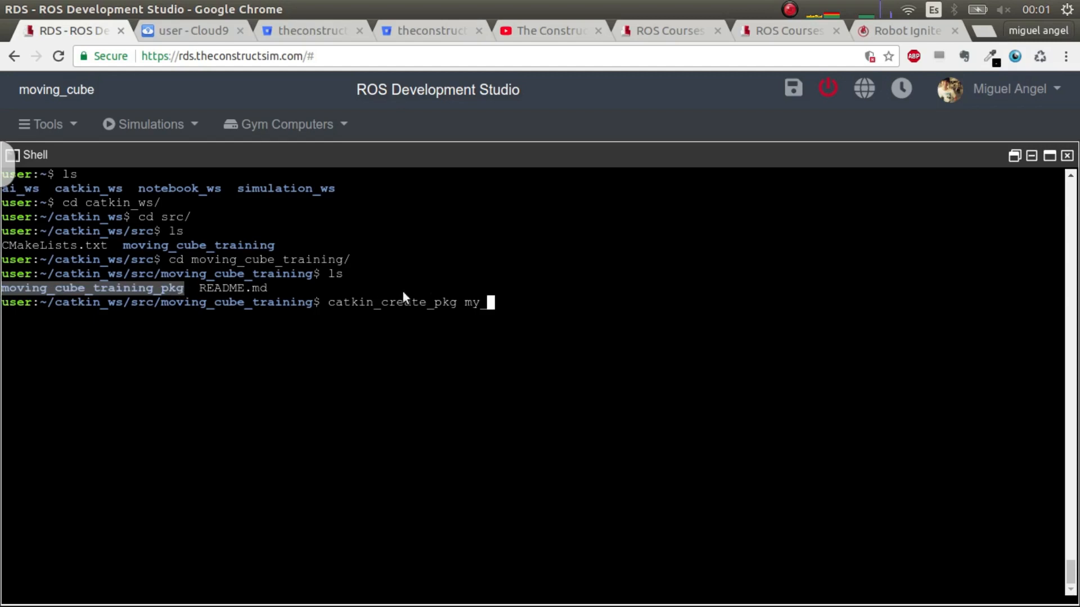
type("moving_cube_training_pkg")
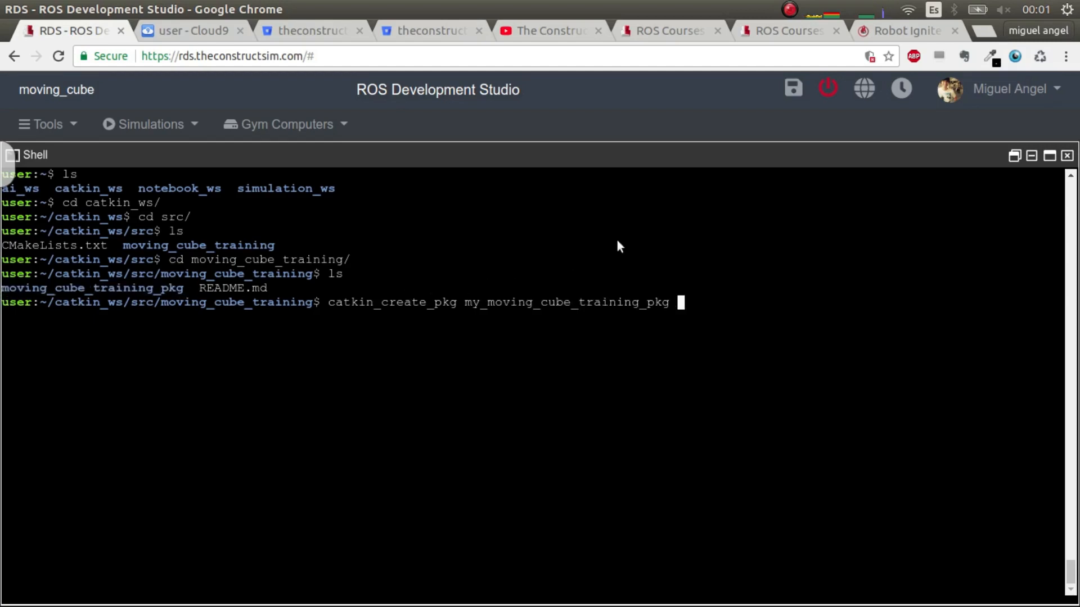
type("rospy")
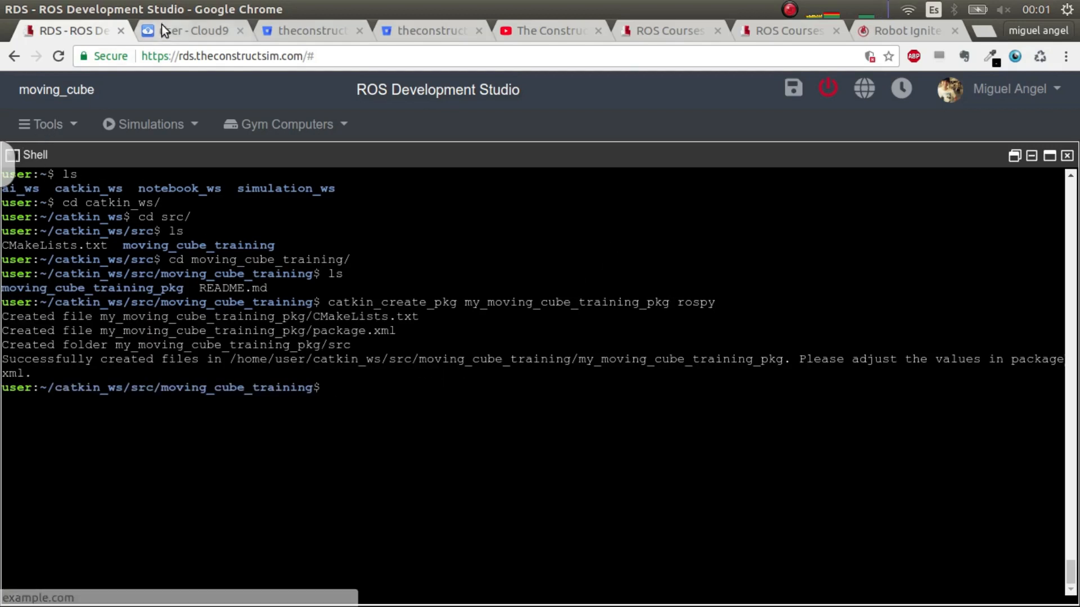
Refresh the Cloud9 file tree and expand catkin_ws src to show my_moving_cube_training_pkg
left_click(192, 31)
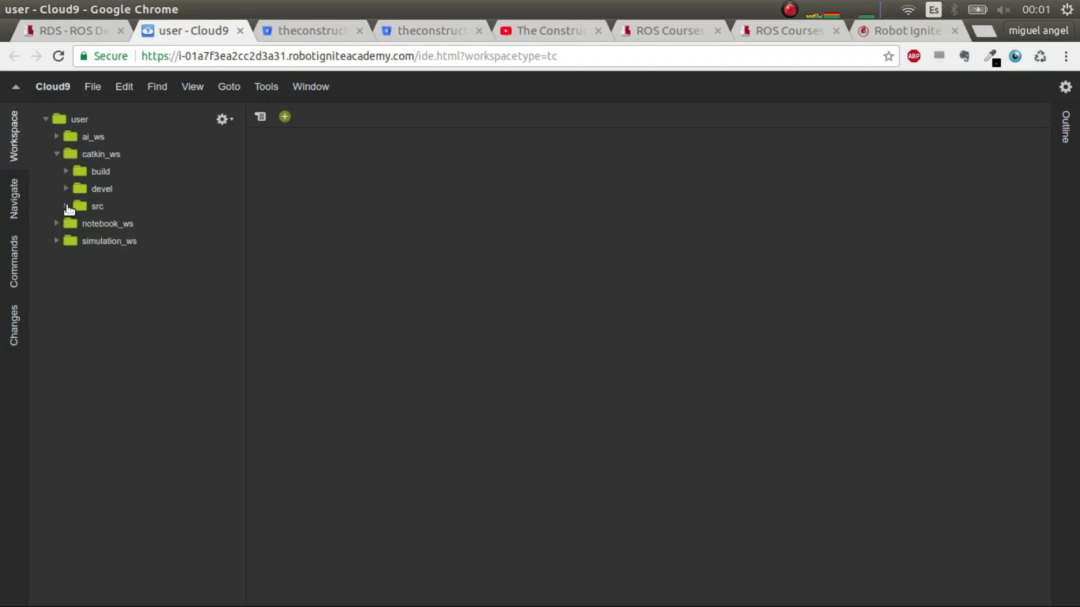
left_click(97, 206)
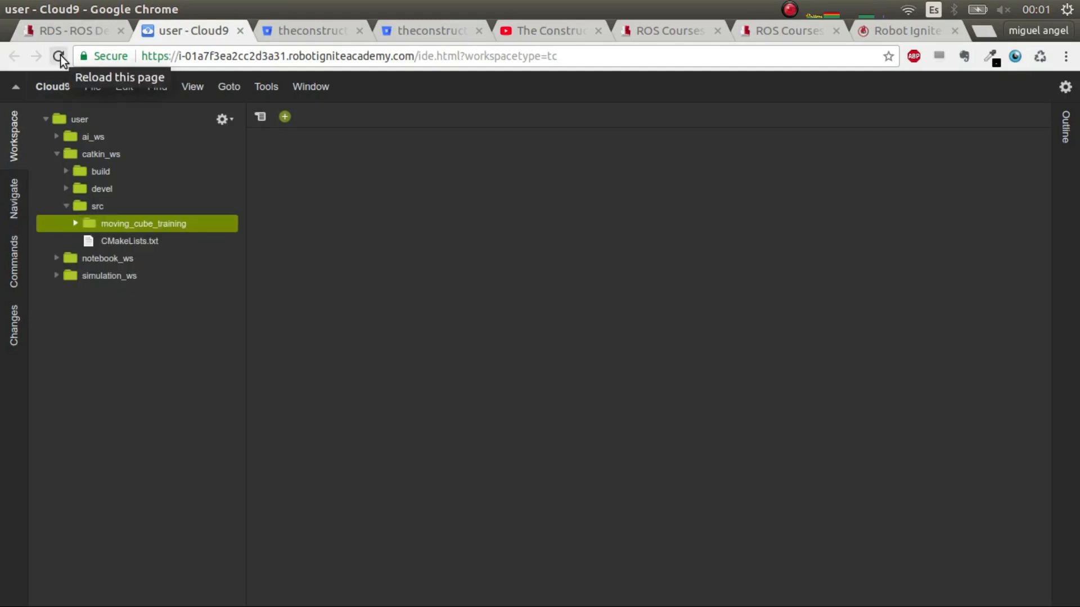
right_click(79, 119)
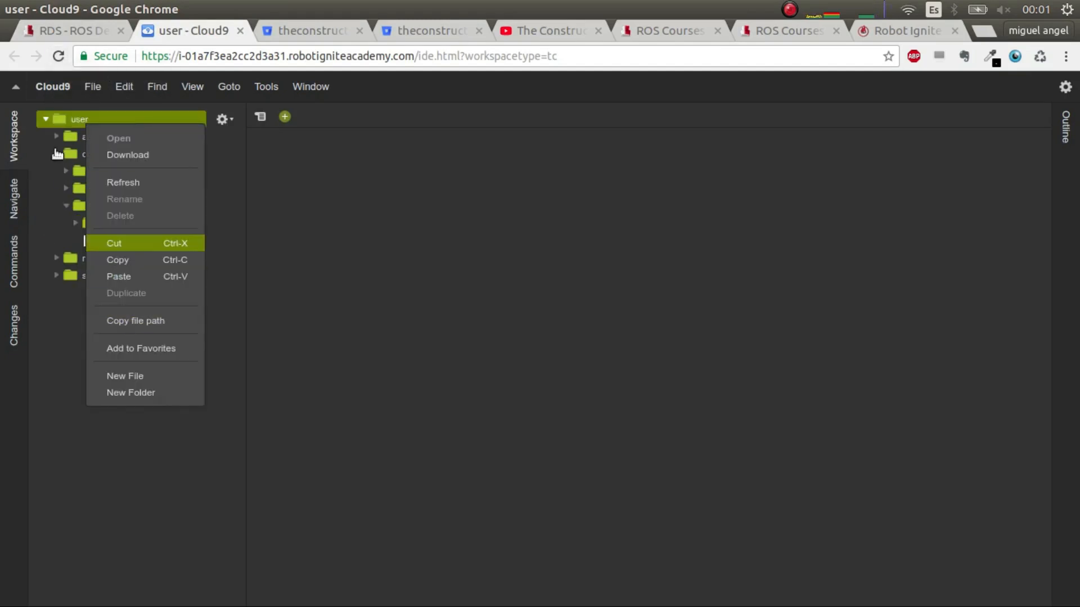
left_click(59, 56)
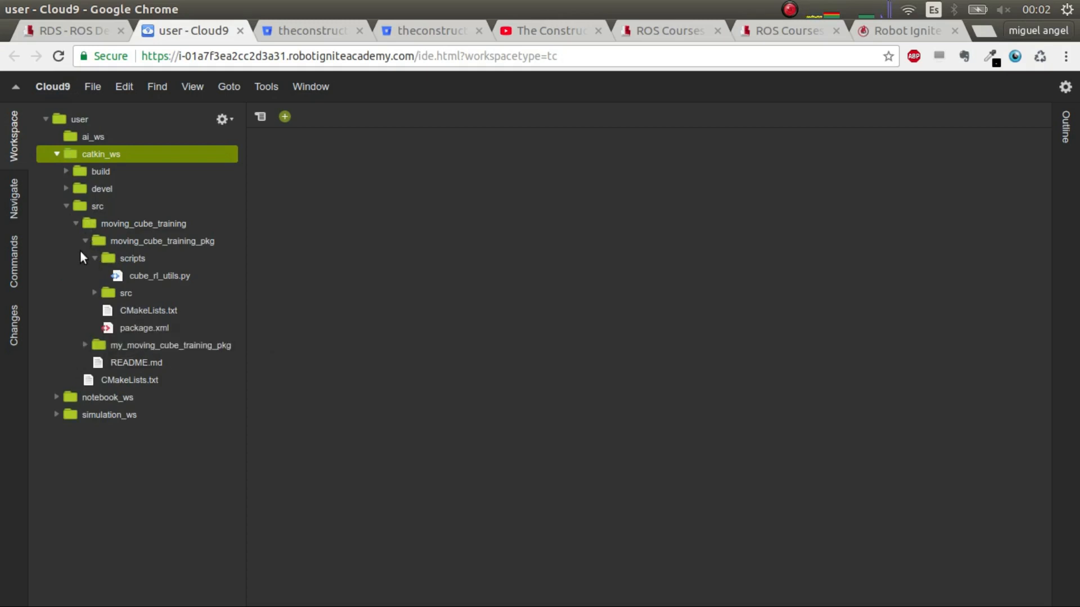
left_click(85, 240)
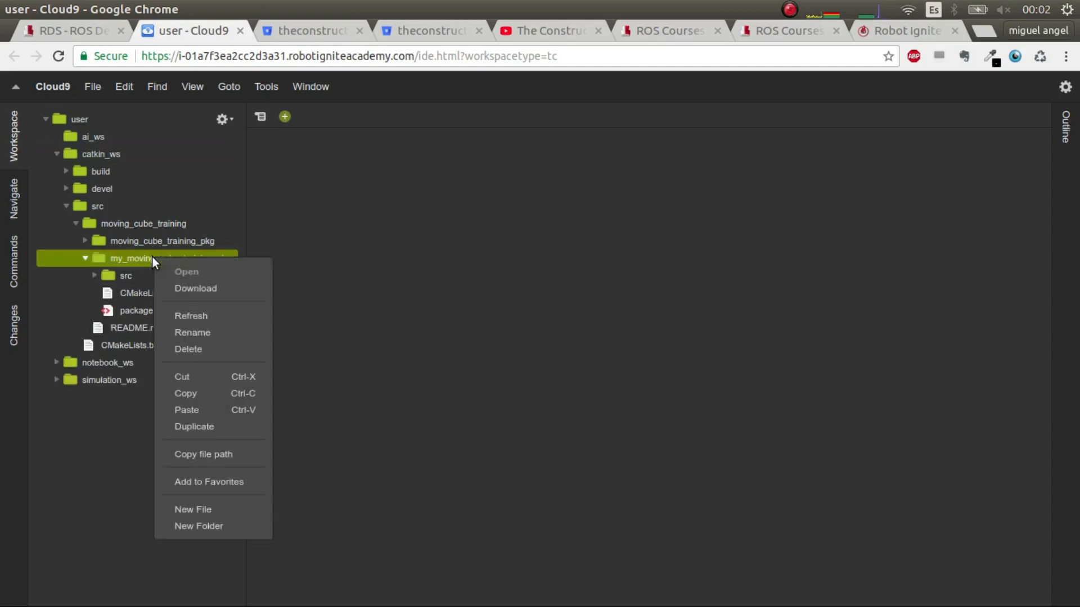
Create a new folder named scripts inside my_moving_cube_training_pkg
left_click(198, 526)
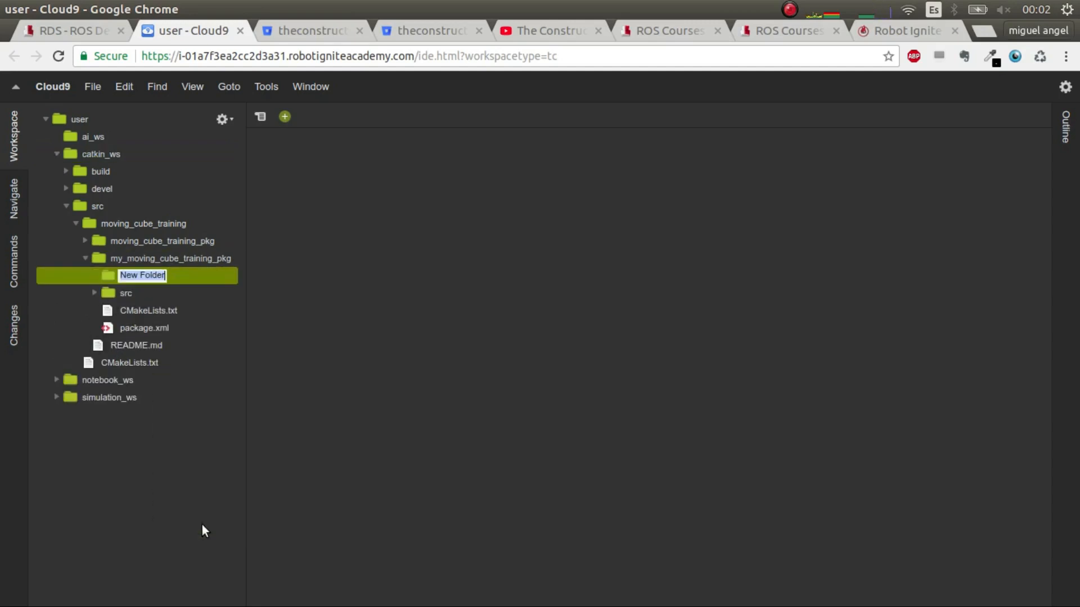
type("scripts")
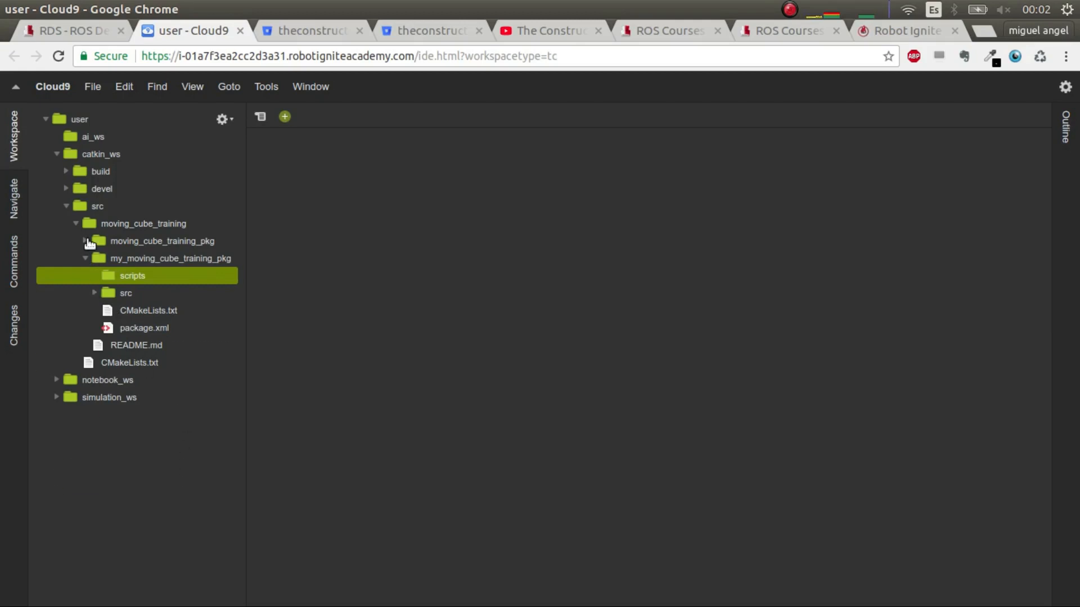
Open cube_rl_utils.py from moving_cube_training_pkg scripts and scroll through its CubeRLUtils code
left_click(87, 241)
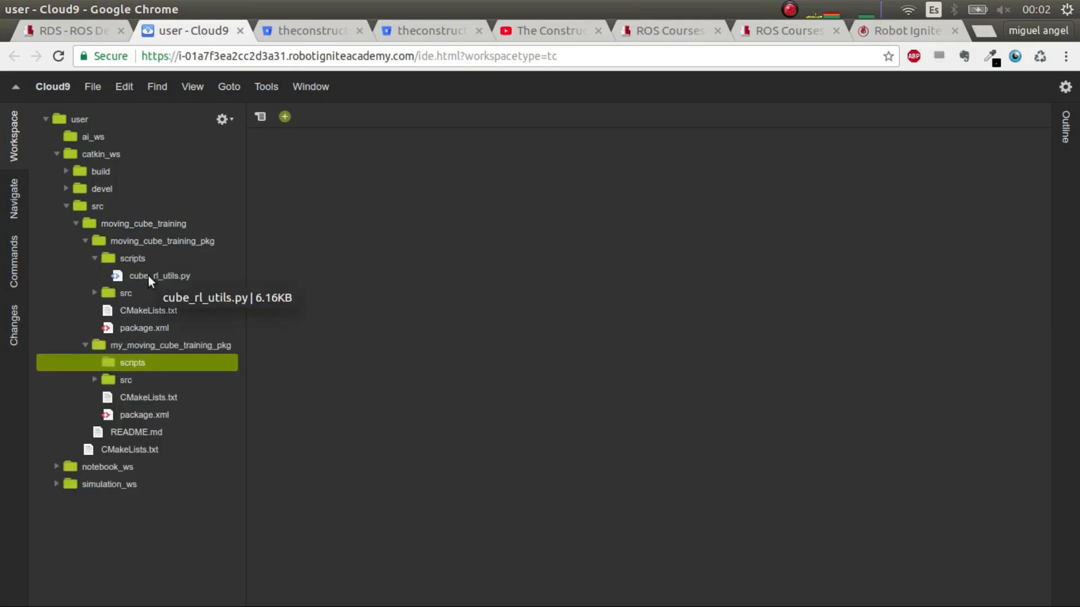
double_click(159, 275)
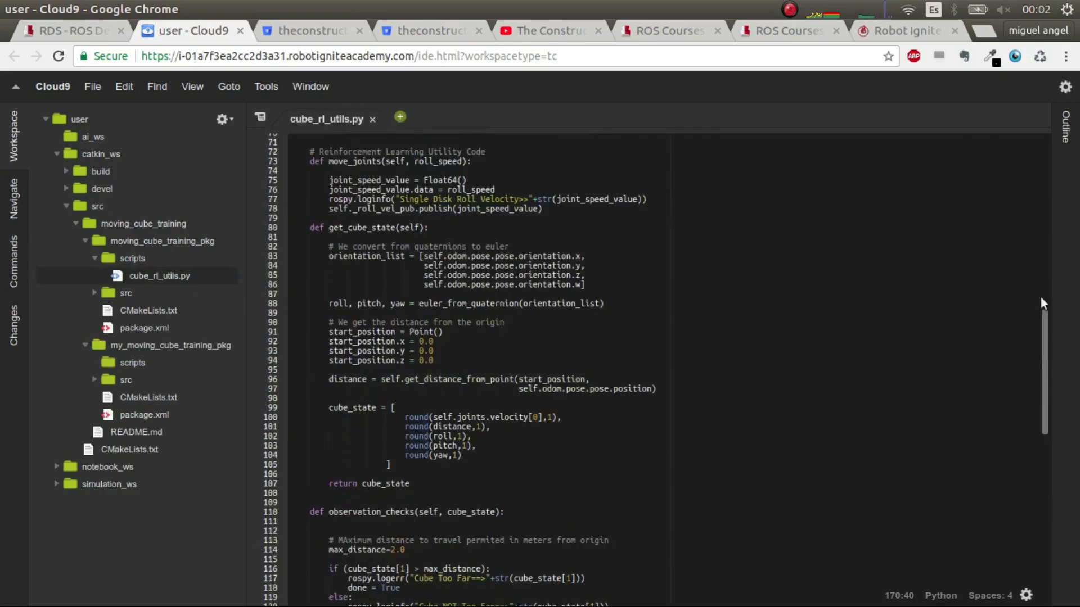
scroll("up", 3)
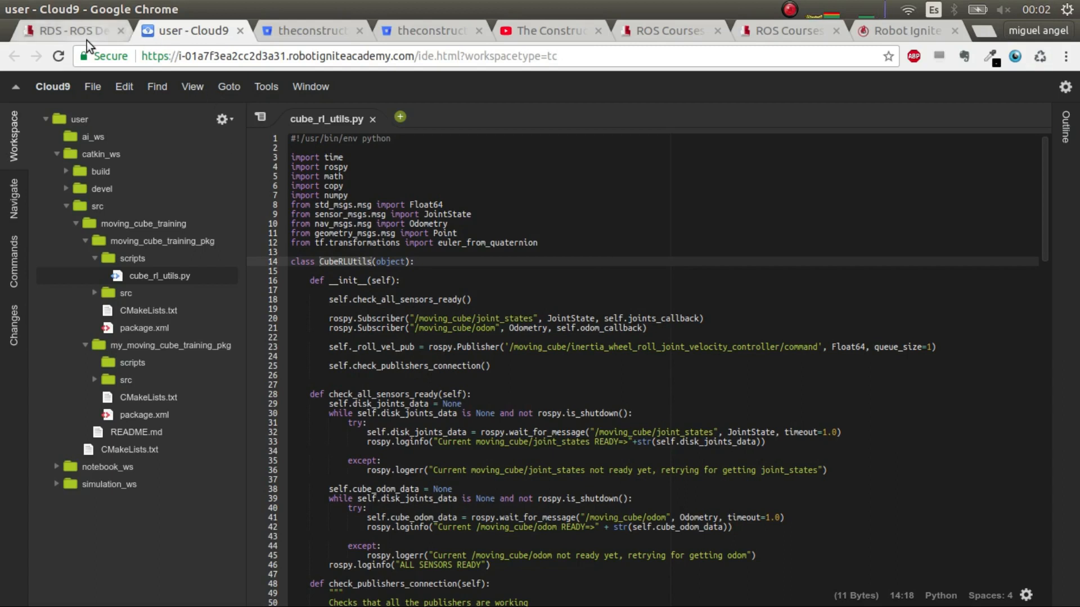
Return to the ROS Development Studio workspace with the shell beside Gazebo
left_click(68, 31)
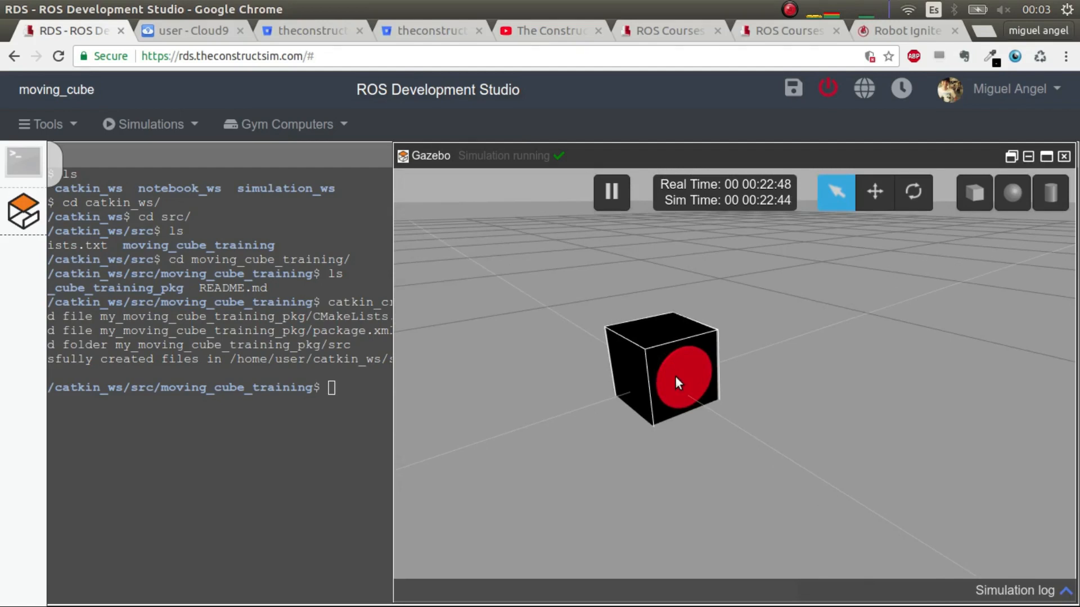
mouse_move(599, 260)
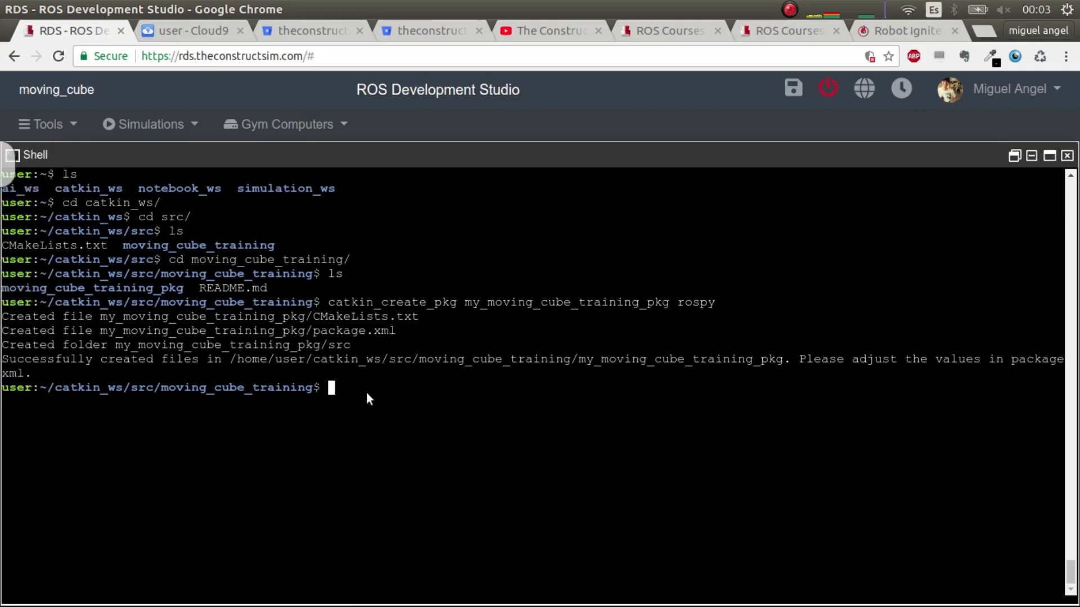
Run rostopic list and select the inertia wheel velocity controller command topic
type("rostopic list")
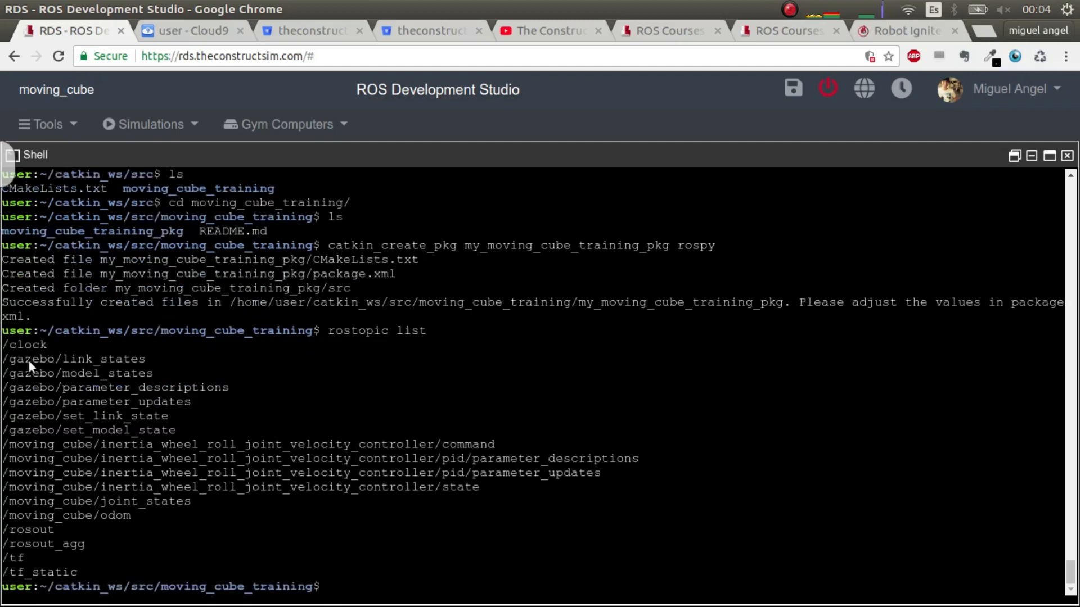
mouse_move(21, 369)
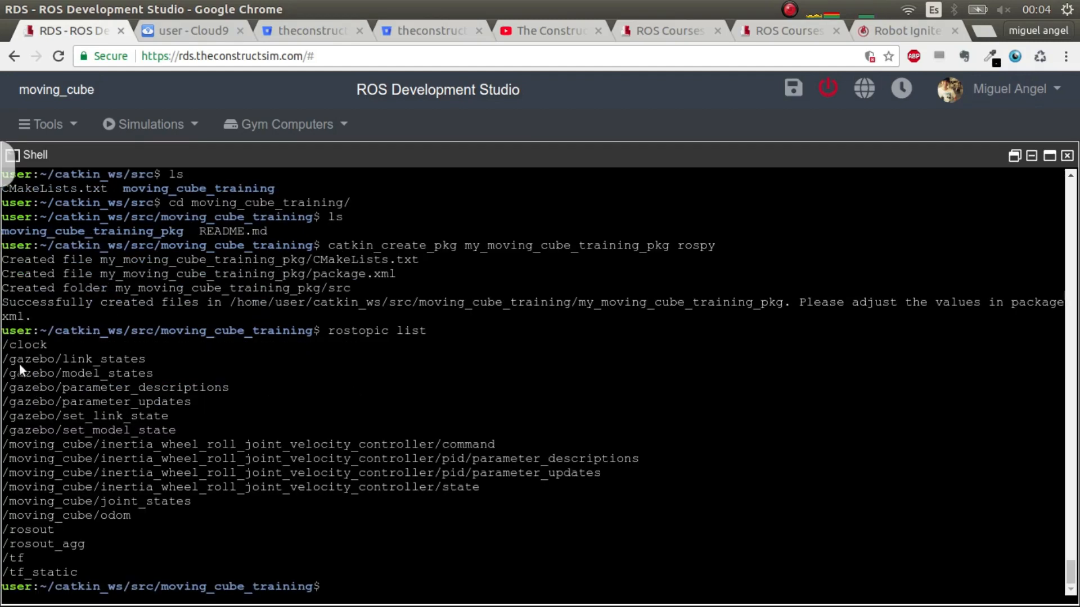
left_click_drag(3, 345, 175, 431)
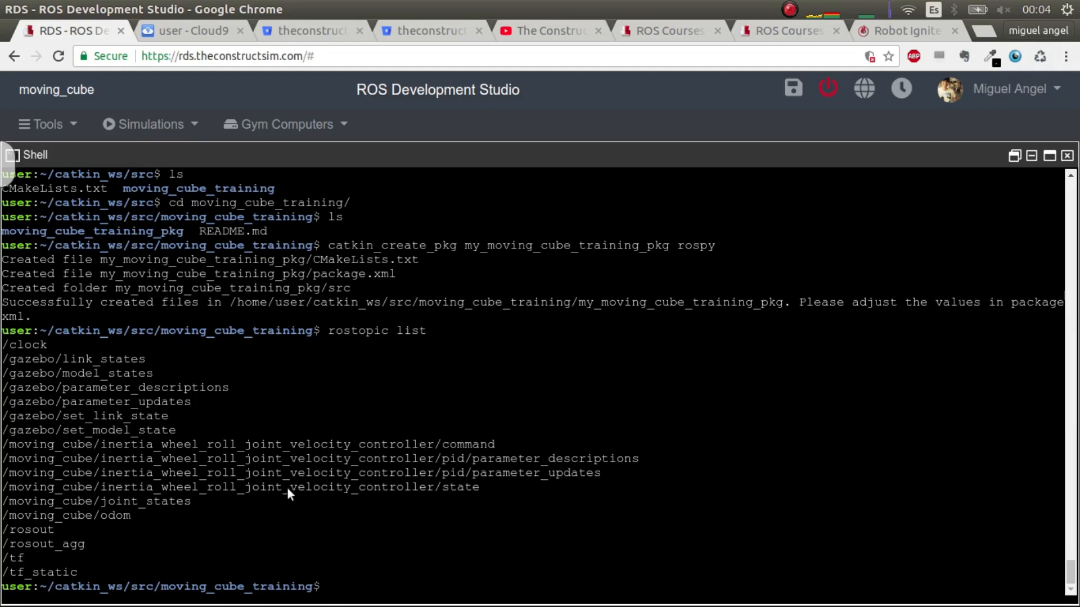
double_click(248, 444)
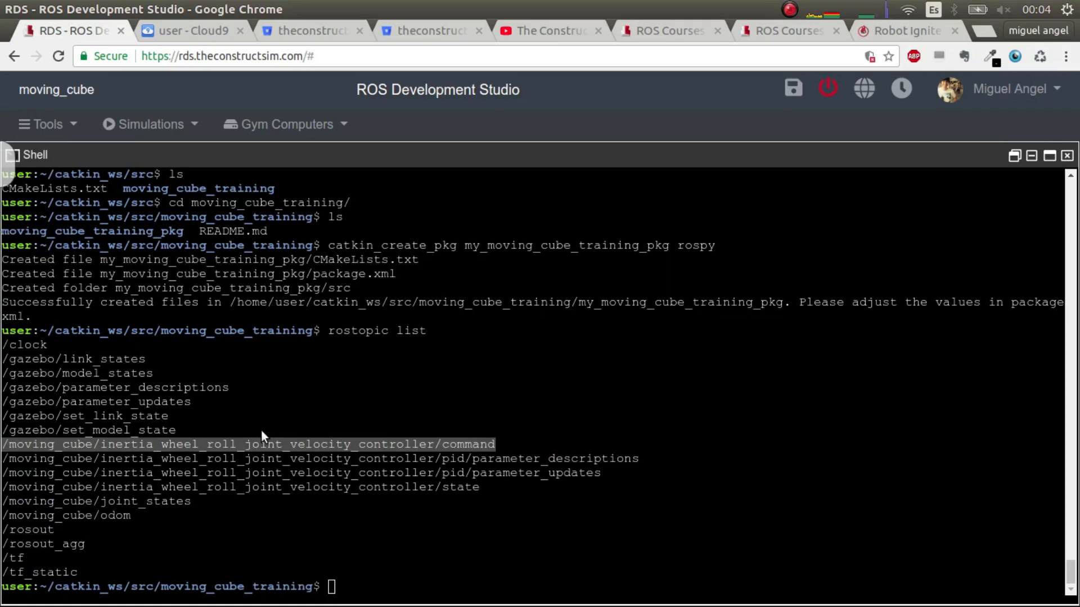
mouse_move(166, 517)
type("rostopic")
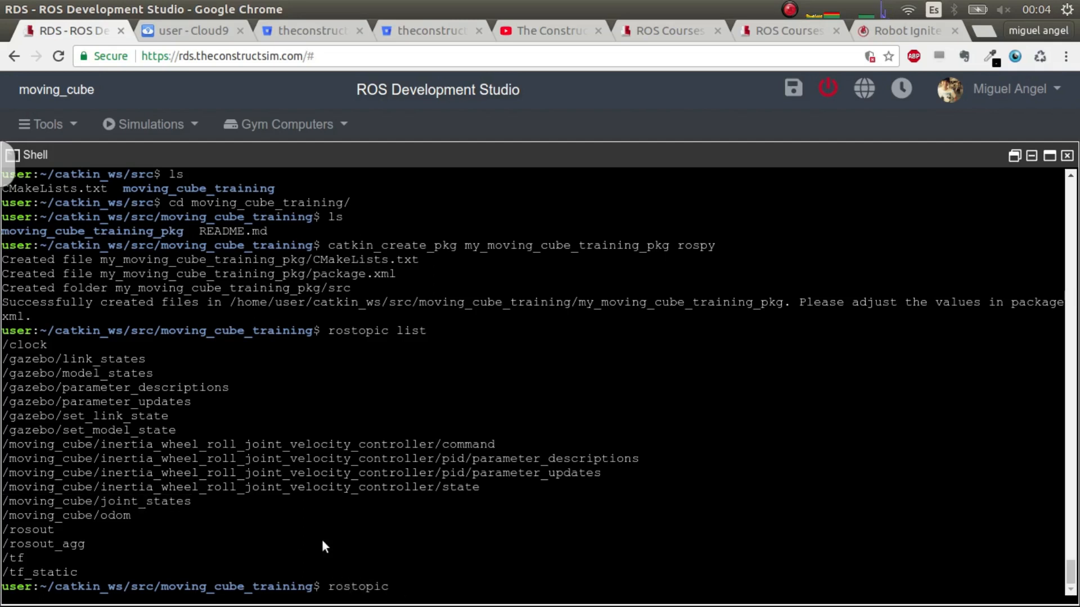
Echo one /moving_cube/joint_states message and highlight the wheel joint's values
type("echo")
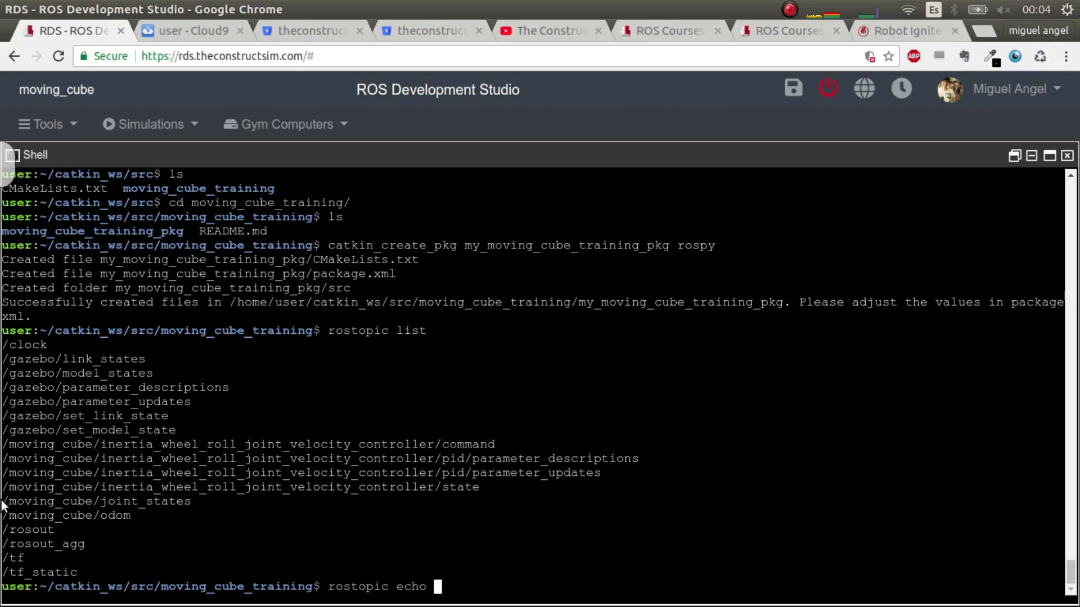
type("/moving_cube/joint_states")
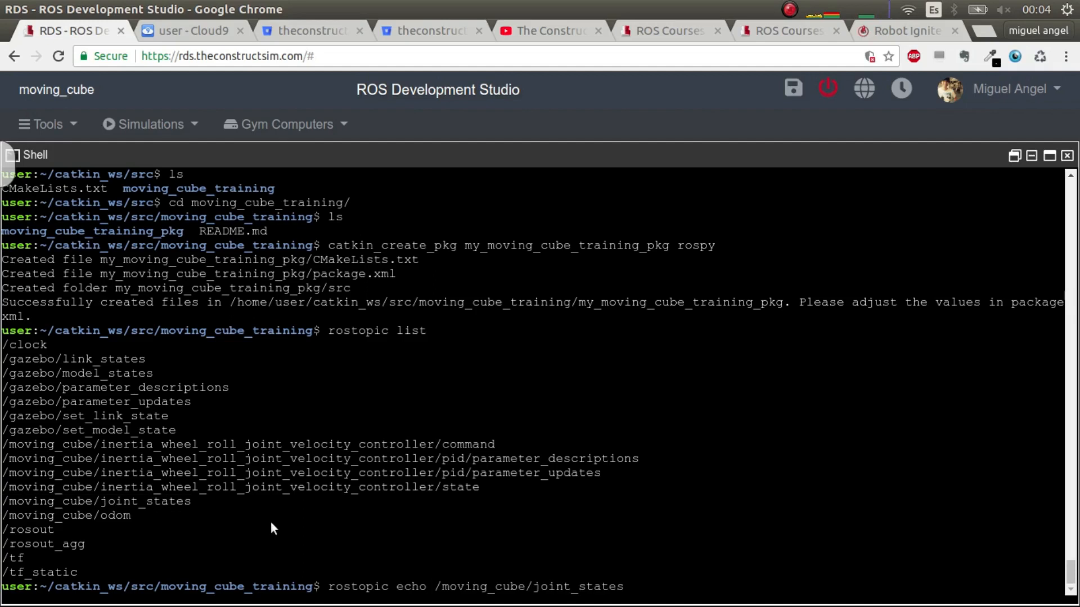
type("-n1")
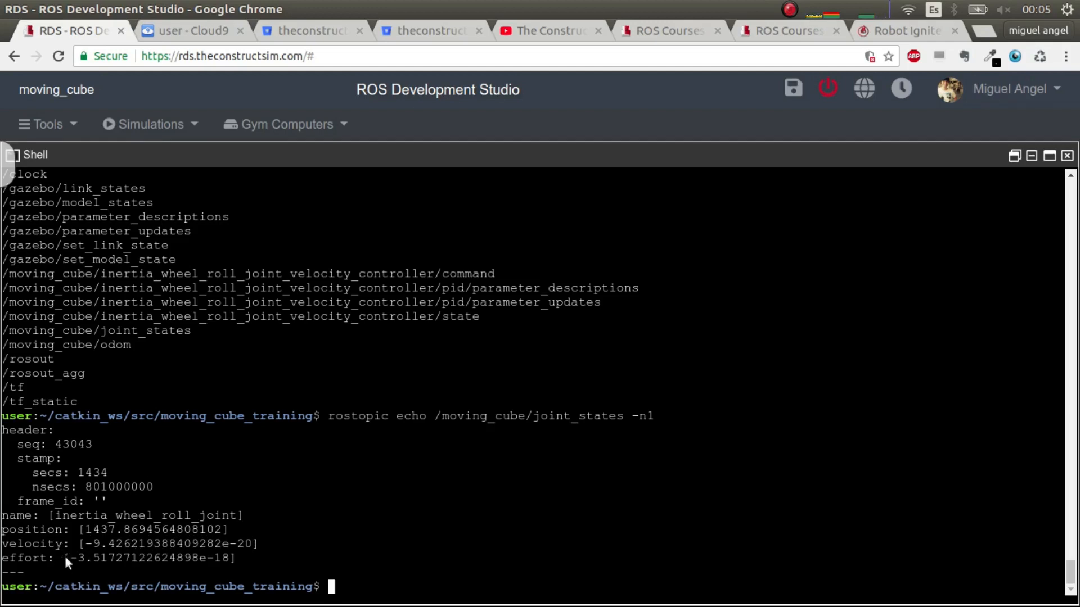
left_click_drag(69, 558, 228, 558)
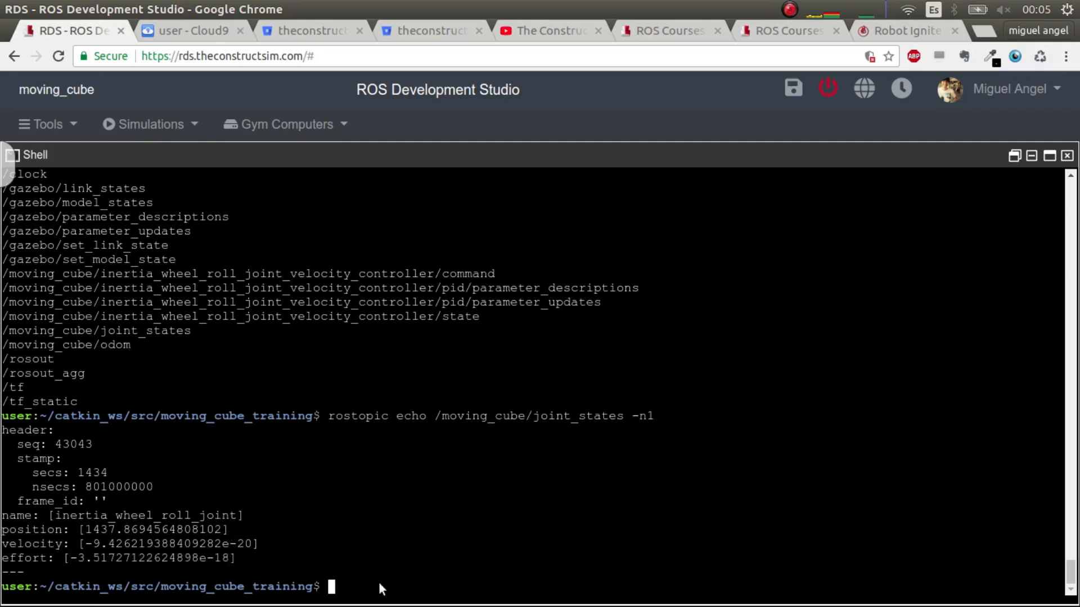
Run rostopic echo /moving_cube/odom -n1, pasting the topic name from the list
type("rostopic echo")
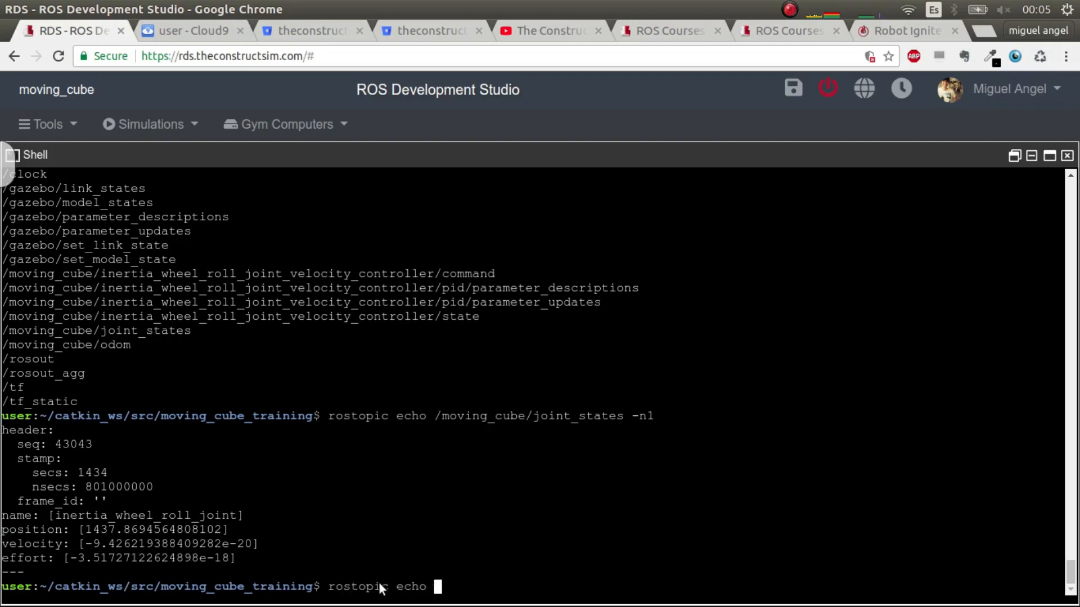
double_click(65, 344)
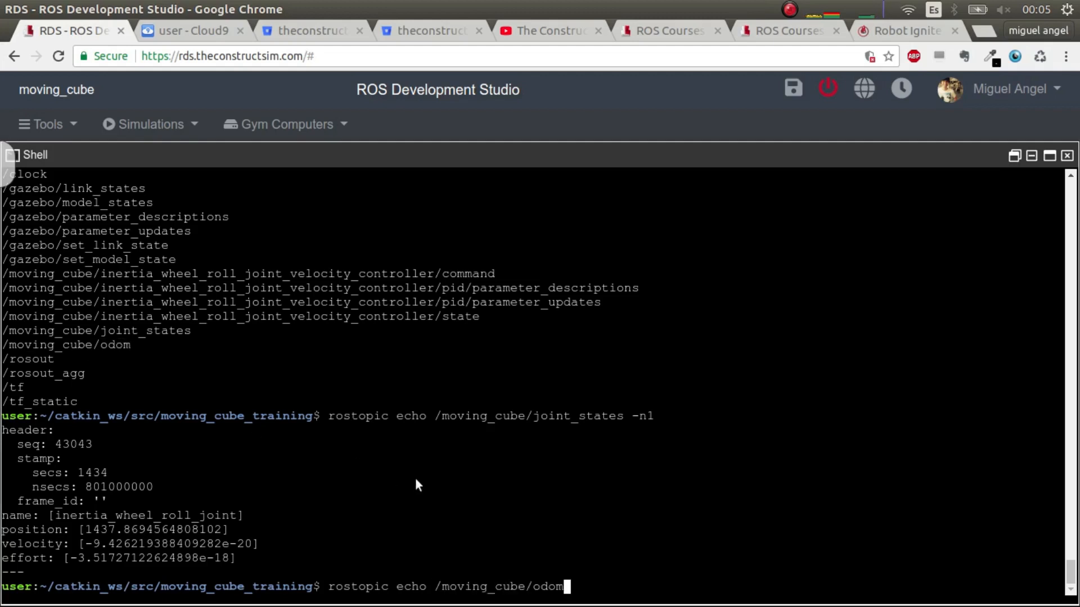
type("-n")
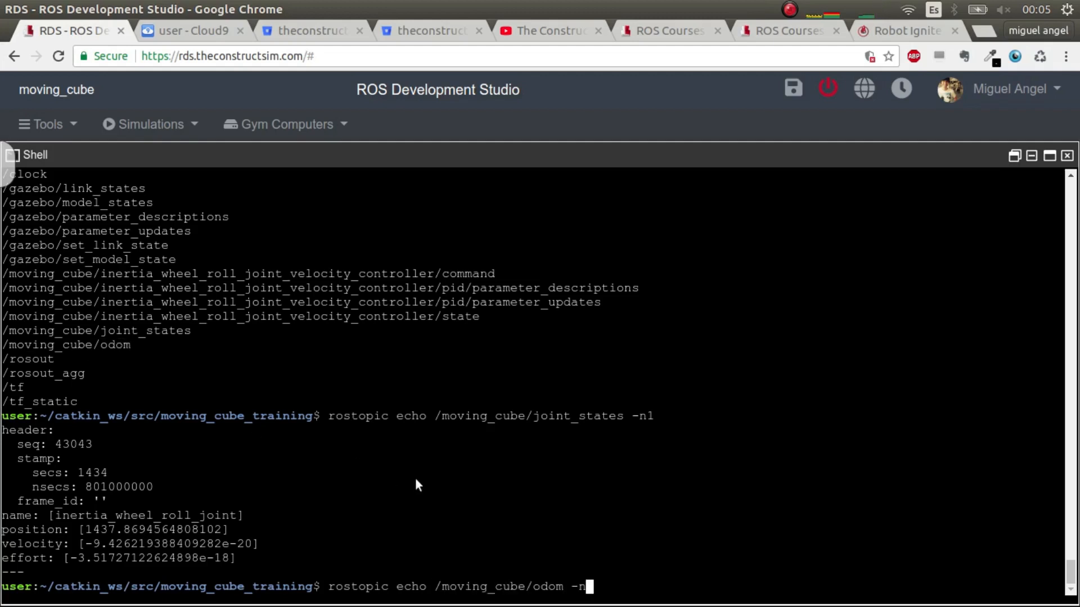
key("enter")
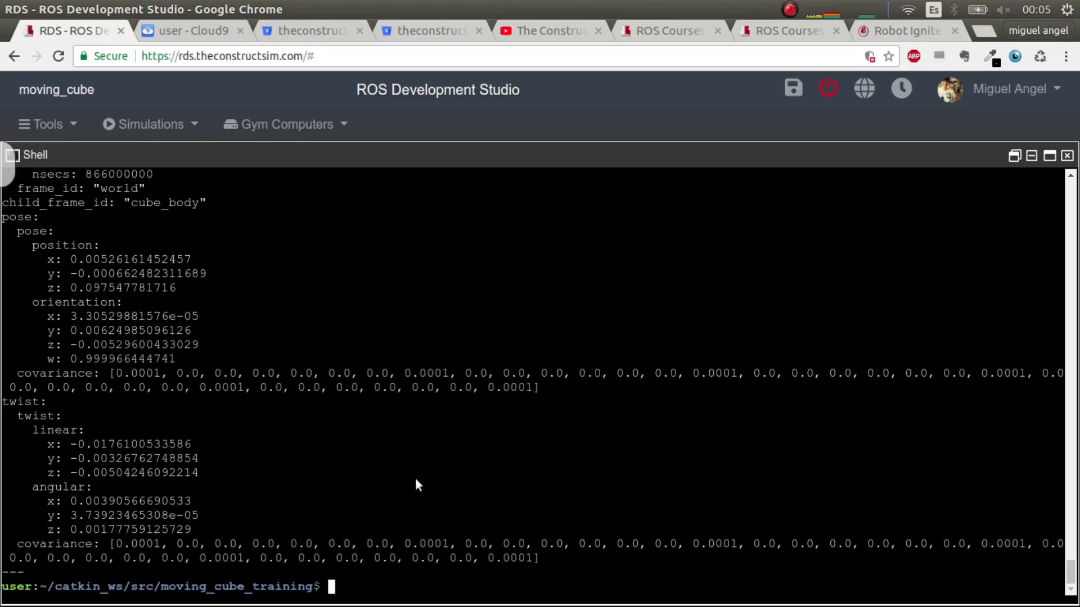
mouse_move(392, 530)
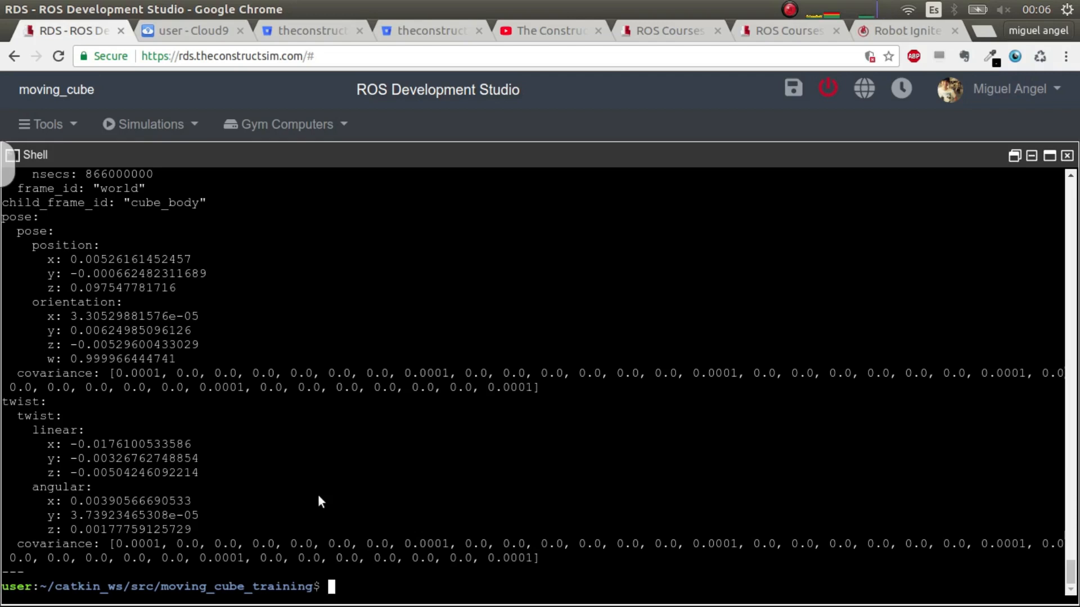
type("rostopic echo /moving_cube/odom -n1")
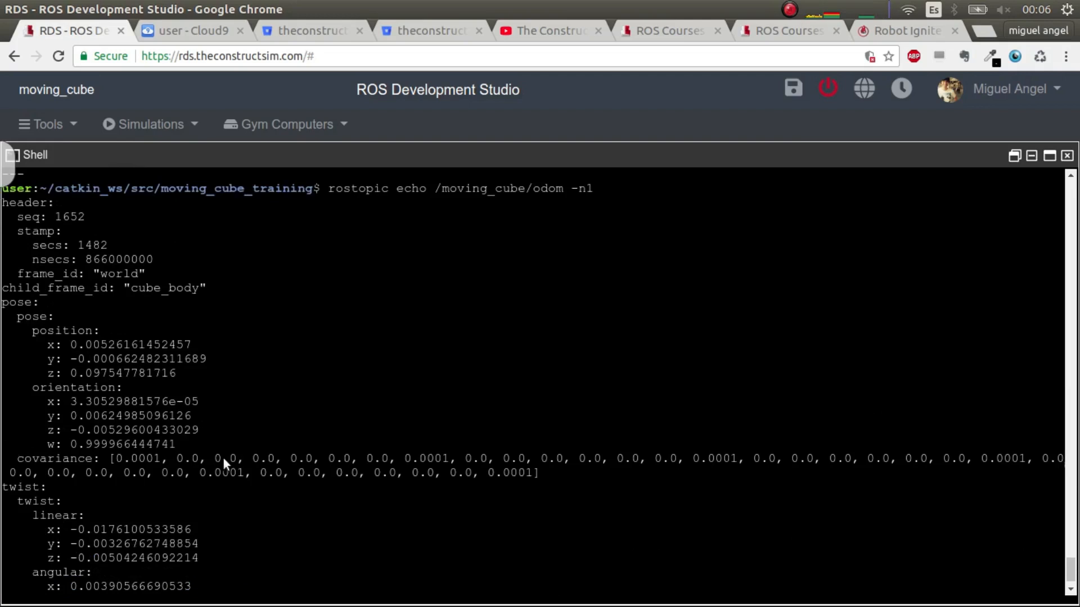
Scroll the odom message and highlight its orientation quaternion and twist values
scroll("down", 3)
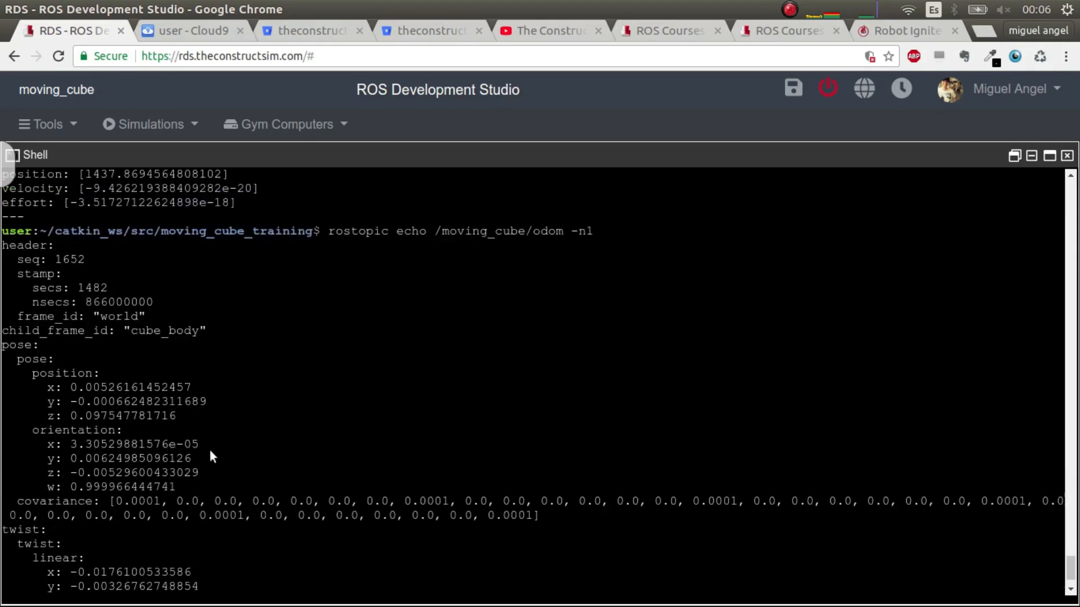
mouse_move(65, 431)
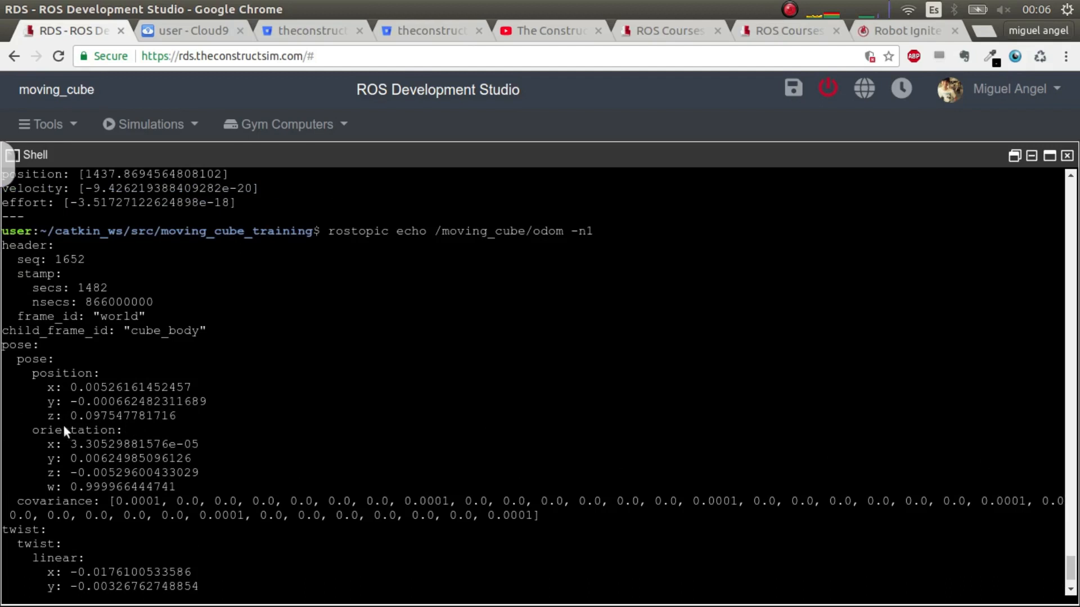
left_click_drag(62, 429, 110, 487)
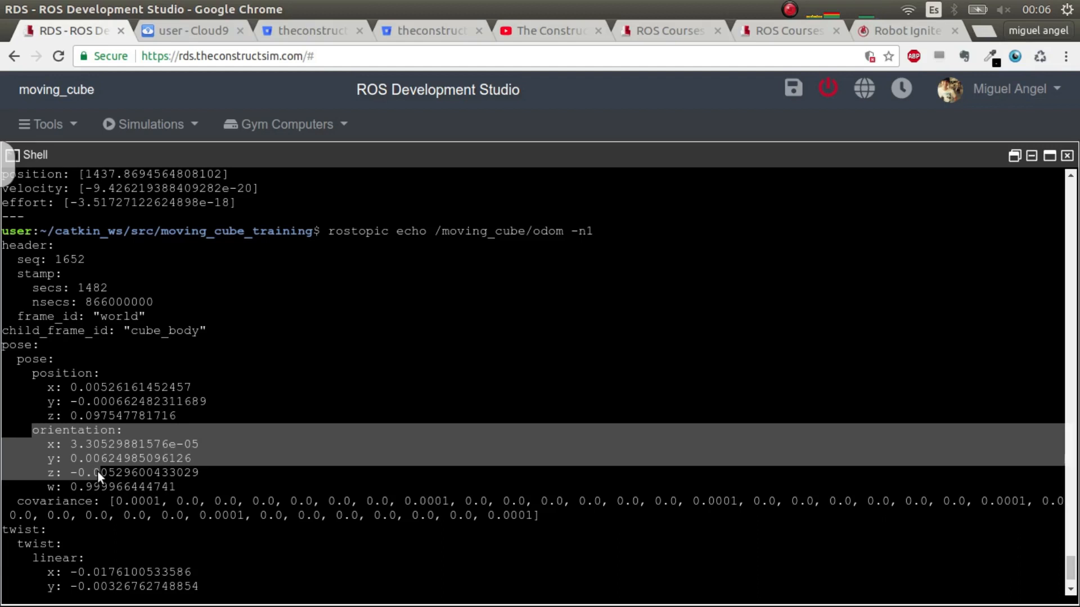
mouse_move(117, 484)
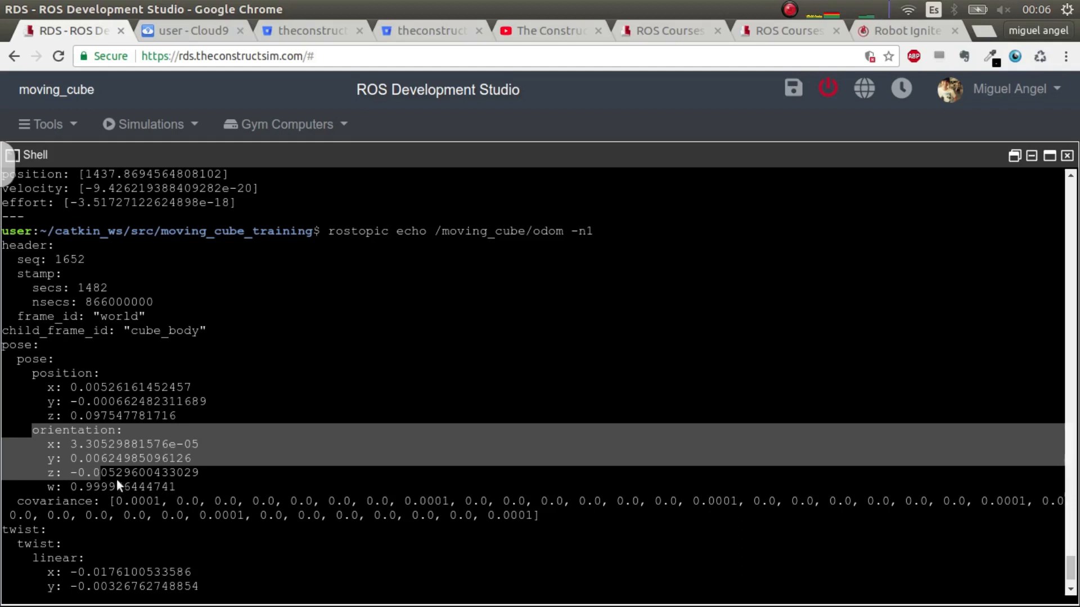
scroll("down", 3)
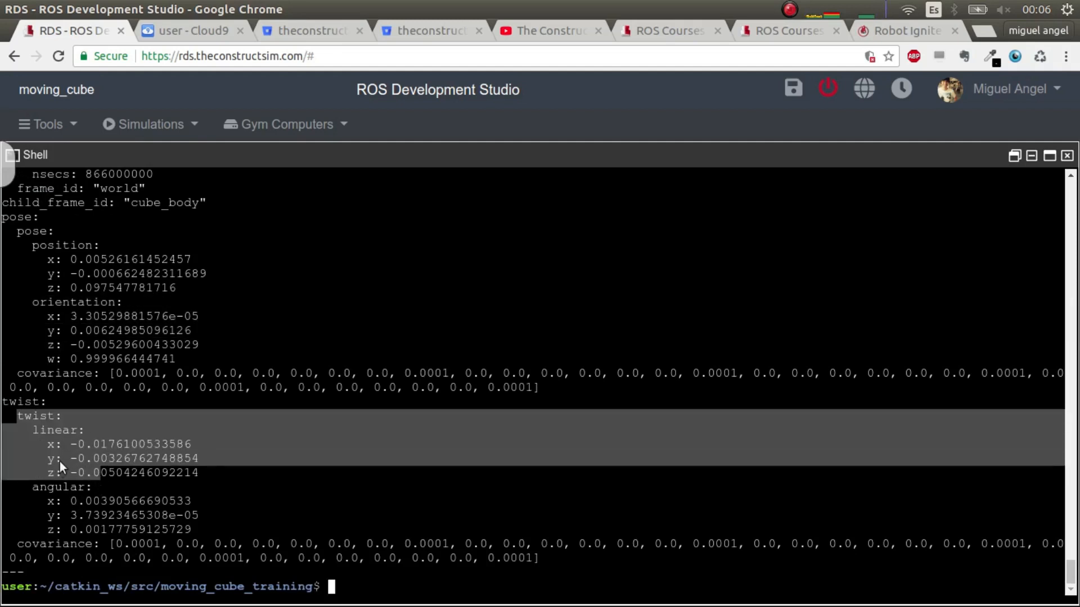
mouse_move(100, 499)
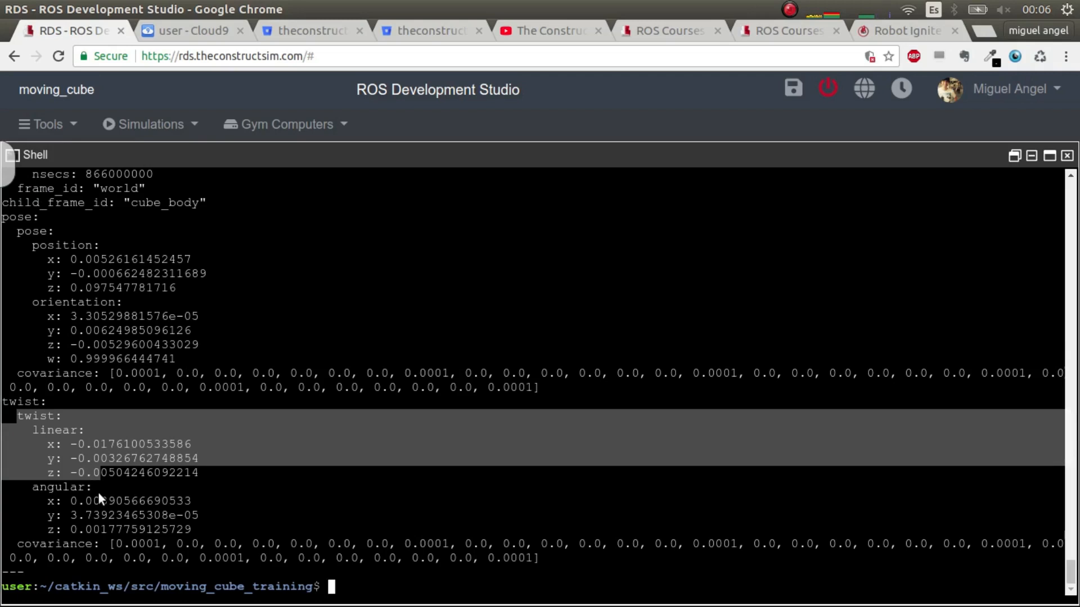
mouse_move(270, 516)
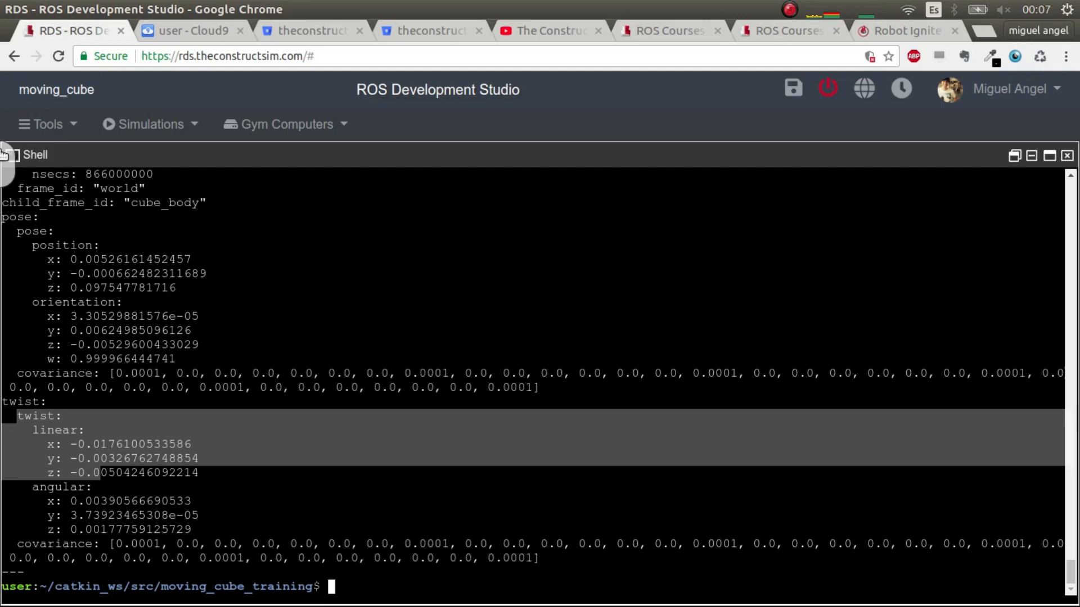
In Cloud9, paste a copy of cube_rl_utils.py into my_moving_cube_training_pkg/scripts
left_click(186, 31)
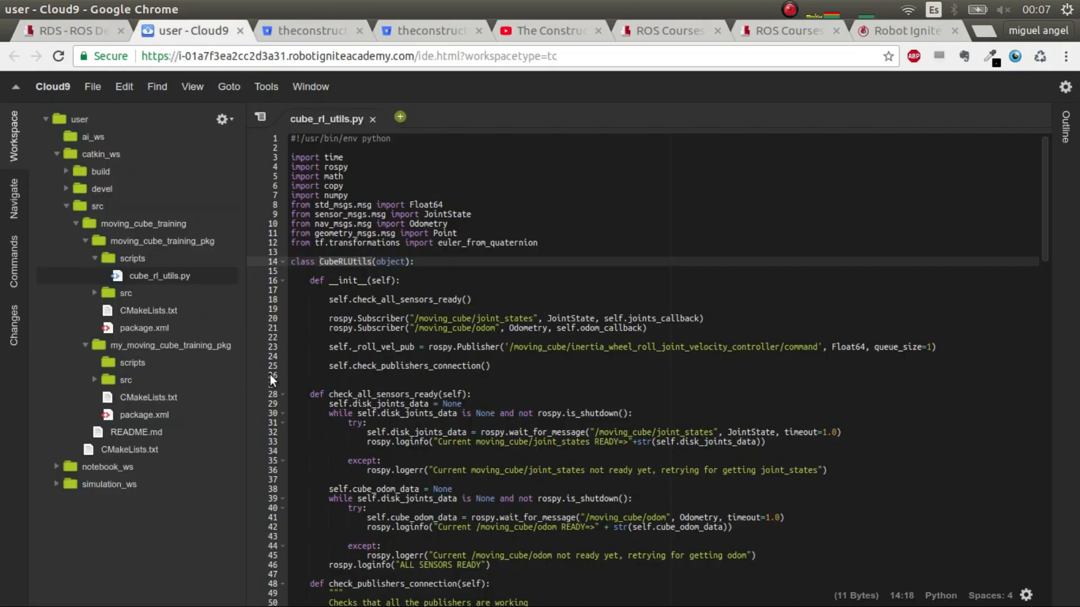
scroll("down", 3)
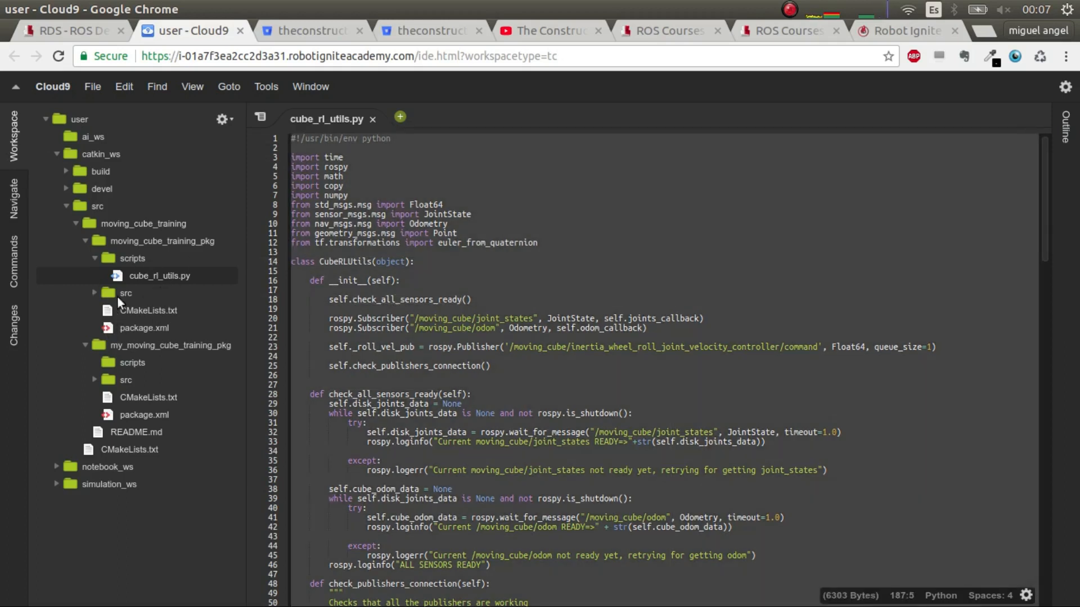
left_click(160, 276)
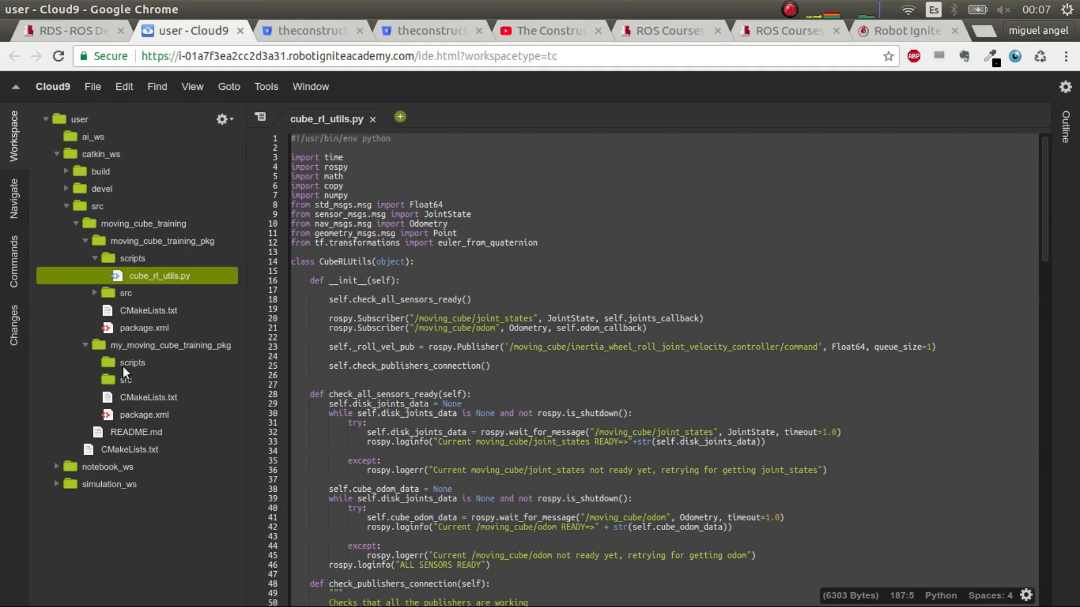
right_click(133, 364)
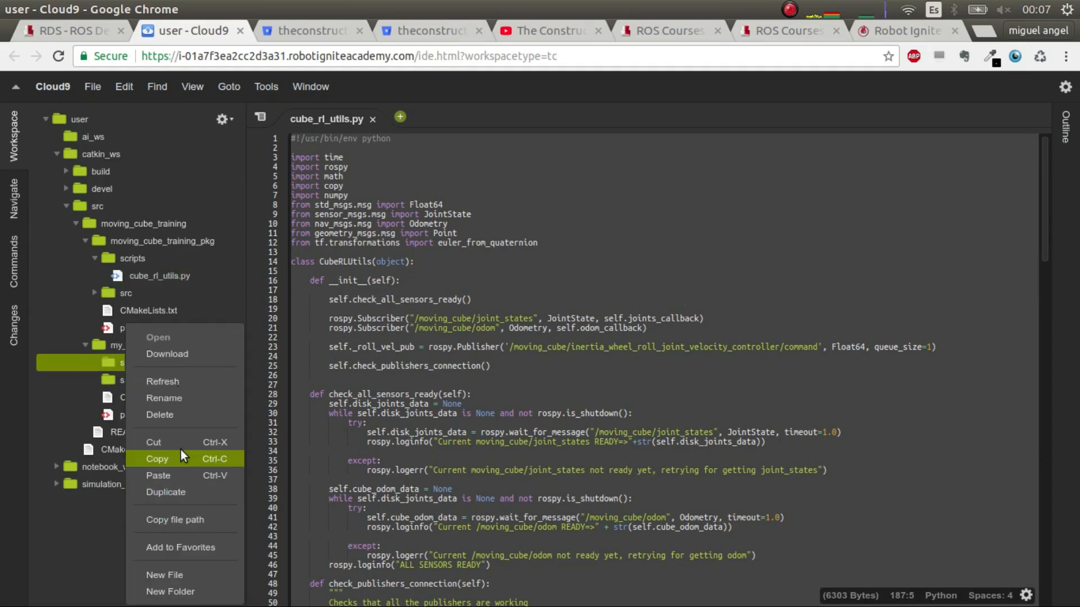
left_click(164, 574)
type("cube_rl_util")
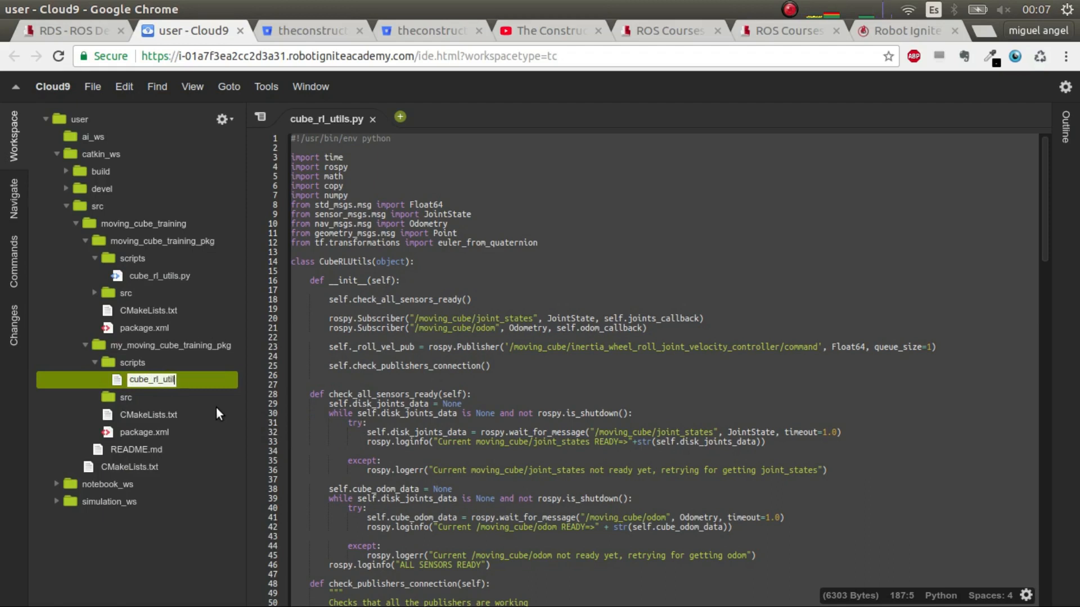
type("s.py")
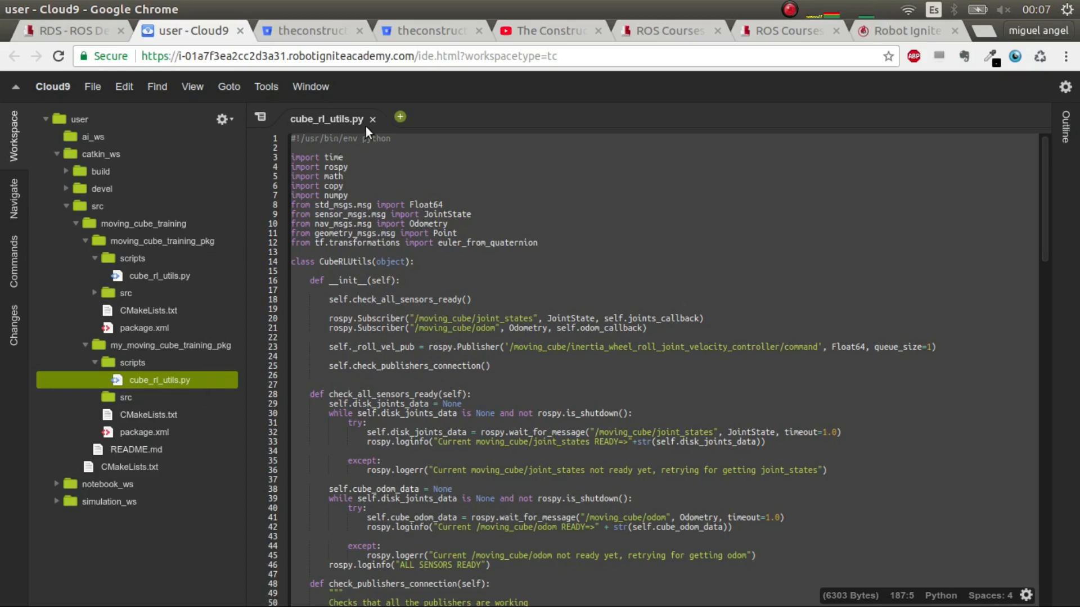
Close the original editor and open the copied cube_rl_utils.py, scrolled to its end
left_click(374, 120)
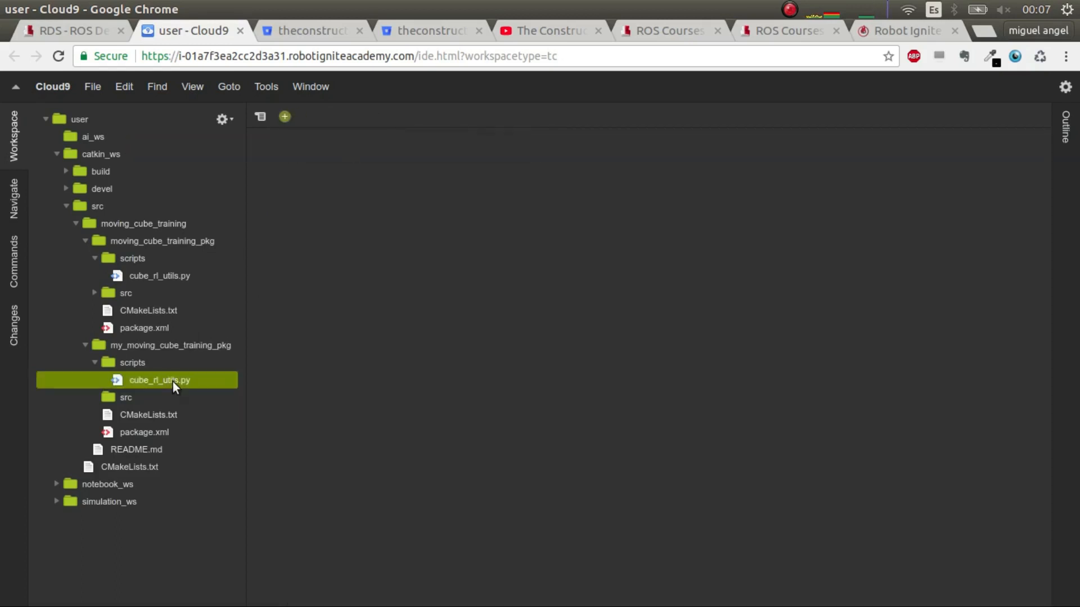
double_click(159, 380)
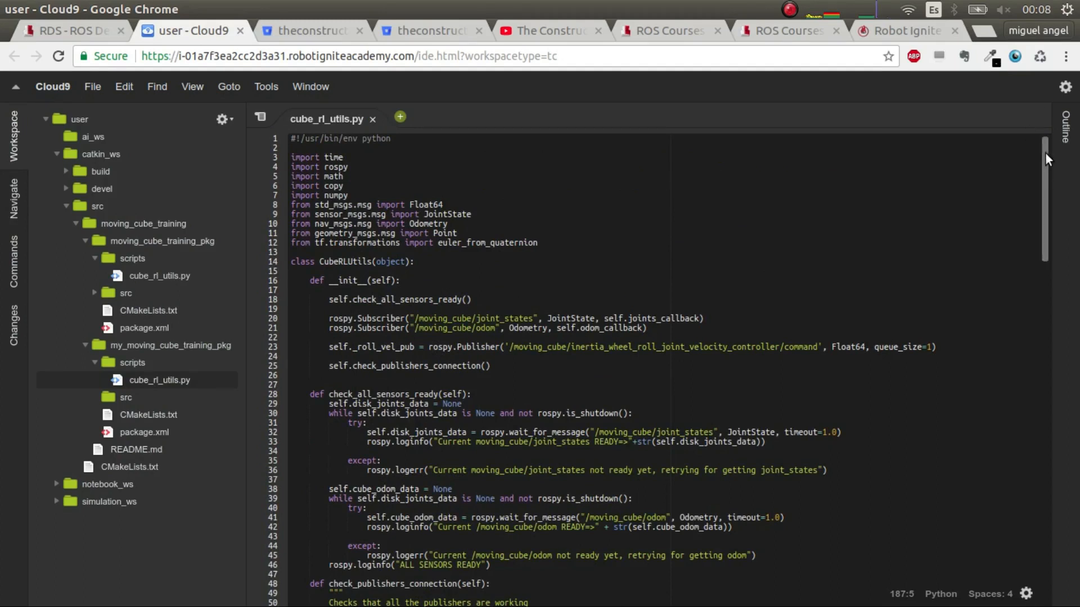
scroll("down", 3)
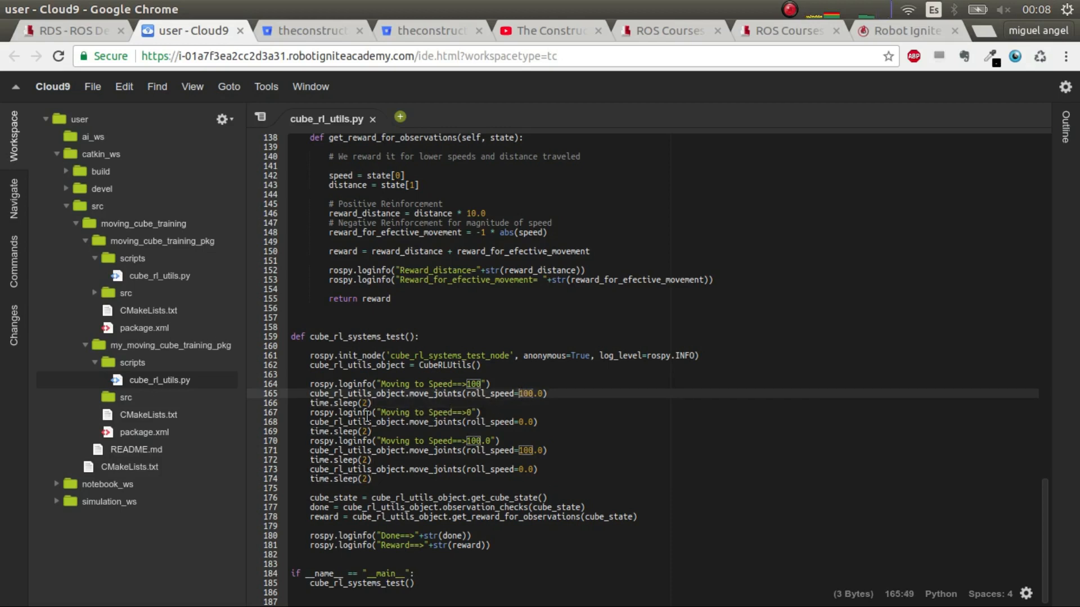
left_click(363, 421)
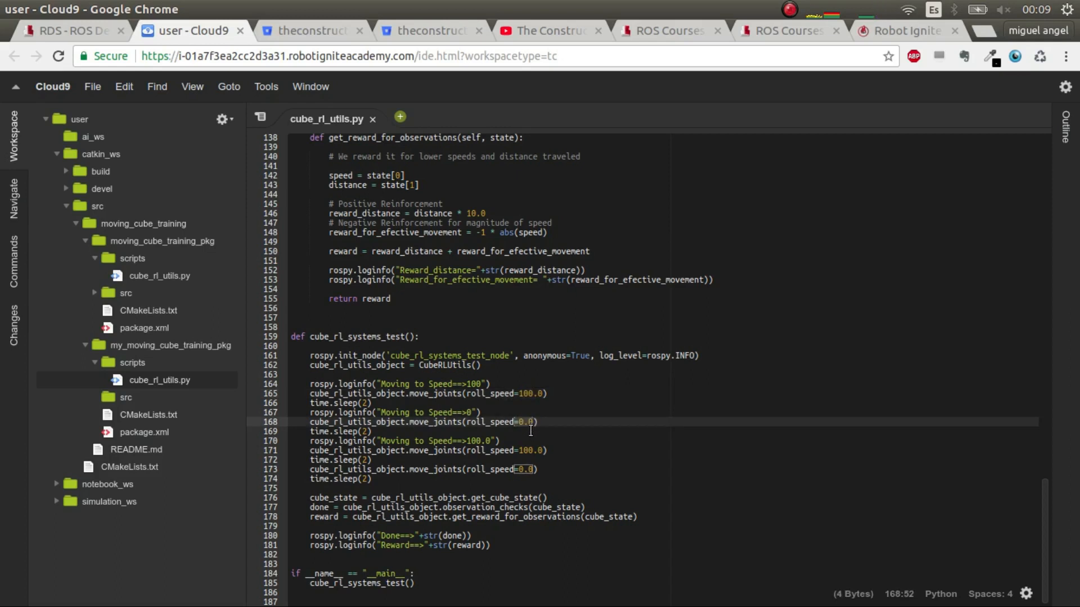
mouse_move(533, 441)
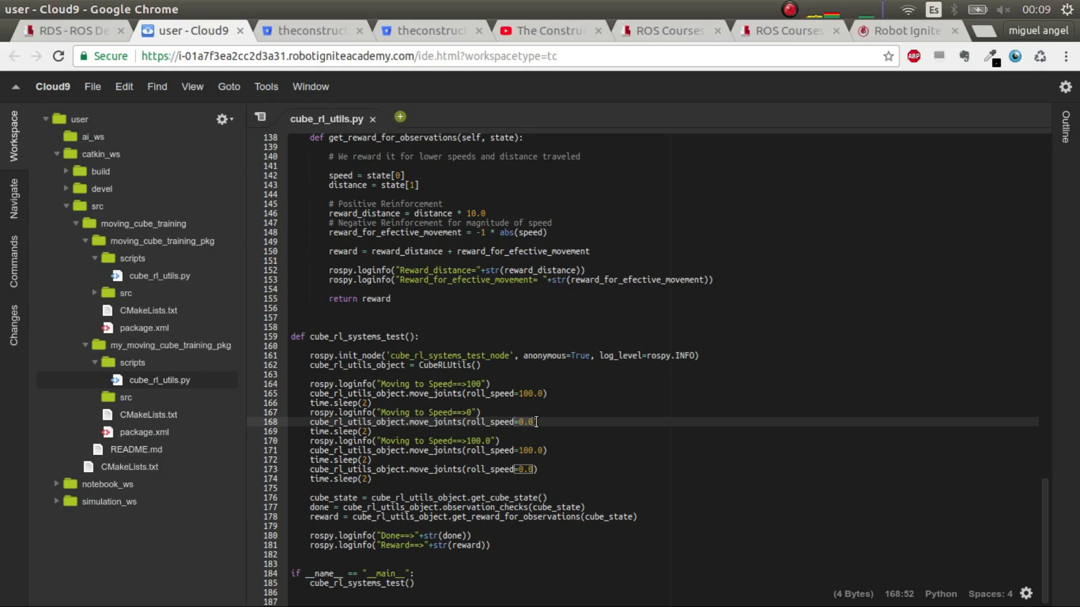
mouse_move(526, 431)
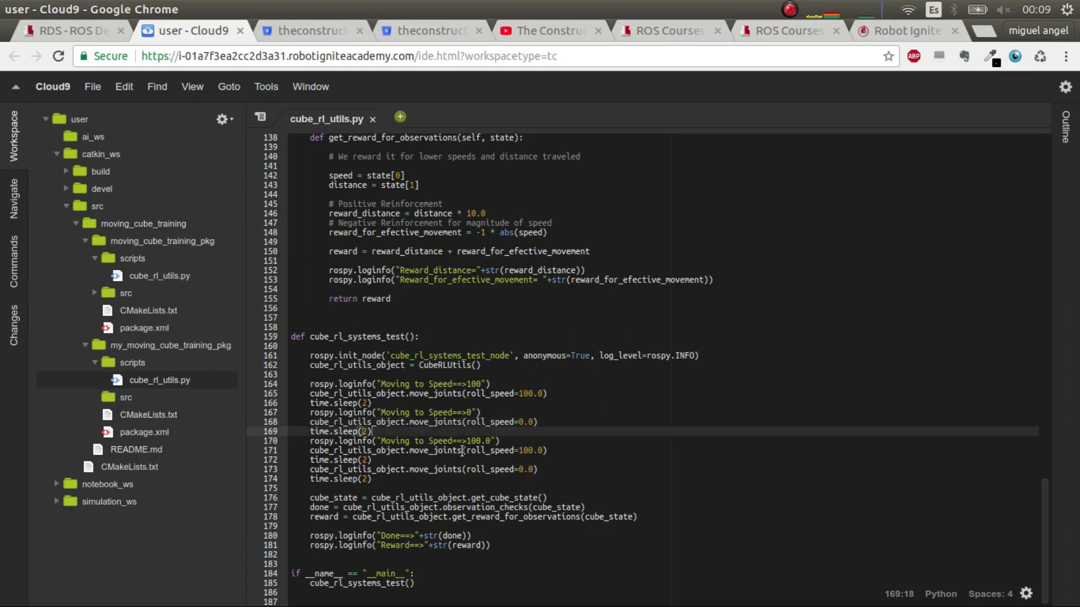
left_click(526, 450)
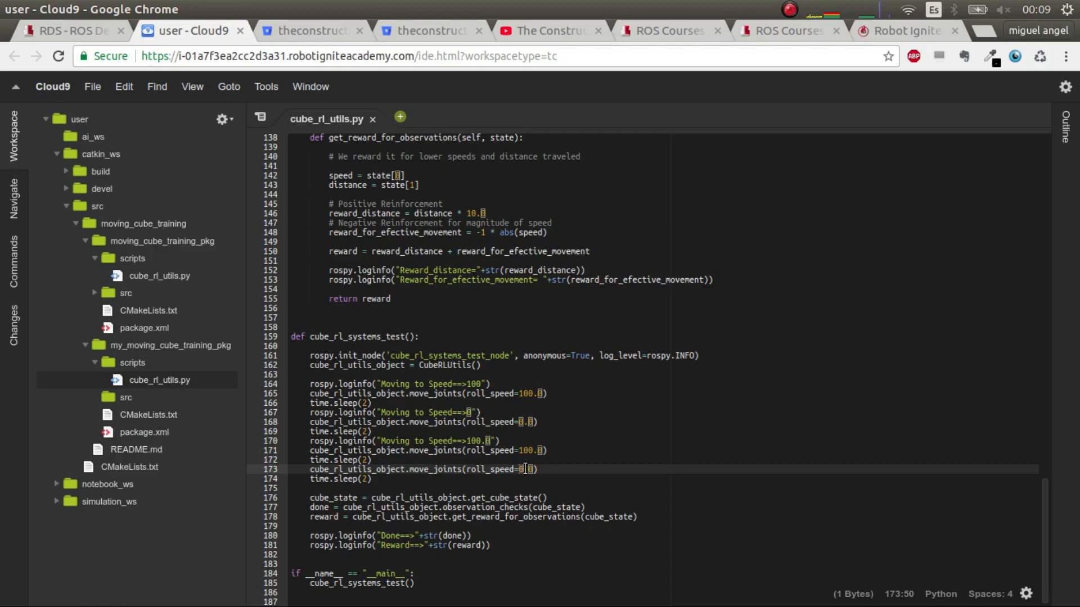
mouse_move(518, 486)
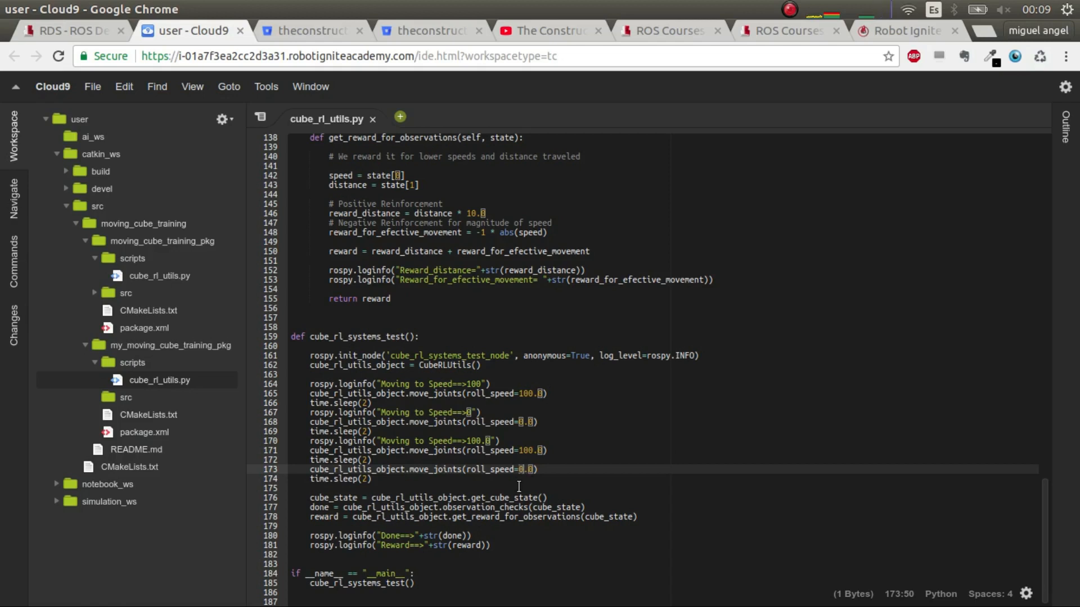
scroll("down", 3)
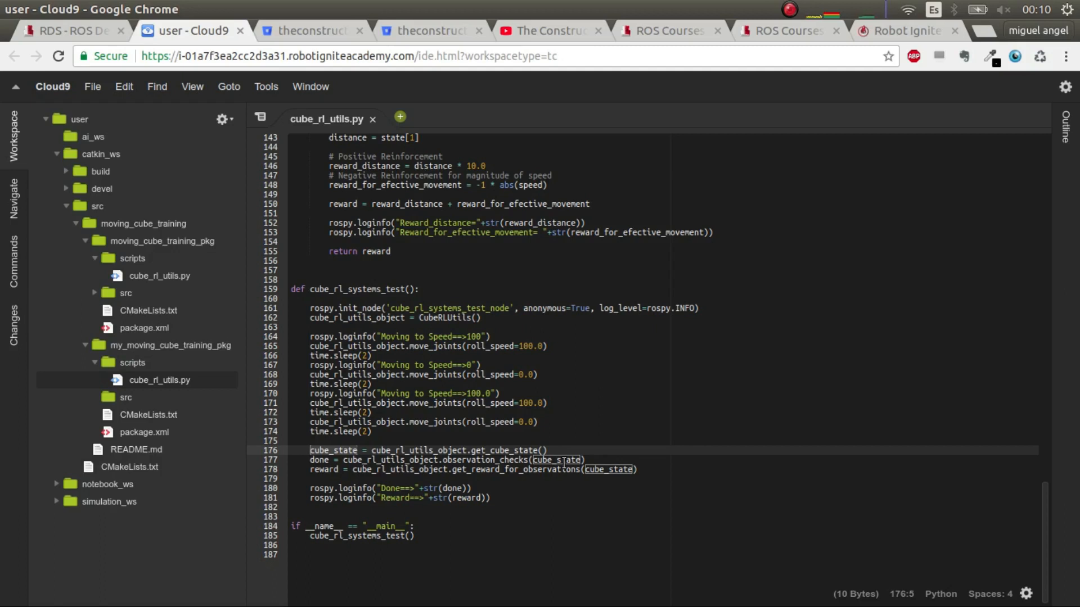
mouse_move(577, 474)
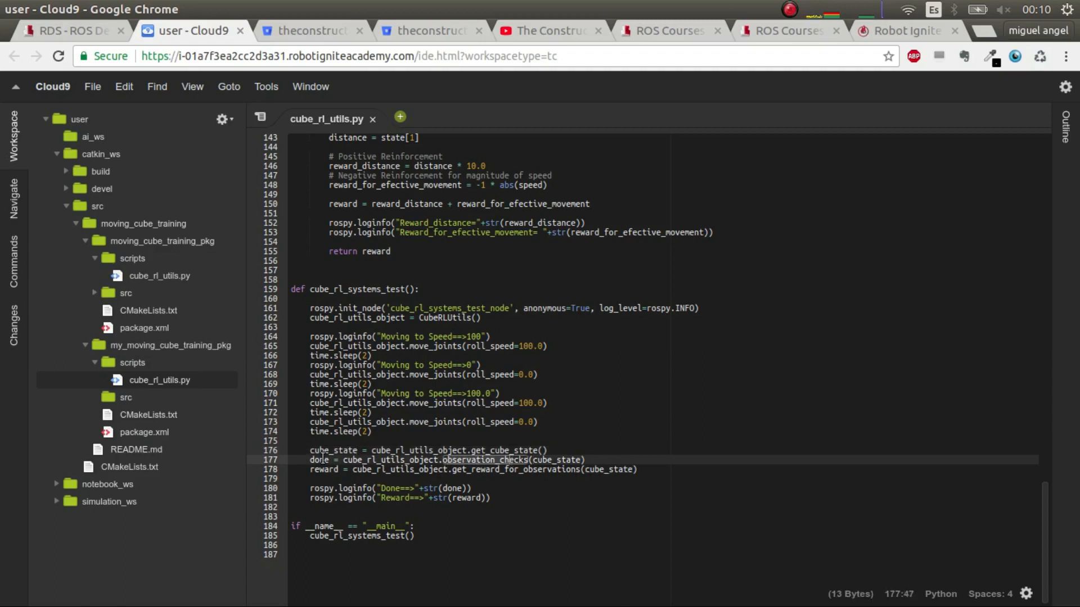
double_click(320, 460)
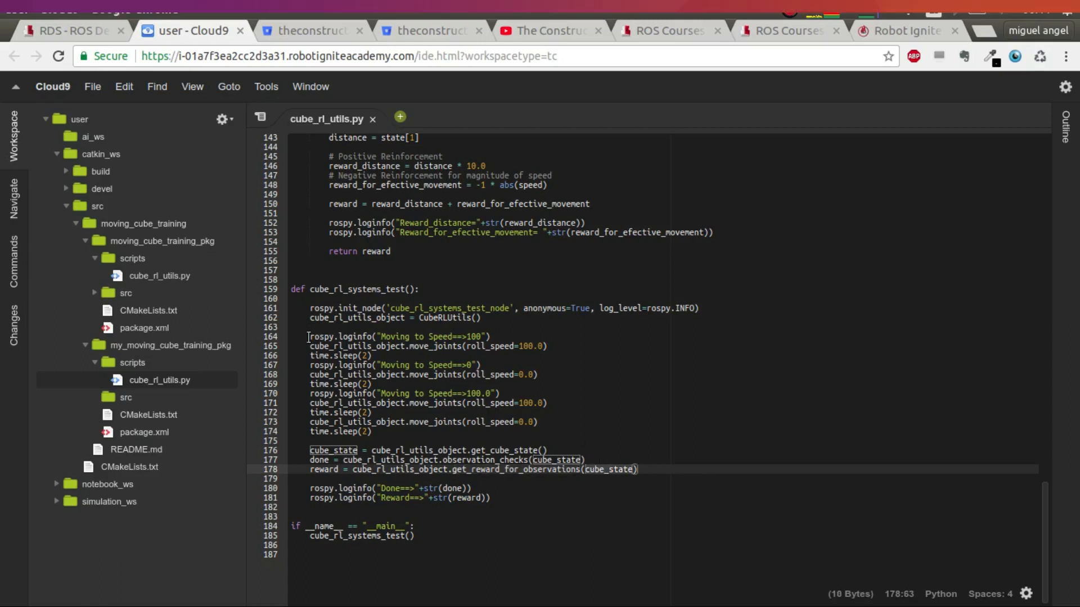
left_click_drag(308, 337, 373, 431)
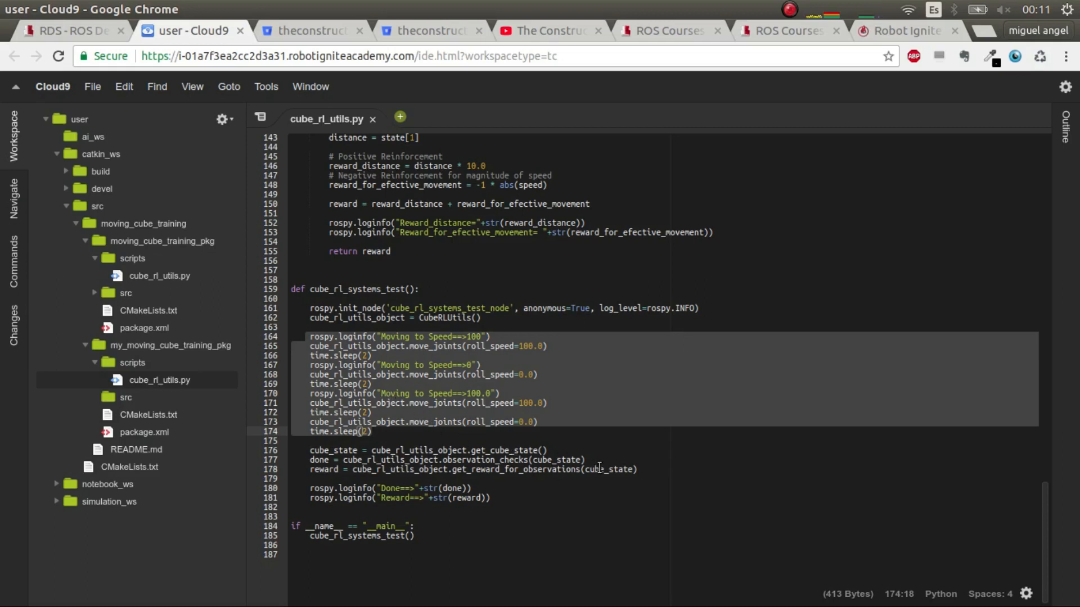
mouse_move(383, 367)
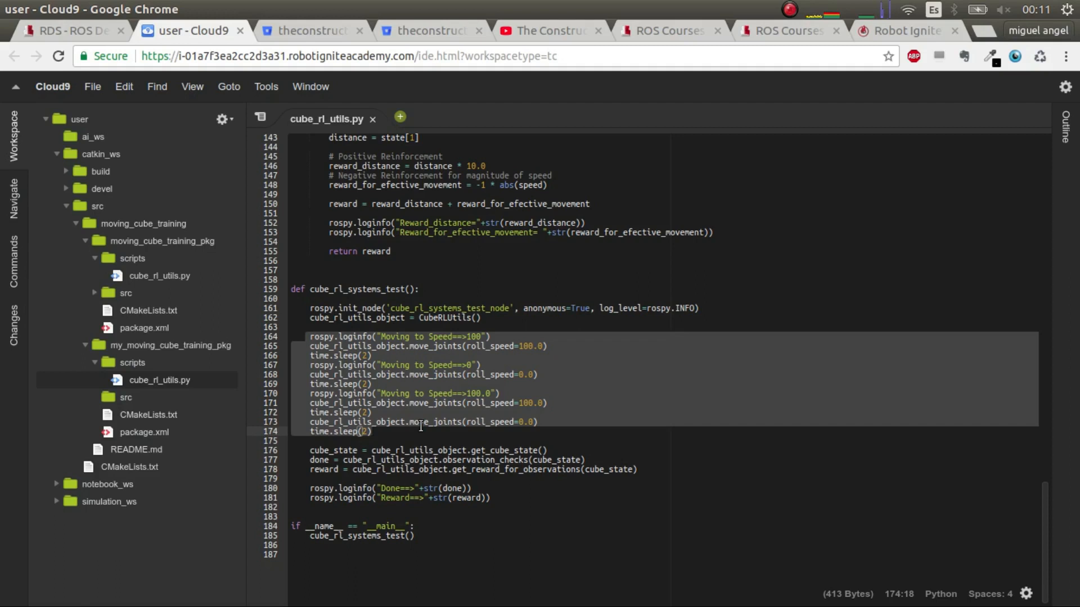
left_click(372, 432)
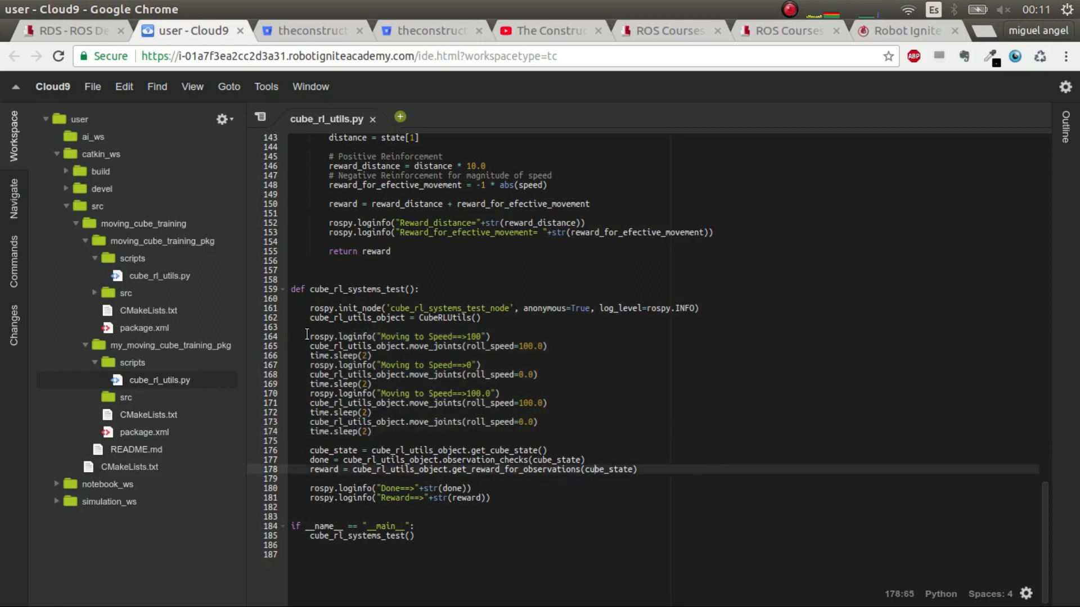
left_click_drag(311, 336, 376, 431)
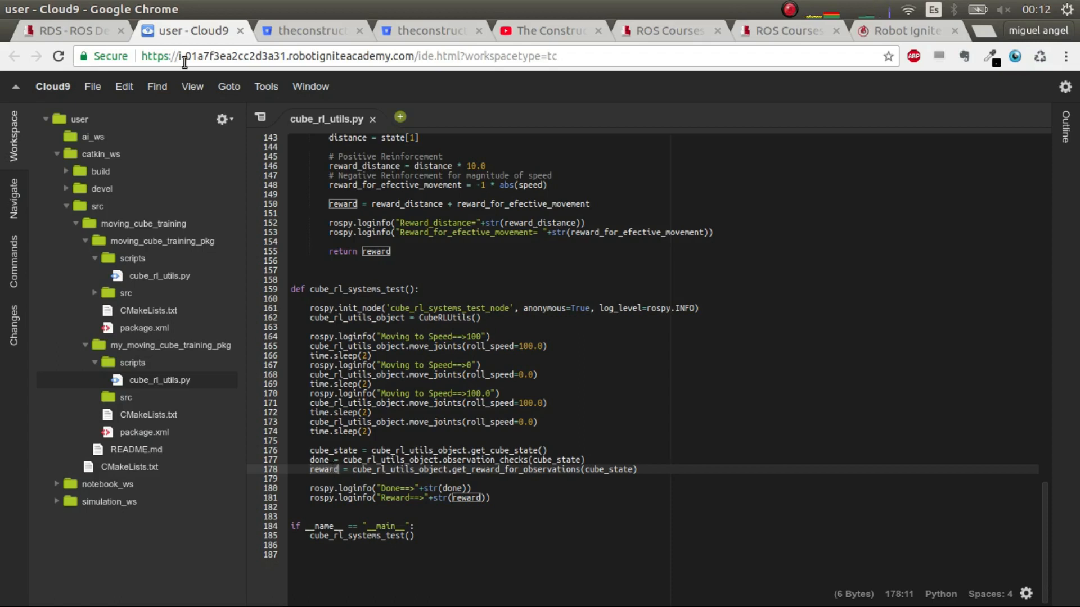
In the shell, go to catkin_ws and source devel/setup.bash
left_click(68, 31)
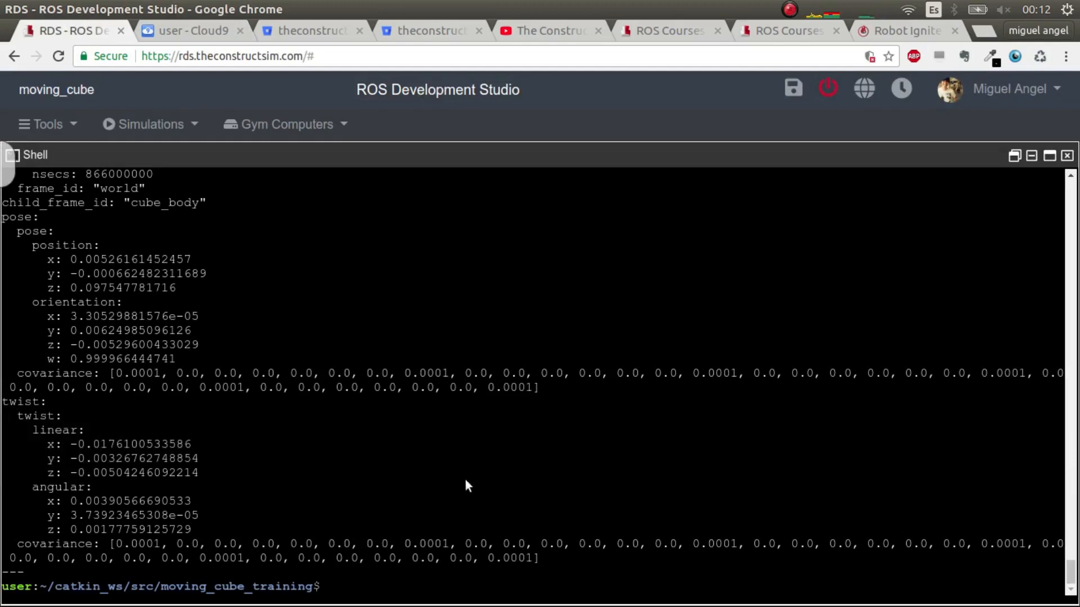
type("rosrun")
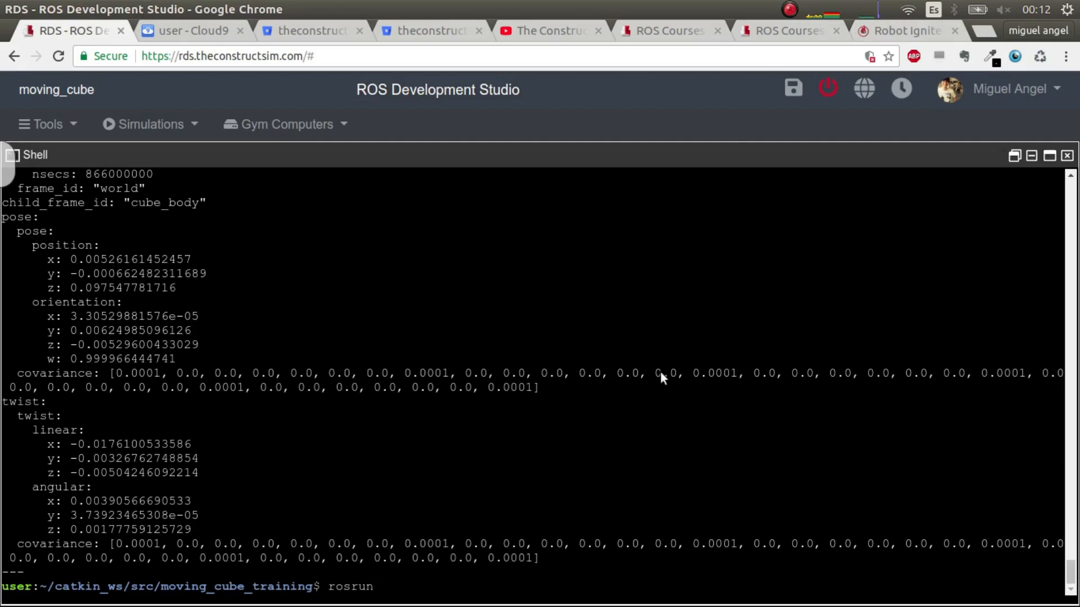
type("m")
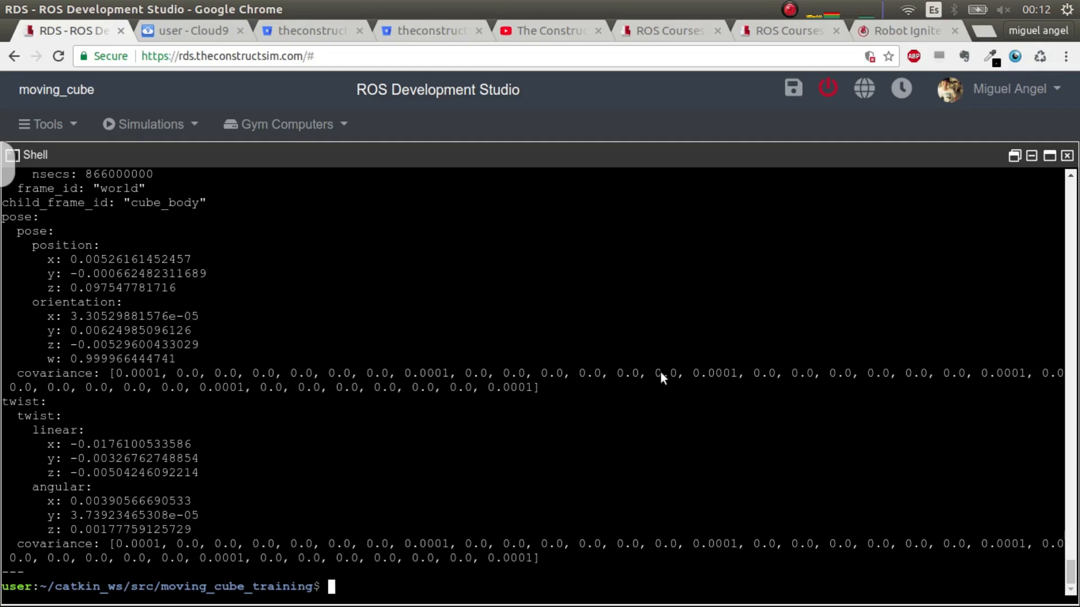
type("roscd m")
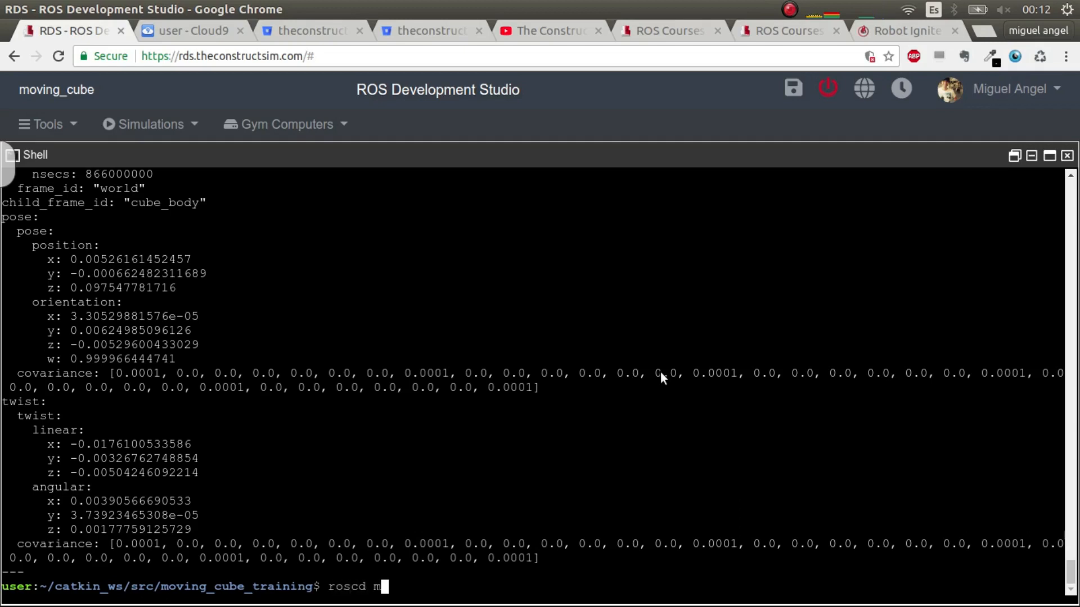
type("y_moving_cube_descript")
type("source")
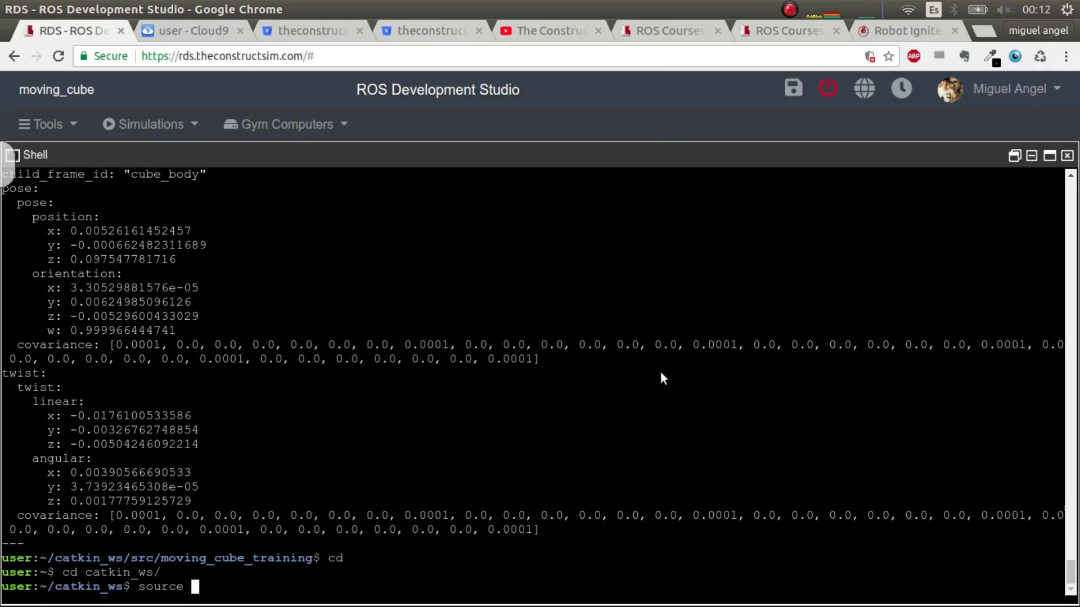
type("devel/setup.")
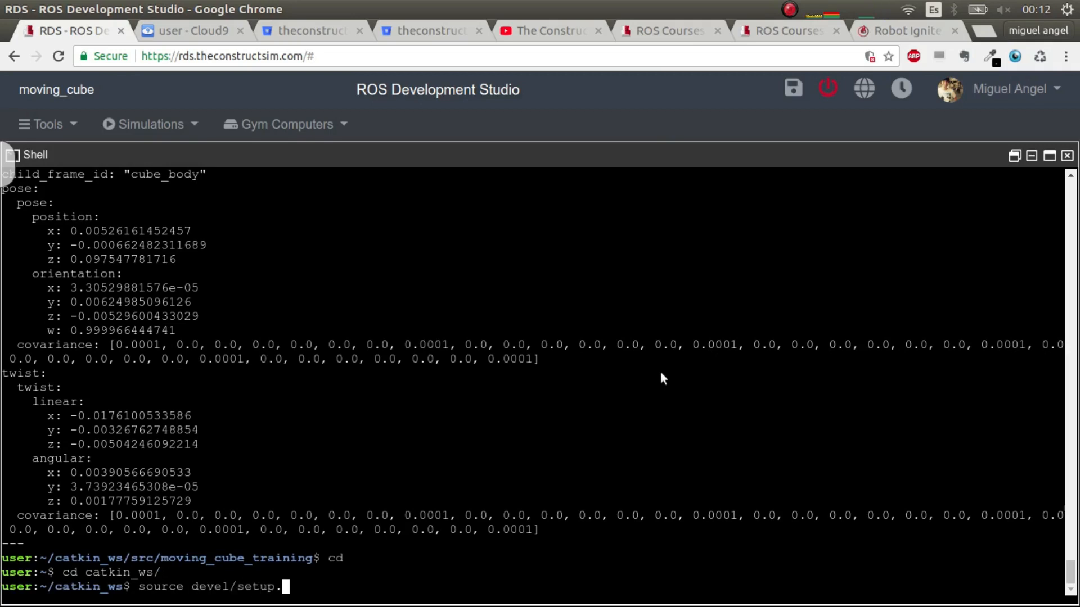
type("bash")
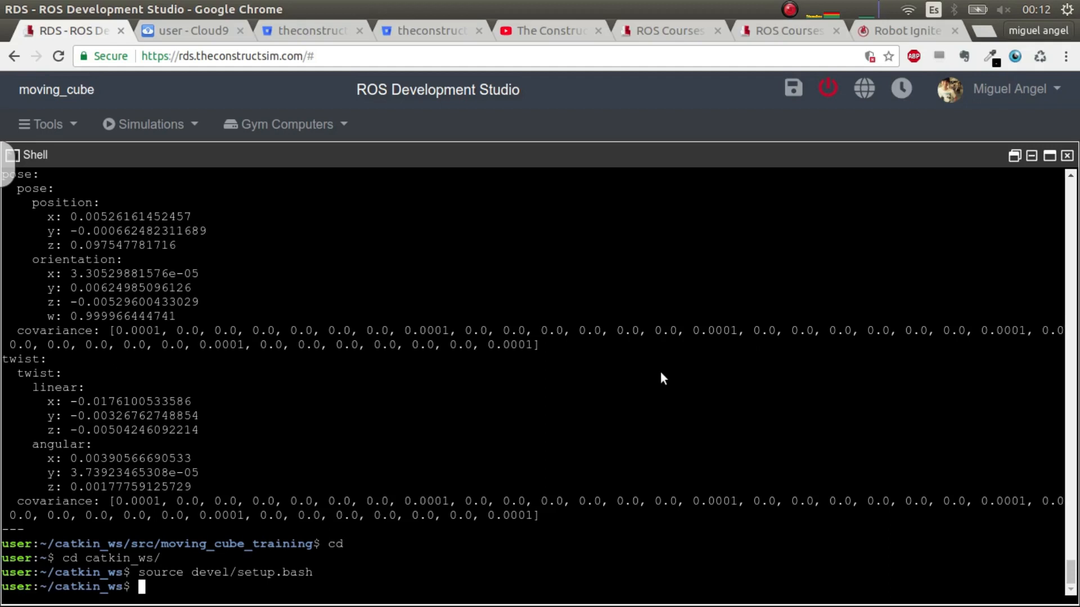
Run rospack profile and roscd into my_moving_cube_training_pkg/scripts/
type("rospack profile")
type("roscd my_m")
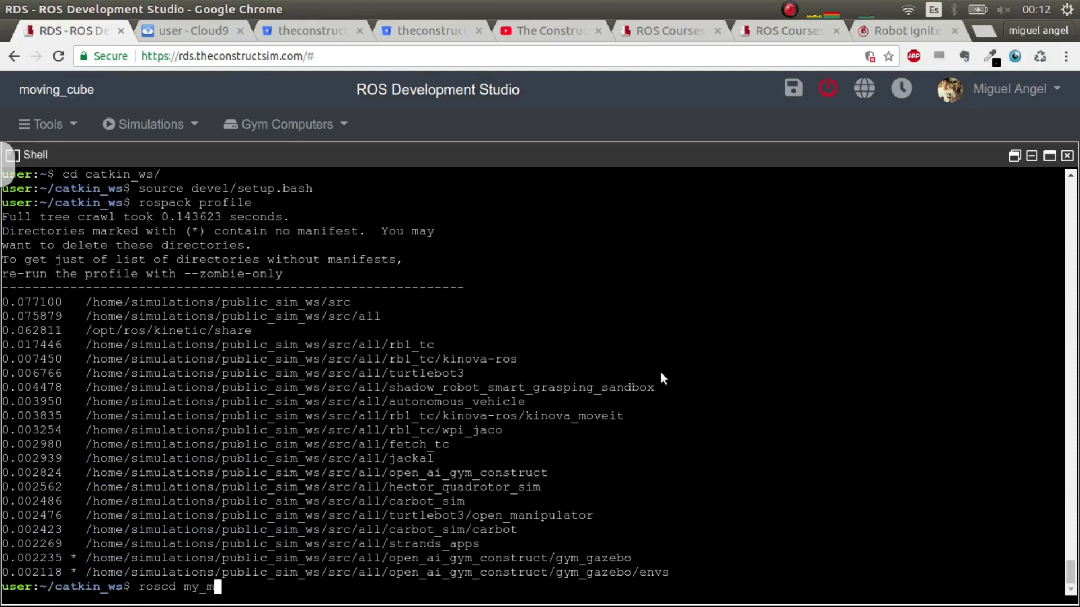
type("oving_cube_")
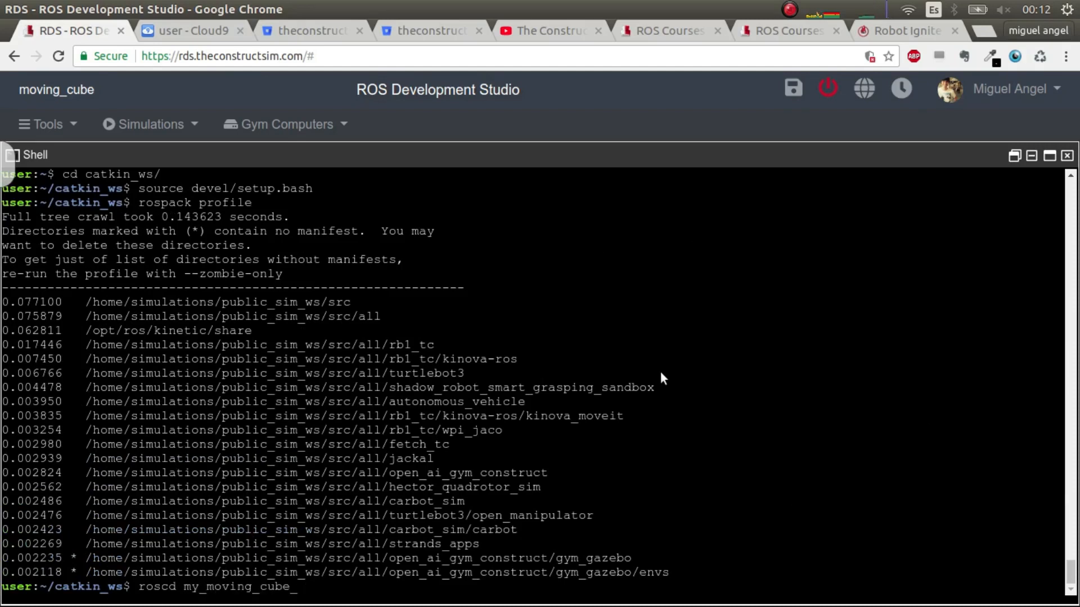
type("training_pkg/")
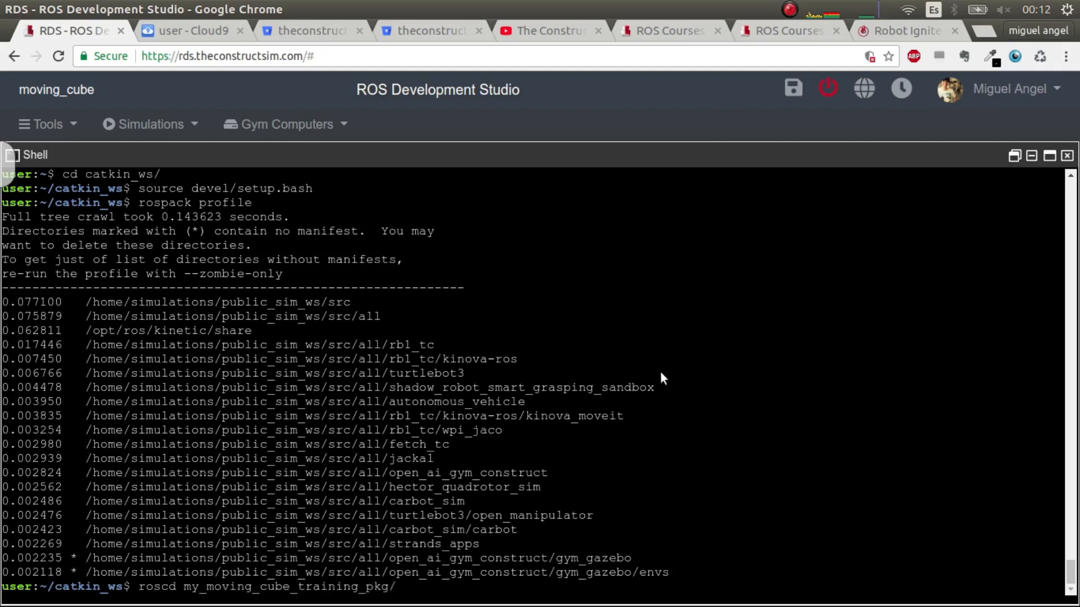
type("scripts/")
type("ll")
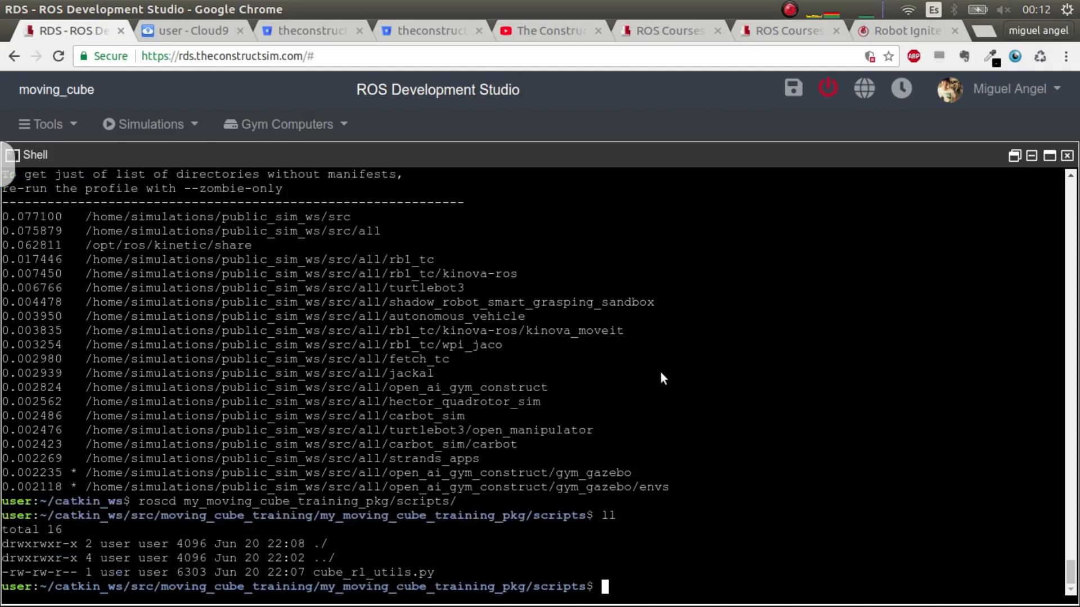
Make cube_rl_utils.py executable with chmod +x and cd back to catkin_ws
type("chmod")
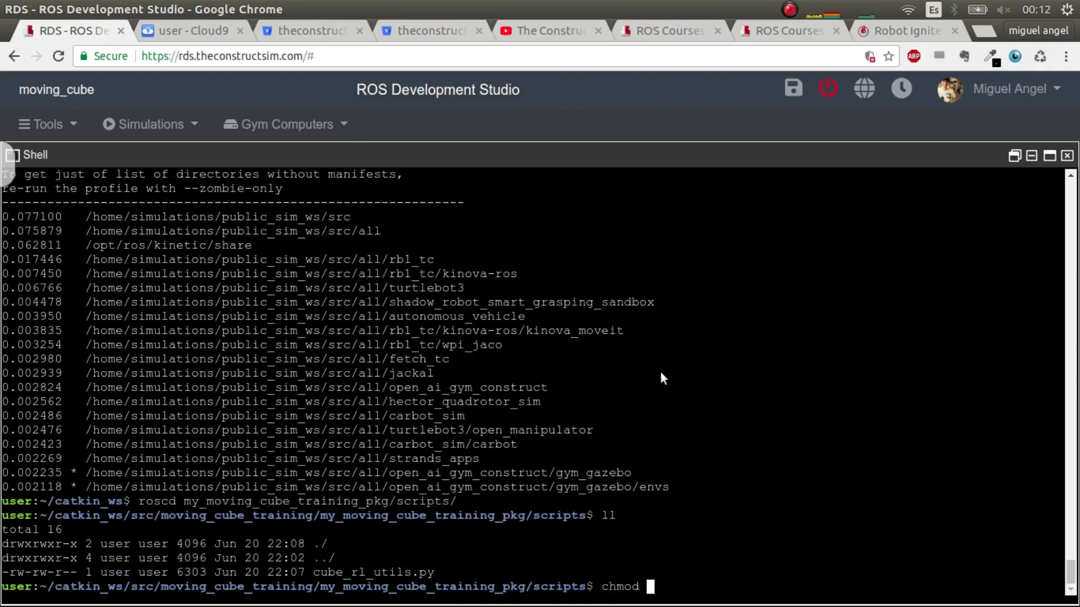
type("+x cube_rl_utils.py")
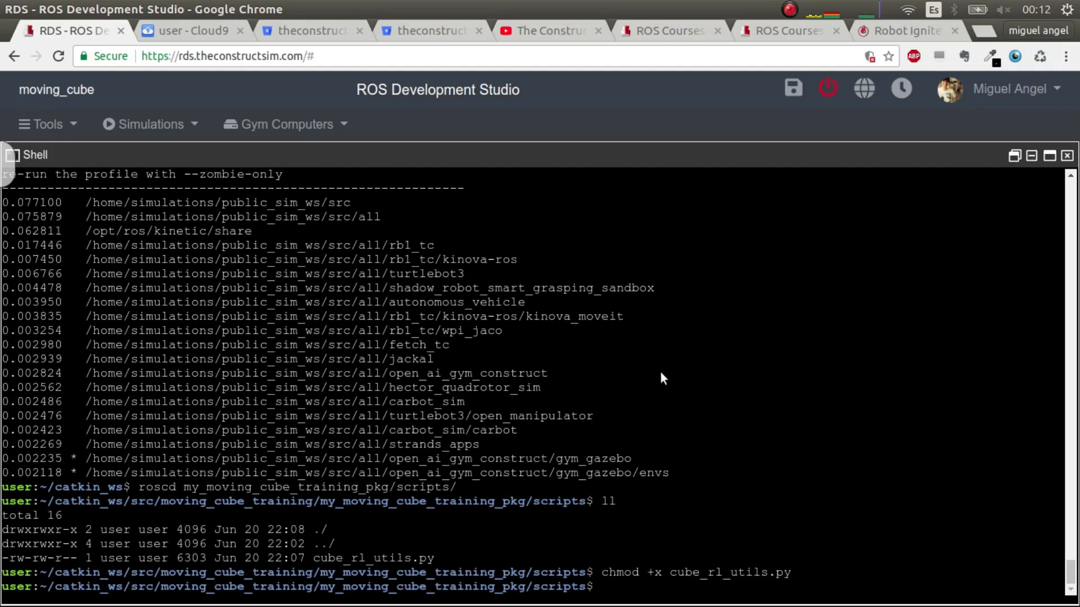
type("cd -")
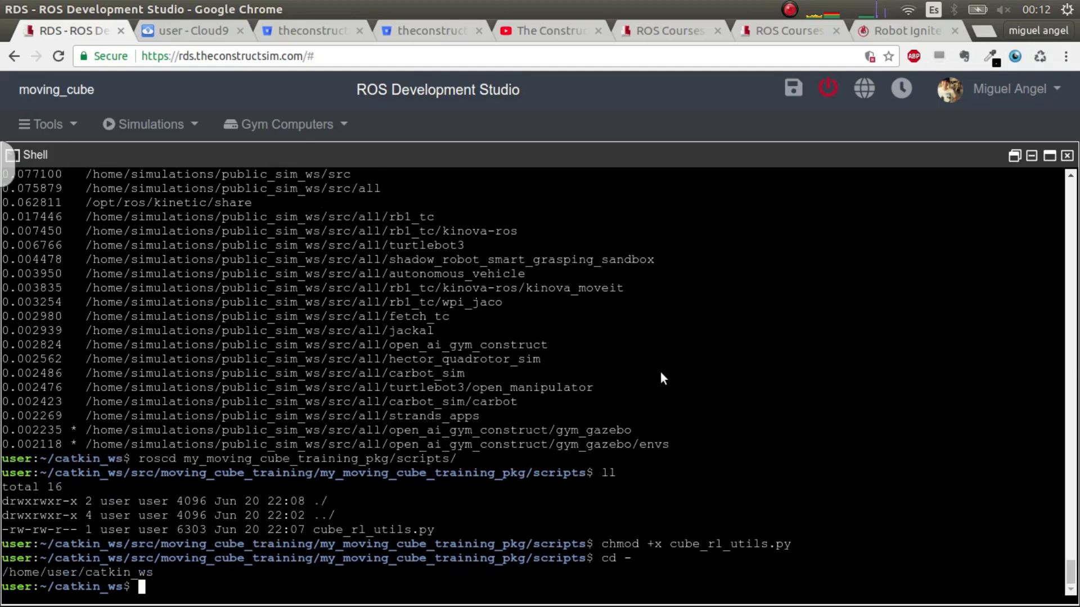
Type the rosrun my_moving_cube_training_pkg cube_rl_utils.py command
type("ros")
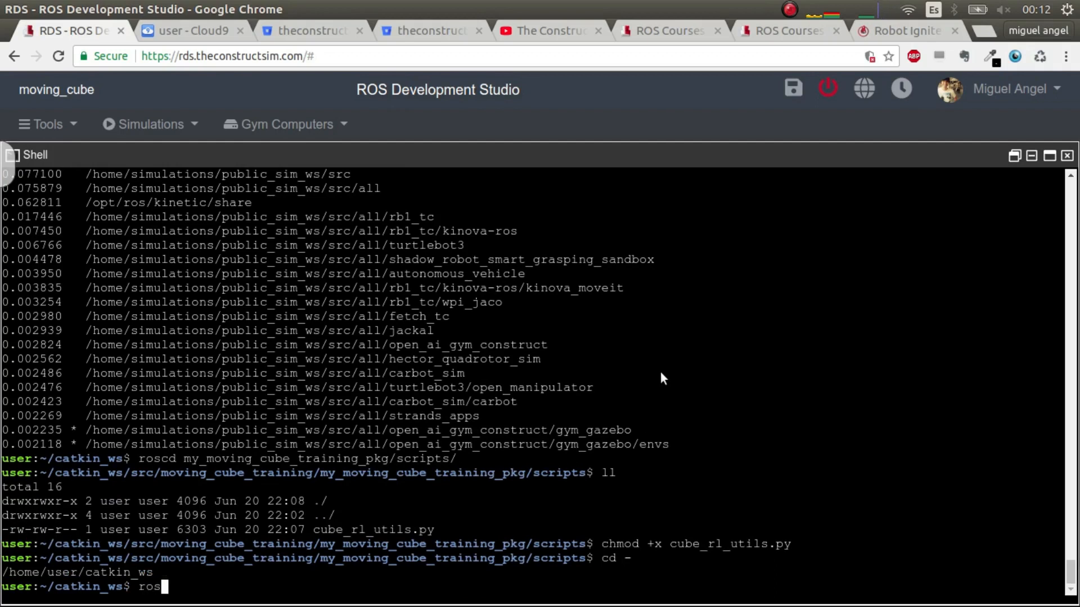
type("run my_moving_cube_")
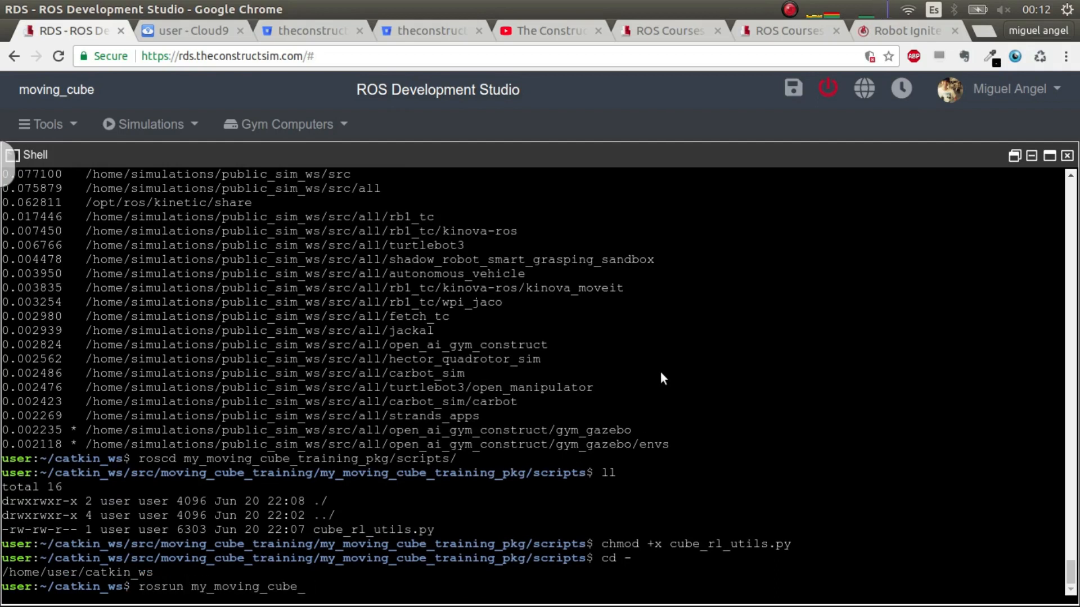
type("training_pkg")
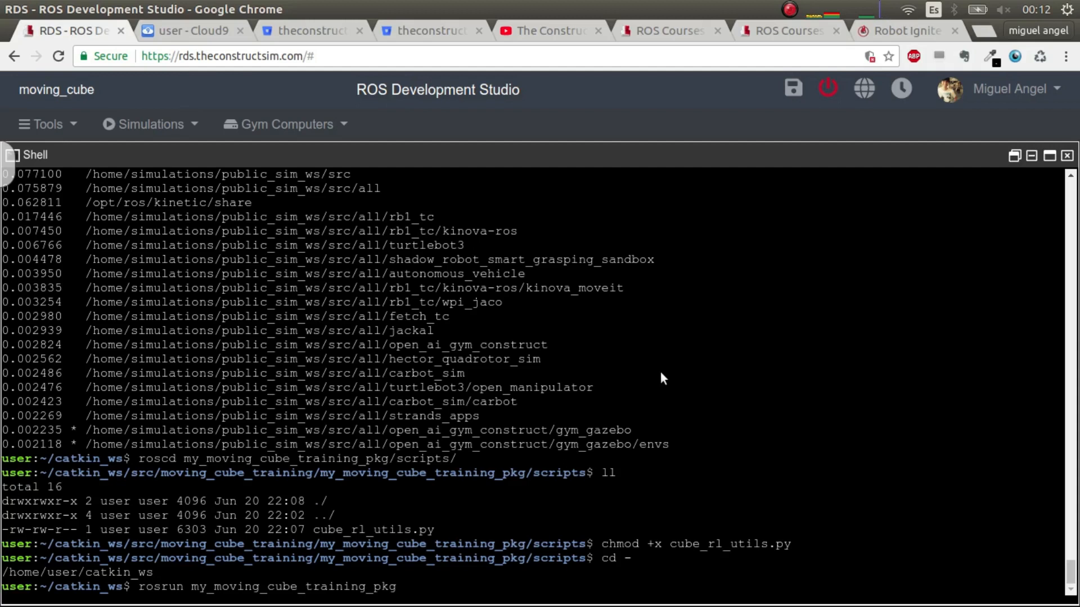
type("c")
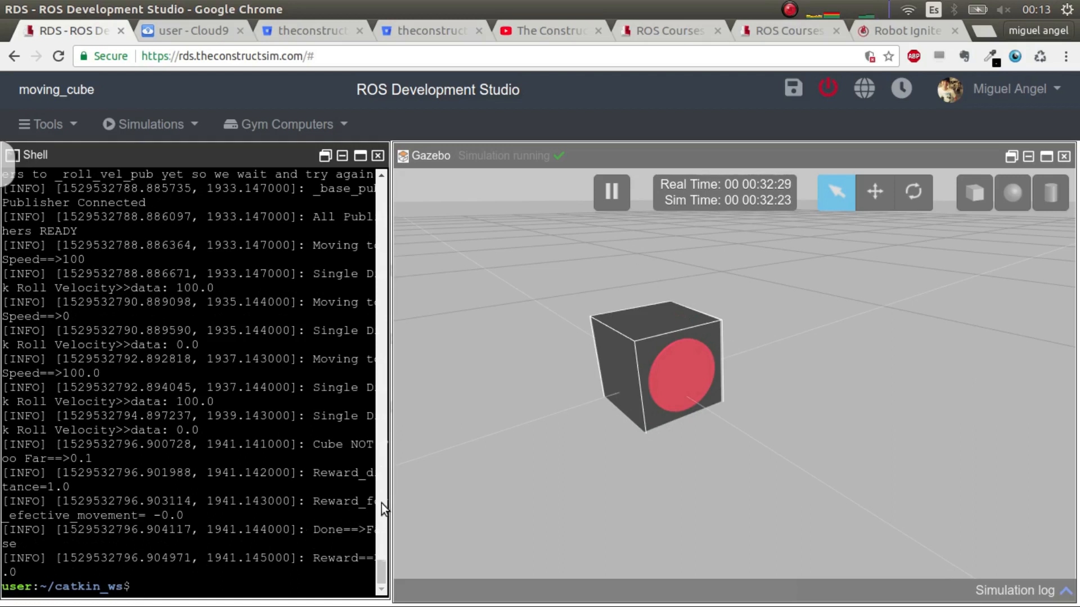
Widen the shell to read the Done==>False and Reward==>1.0 log lines
left_click_drag(386, 508, 431, 508)
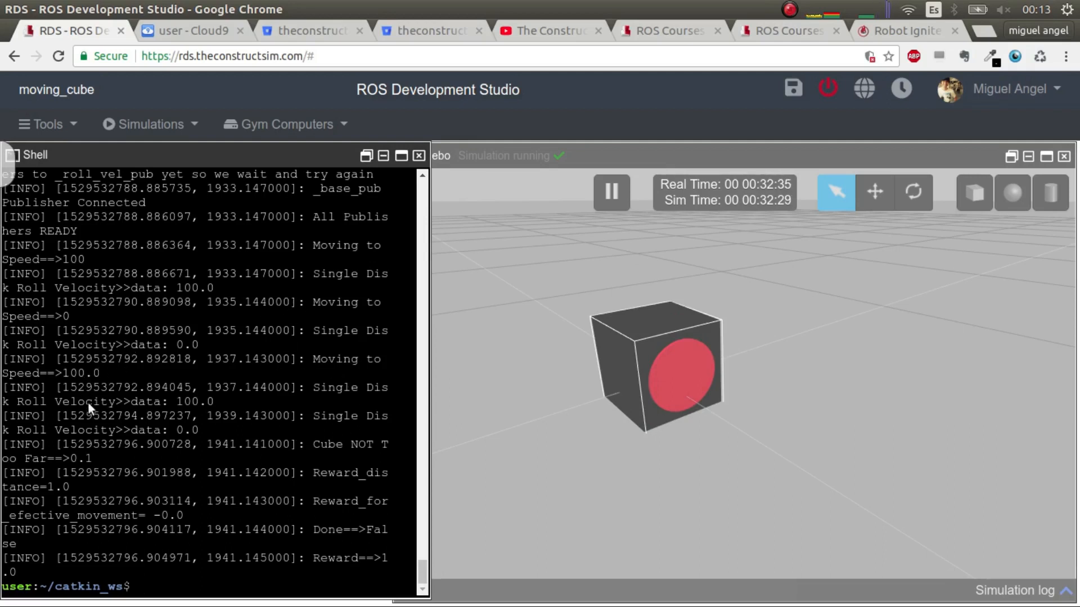
mouse_move(227, 471)
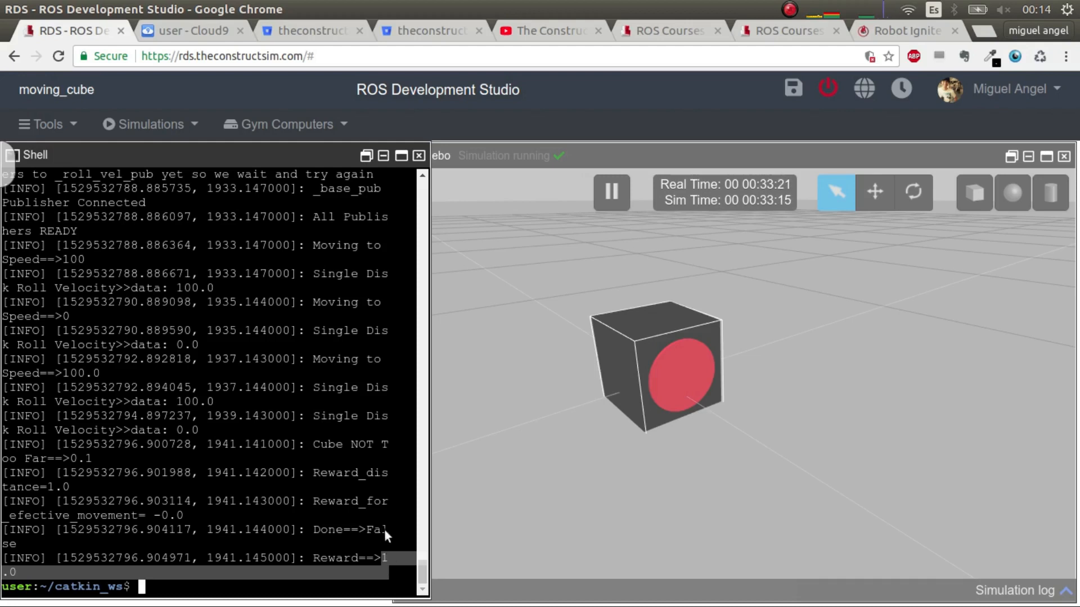
mouse_move(358, 510)
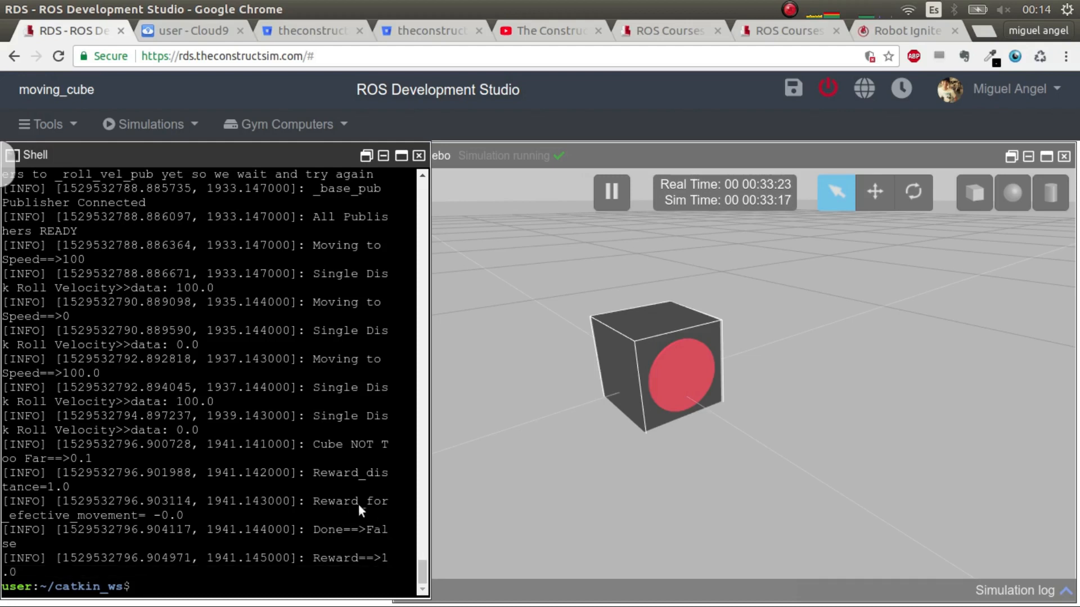
mouse_move(384, 565)
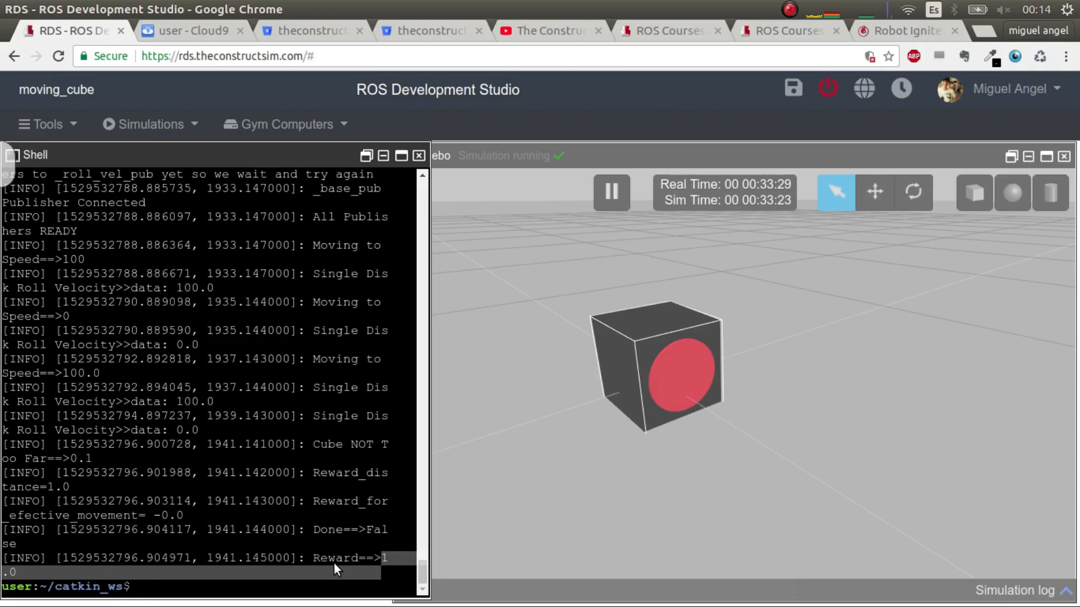
mouse_move(328, 530)
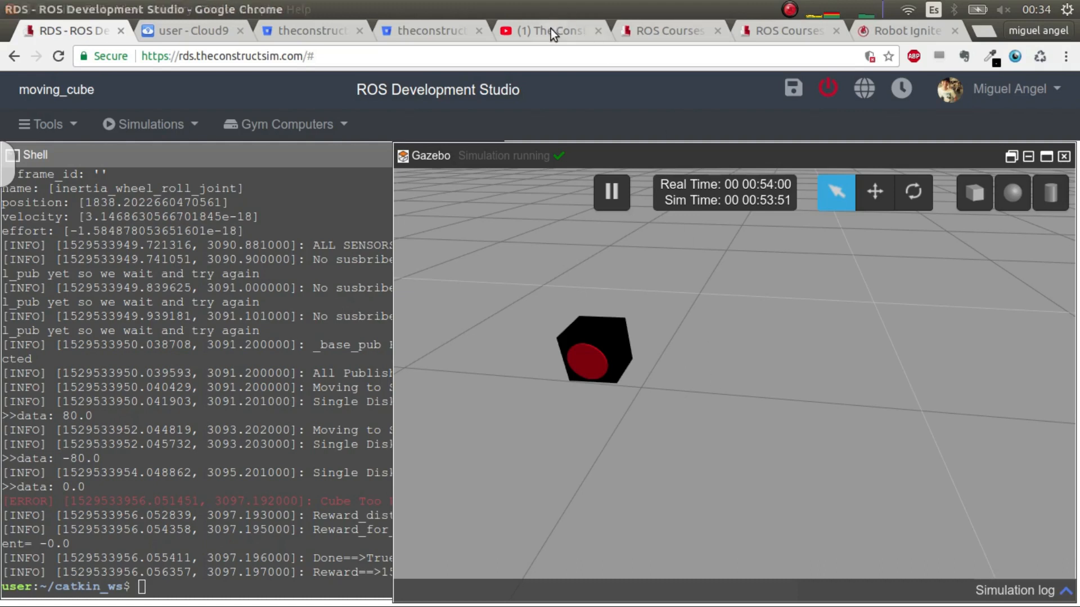
left_click(548, 30)
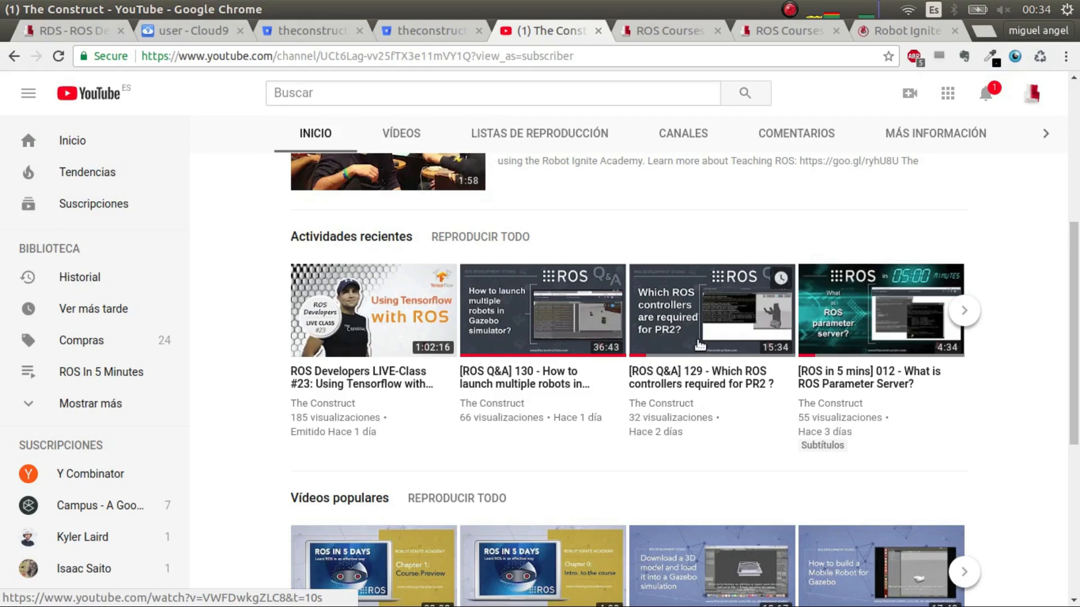
left_click(65, 30)
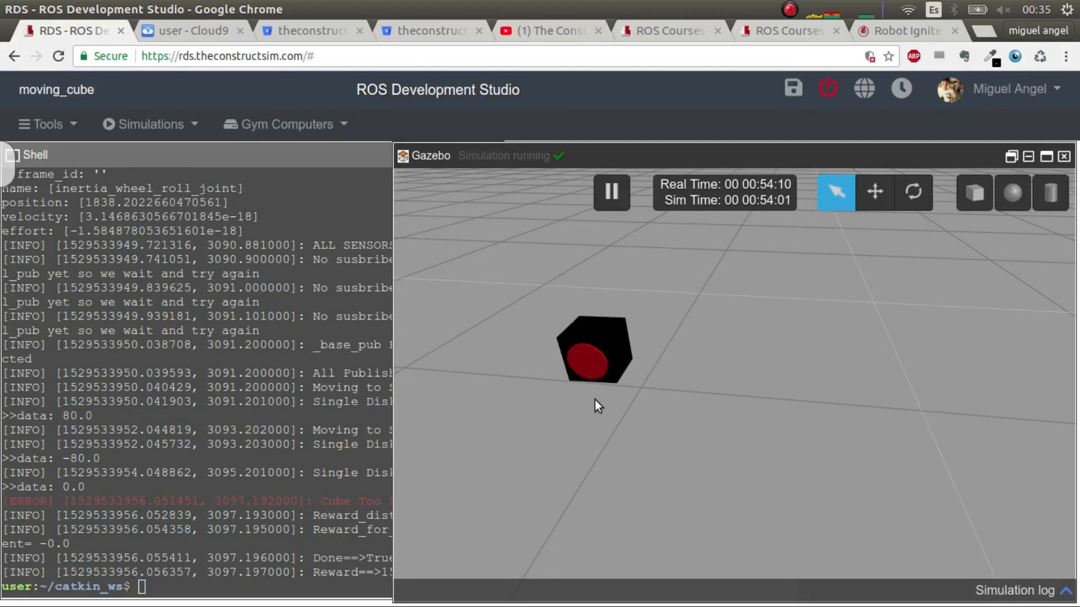
left_click(903, 30)
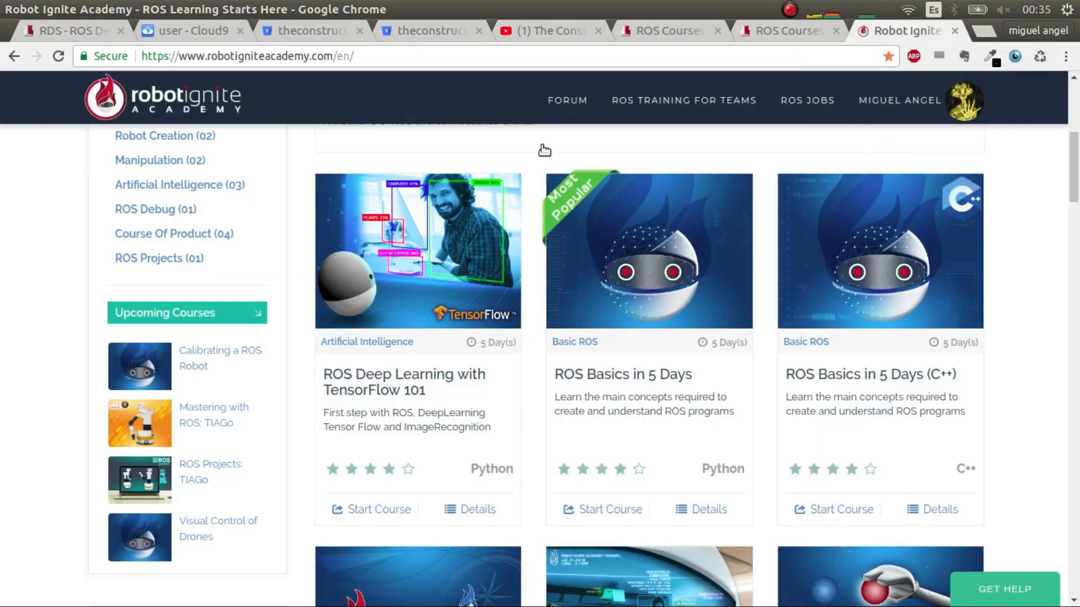
mouse_move(79, 31)
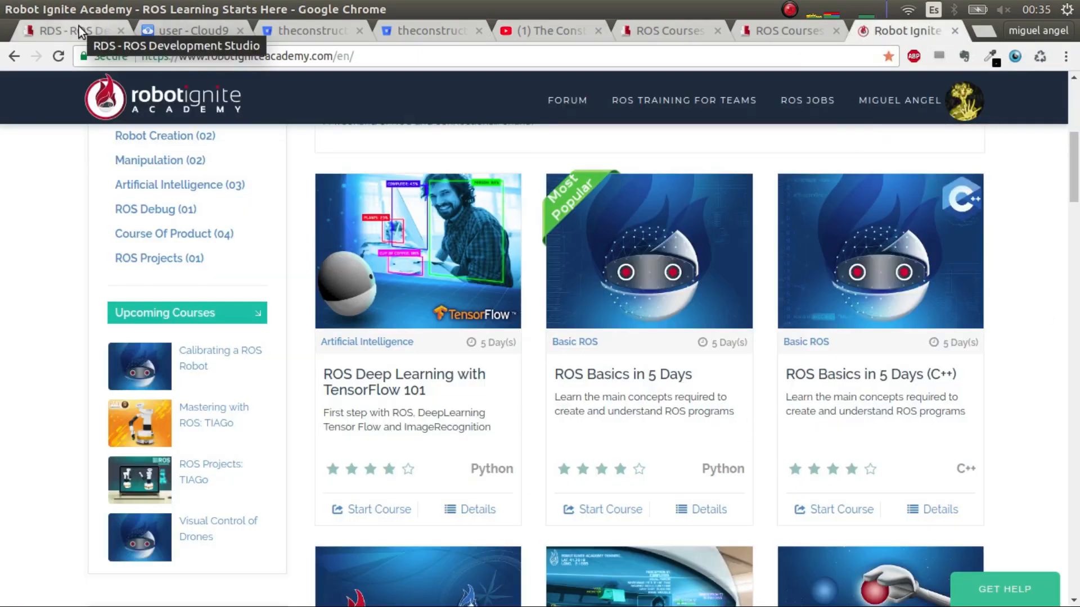
left_click(68, 30)
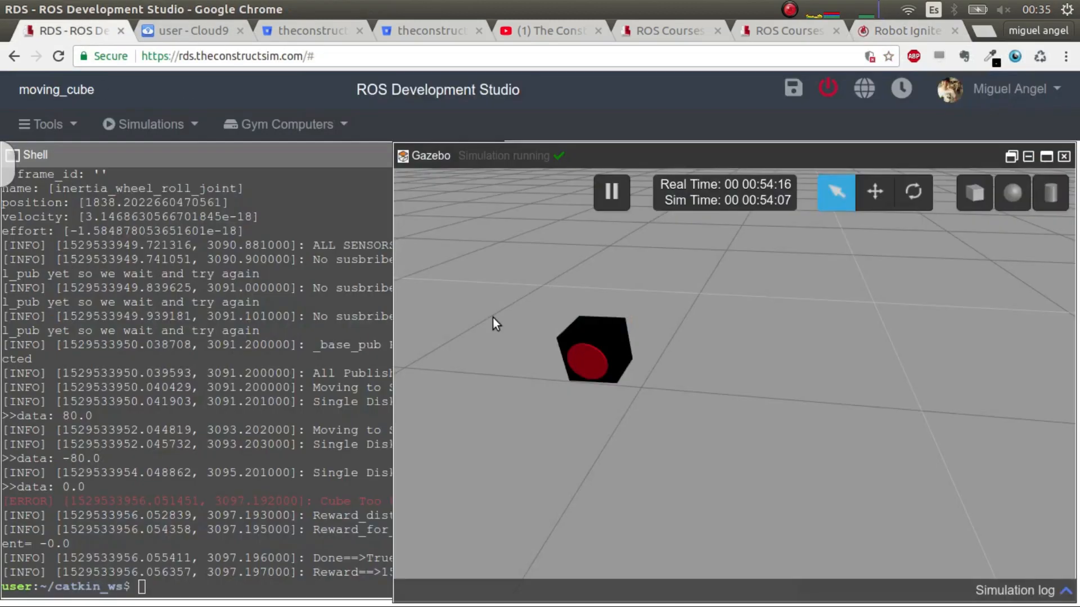